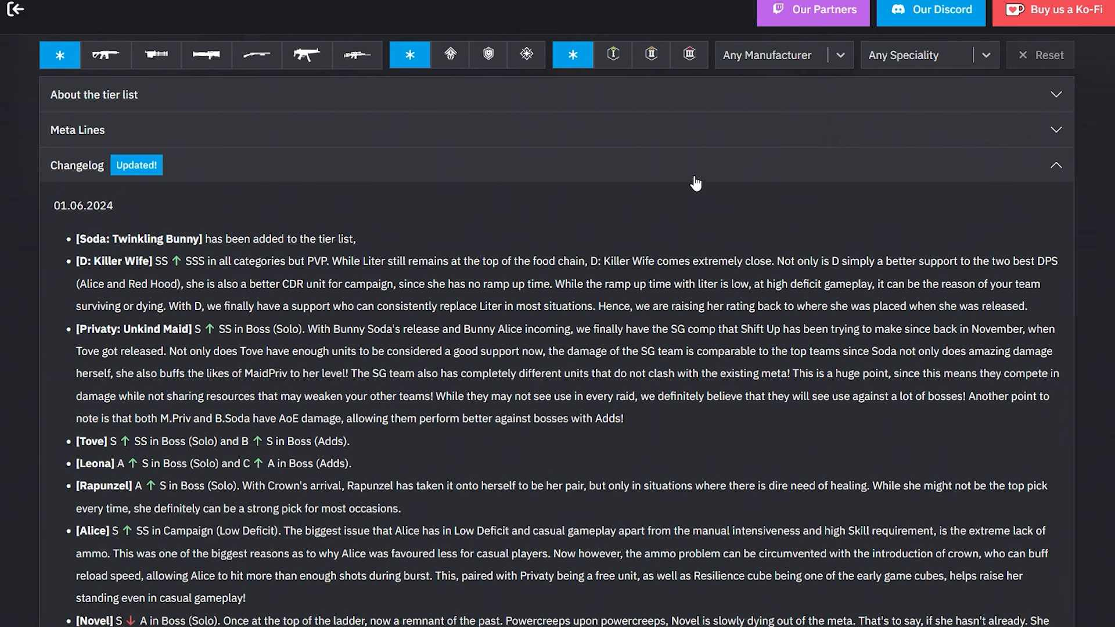
{"action": "mouse_move", "coordinate": [177, 290]}
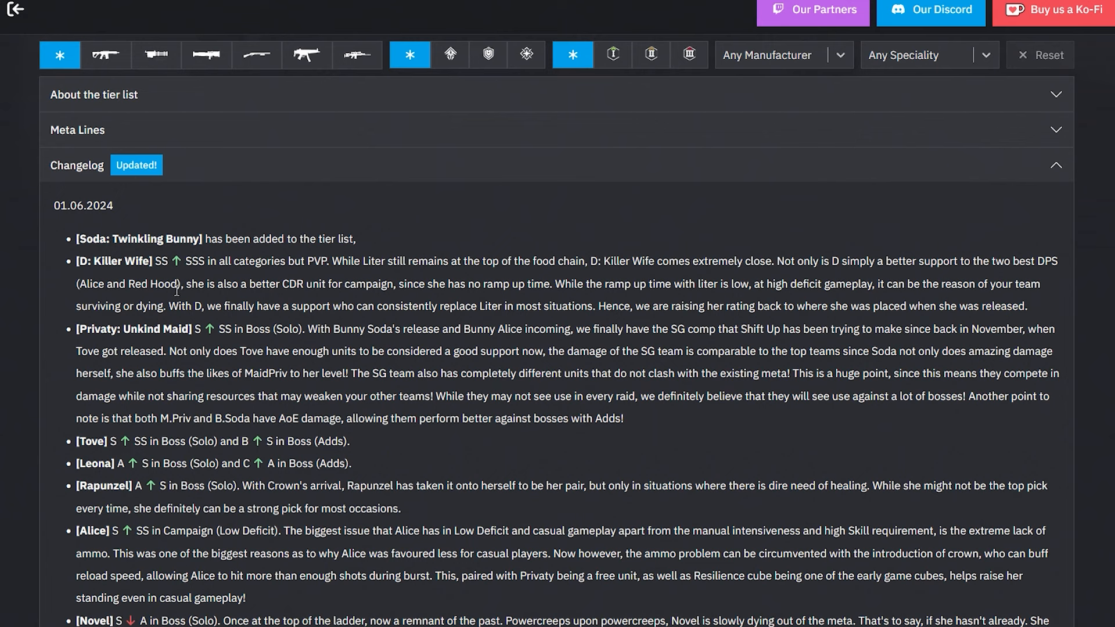
{"action": "mouse_move", "coordinate": [370, 246]}
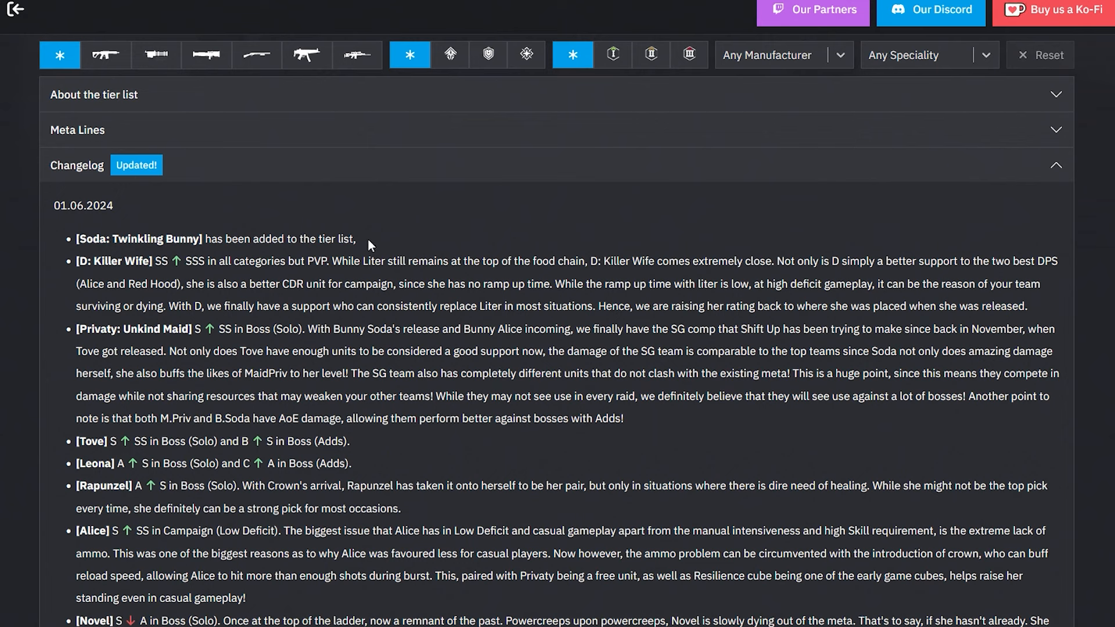
- Highlight the changelog note announcing that Soda: Twinkling Bunny was added
{"action": "left_click_drag", "start_coordinate": [231, 238], "coordinate": [356, 238]}
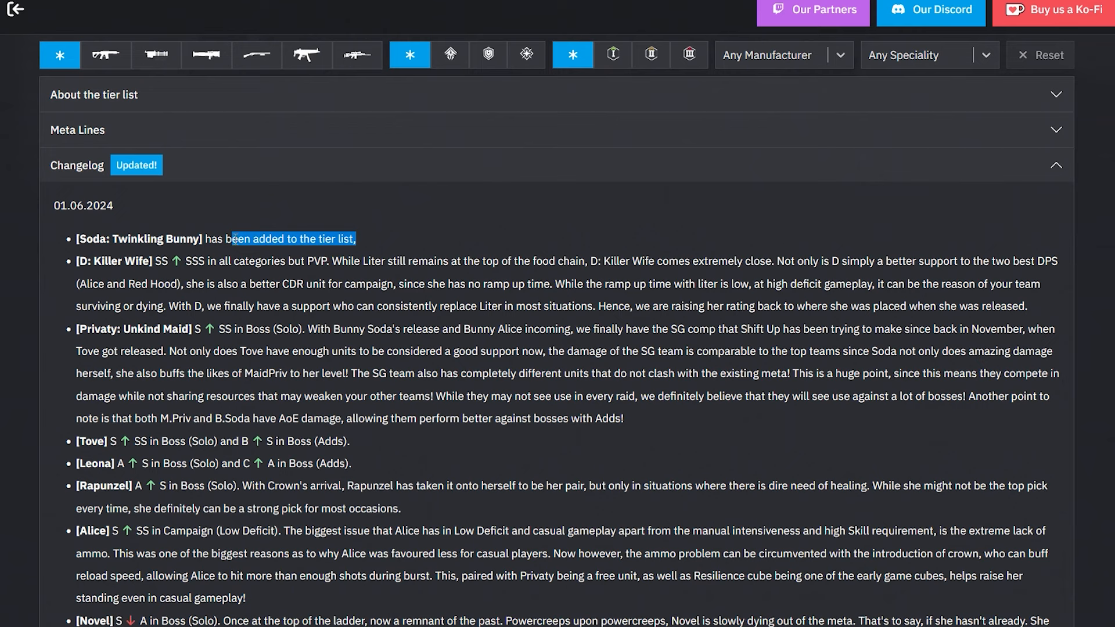
{"action": "mouse_move", "coordinate": [140, 279]}
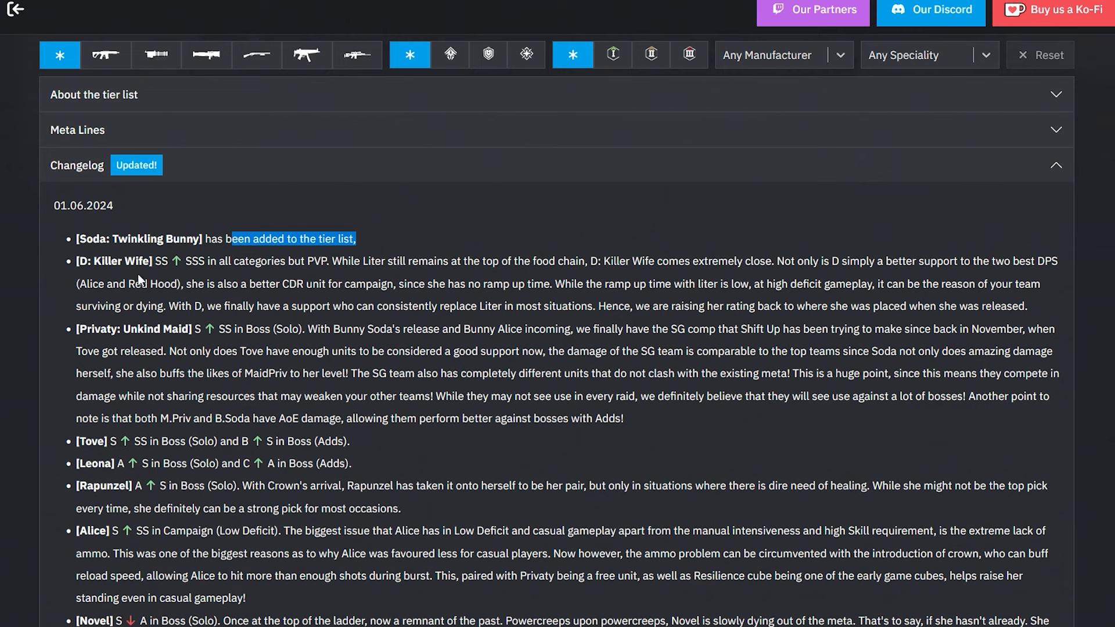
{"action": "left_click", "coordinate": [187, 256]}
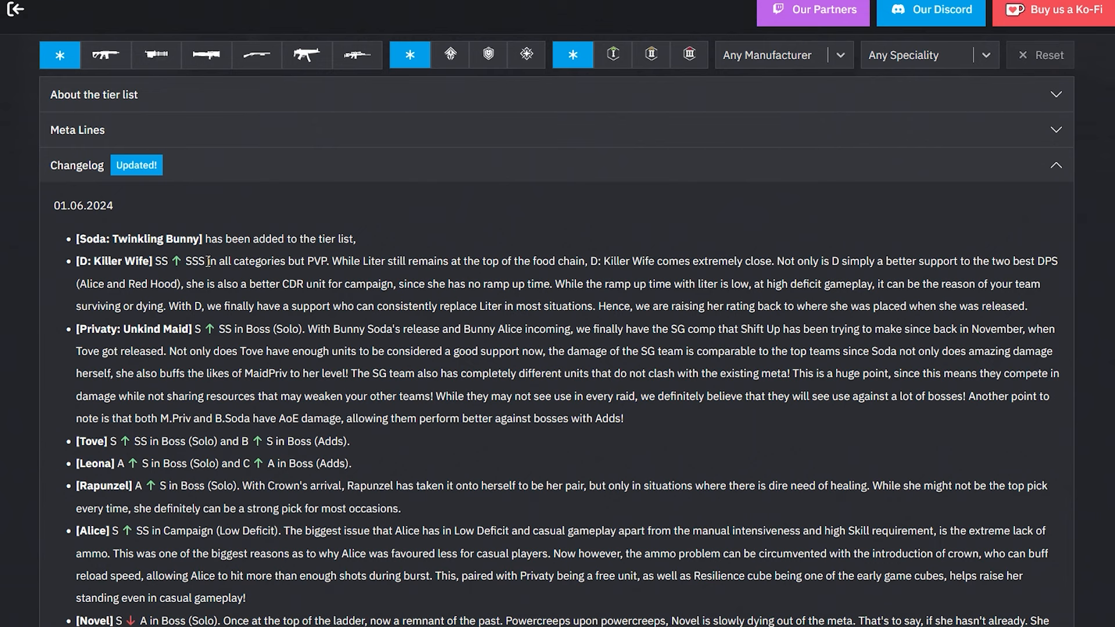
{"action": "left_click_drag", "start_coordinate": [205, 261], "coordinate": [329, 261]}
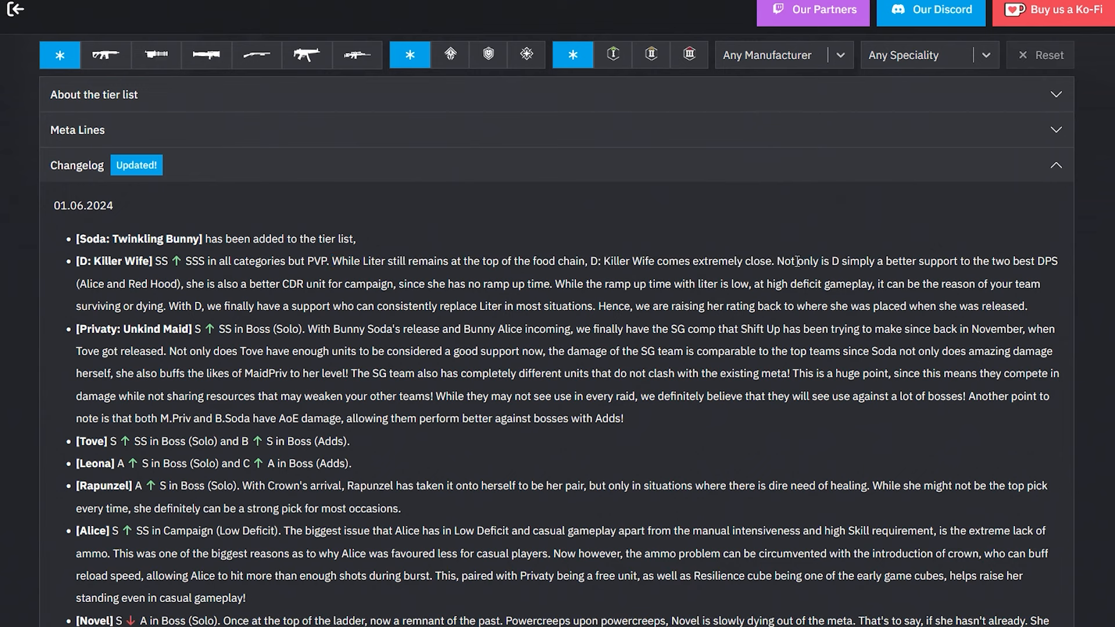
{"action": "left_click_drag", "start_coordinate": [777, 261], "coordinate": [946, 261]}
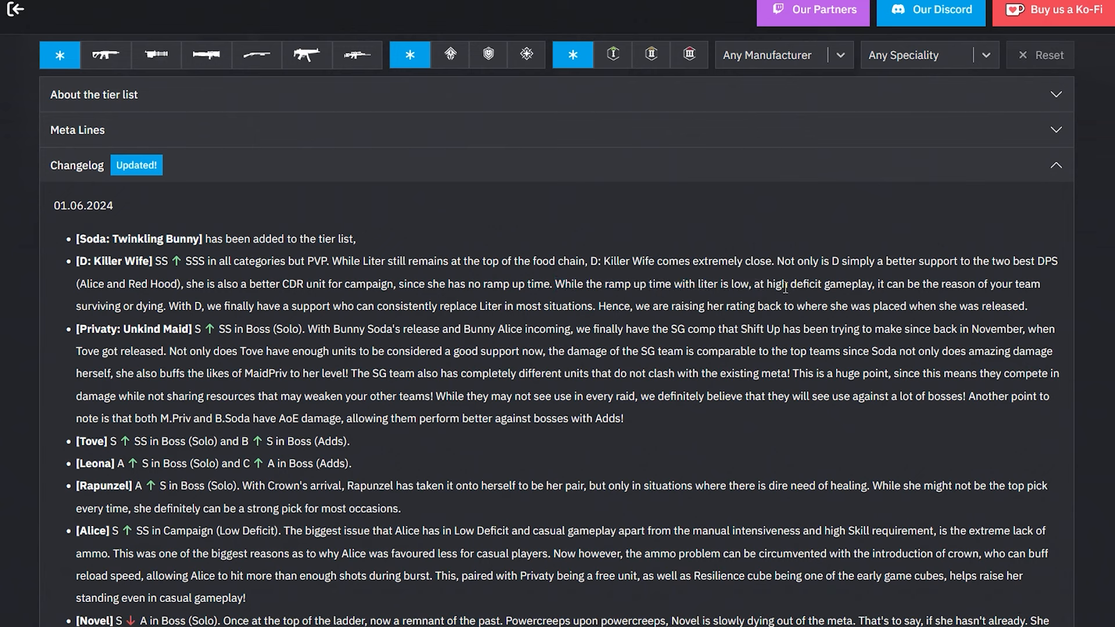
{"action": "mouse_move", "coordinate": [833, 246]}
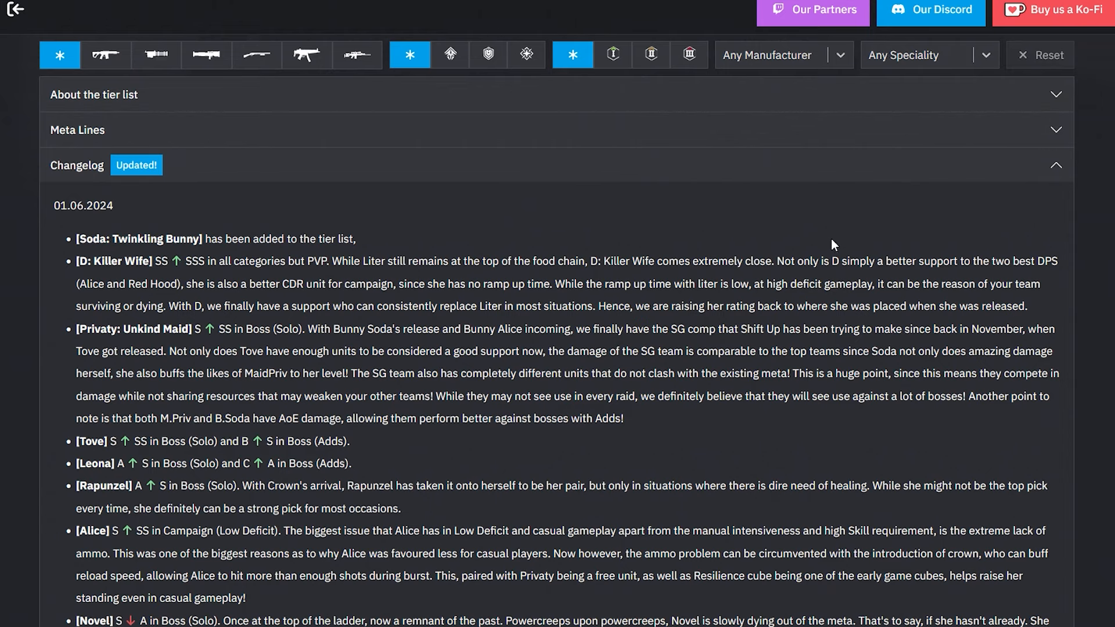
- Scroll down the changelog and highlight Tove's and Leona's Boss rating changes
{"action": "scroll", "scroll_direction": "down", "scroll_amount": 3}
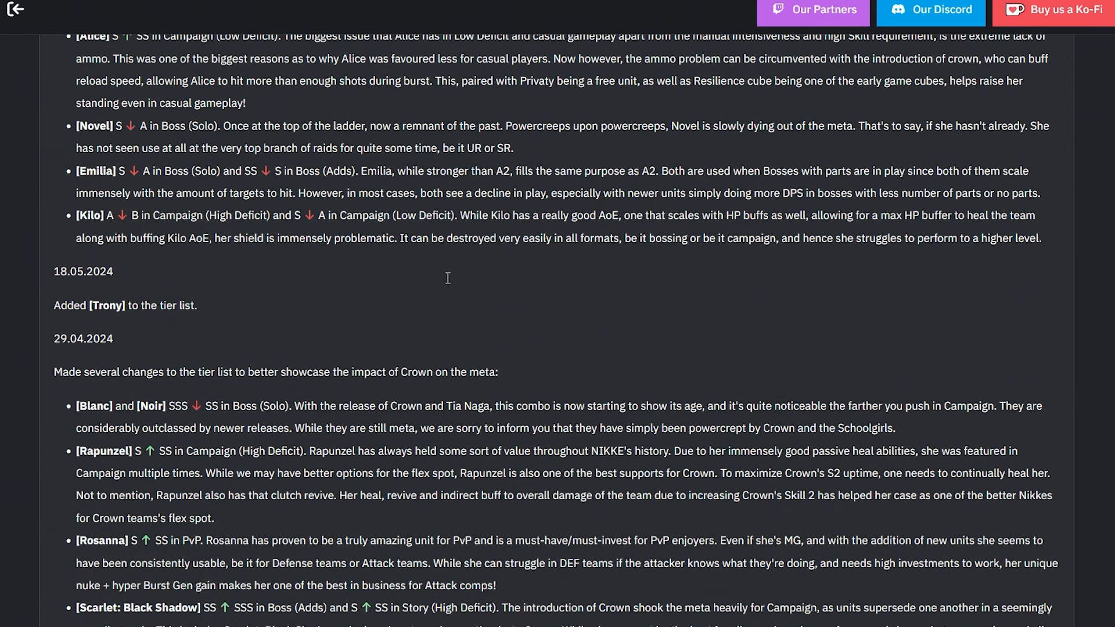
{"action": "scroll", "scroll_direction": "down", "scroll_amount": 3}
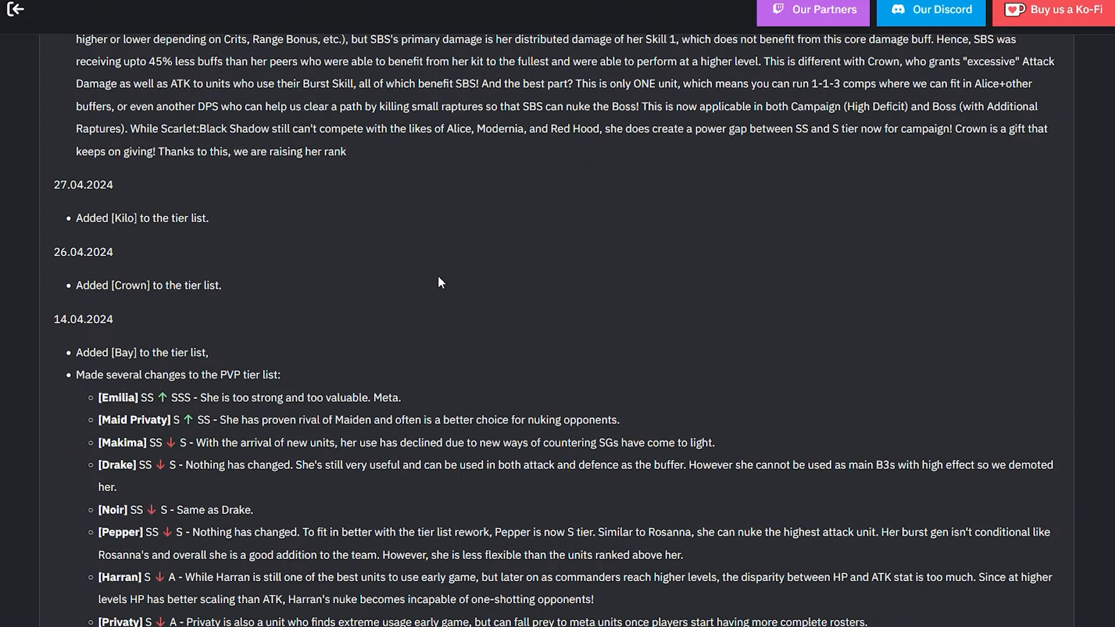
{"action": "scroll", "scroll_direction": "down", "scroll_amount": 3}
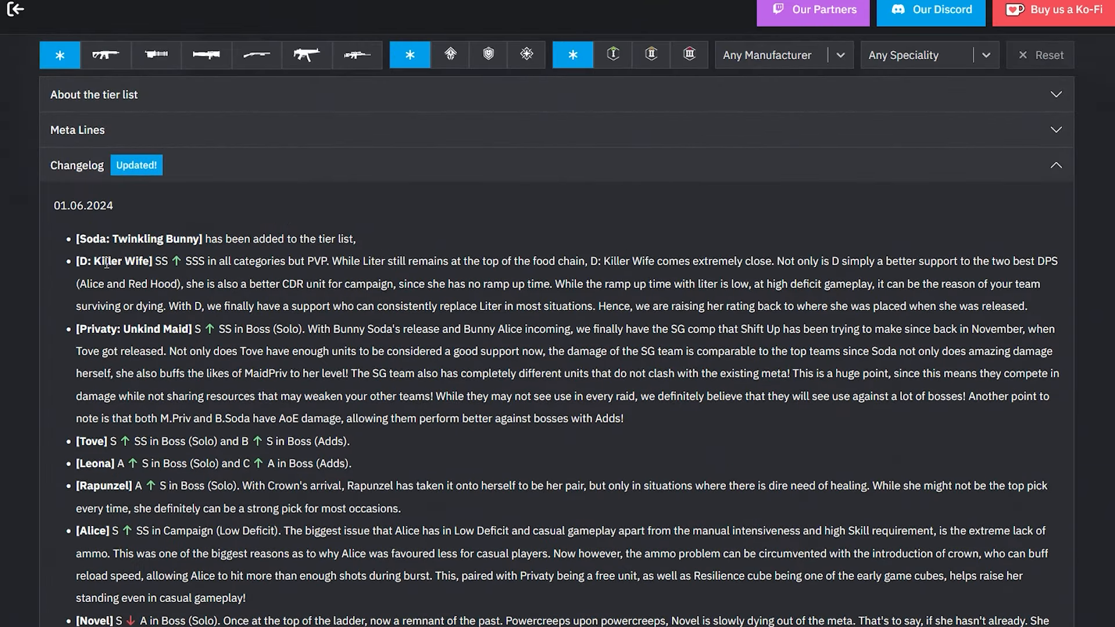
{"action": "scroll", "scroll_direction": "down", "scroll_amount": 3}
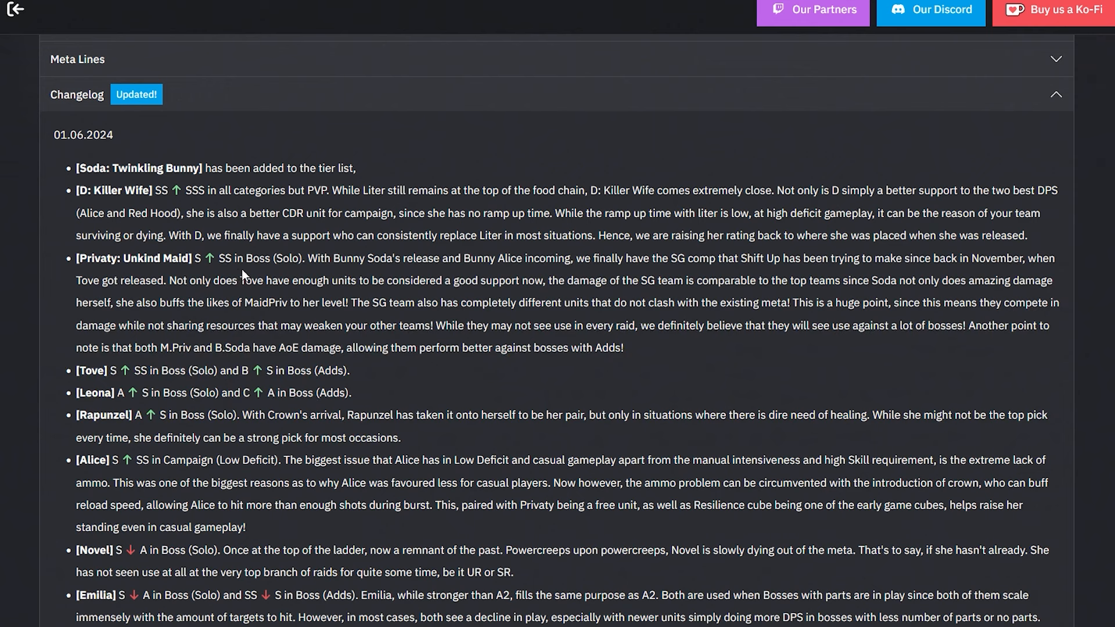
{"action": "mouse_move", "coordinate": [510, 260]}
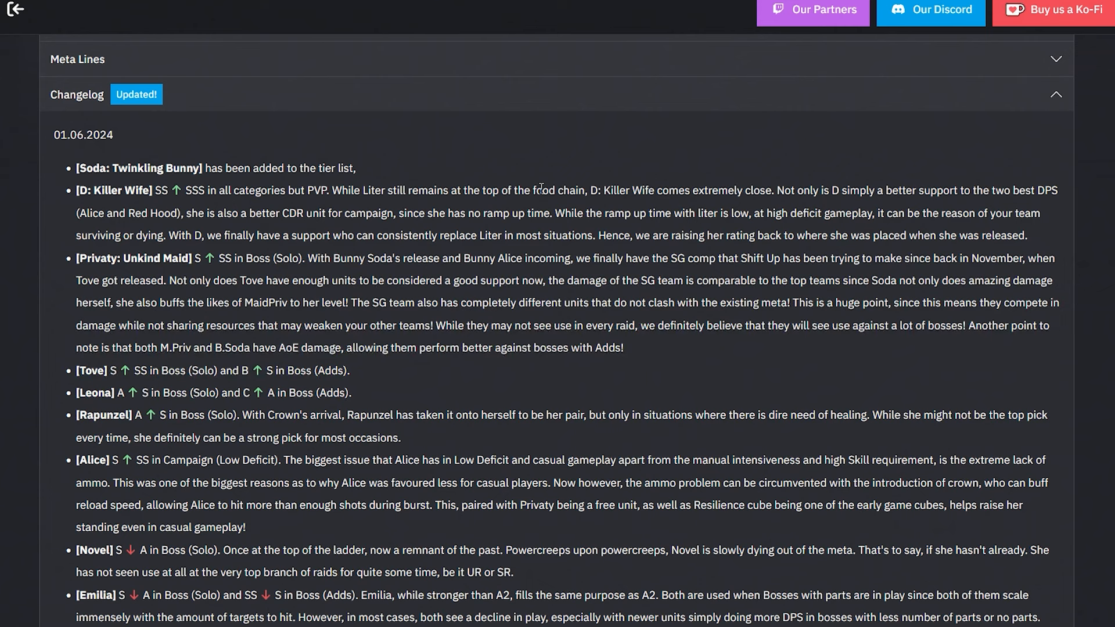
{"action": "scroll", "scroll_direction": "down", "scroll_amount": 3}
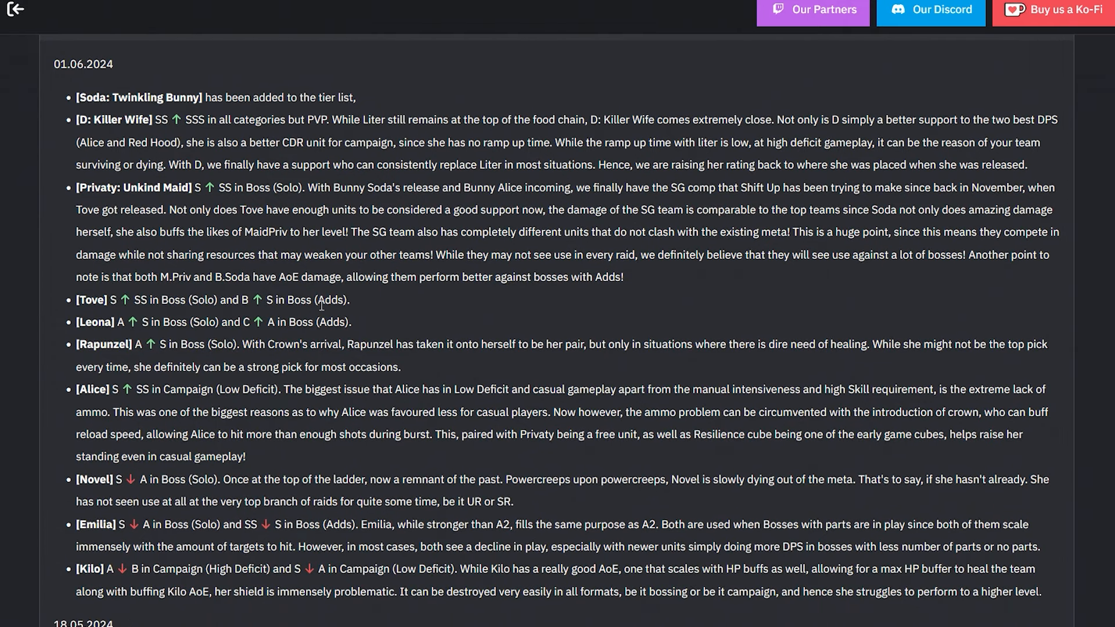
{"action": "left_click_drag", "start_coordinate": [221, 300], "coordinate": [253, 300]}
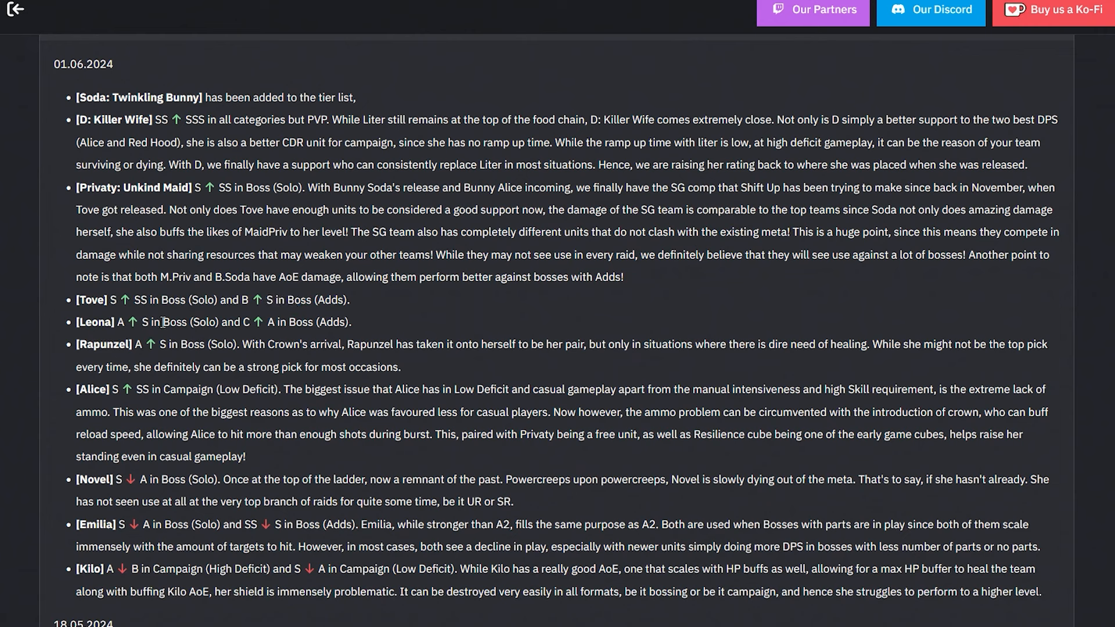
{"action": "left_click_drag", "start_coordinate": [278, 321], "coordinate": [352, 321]}
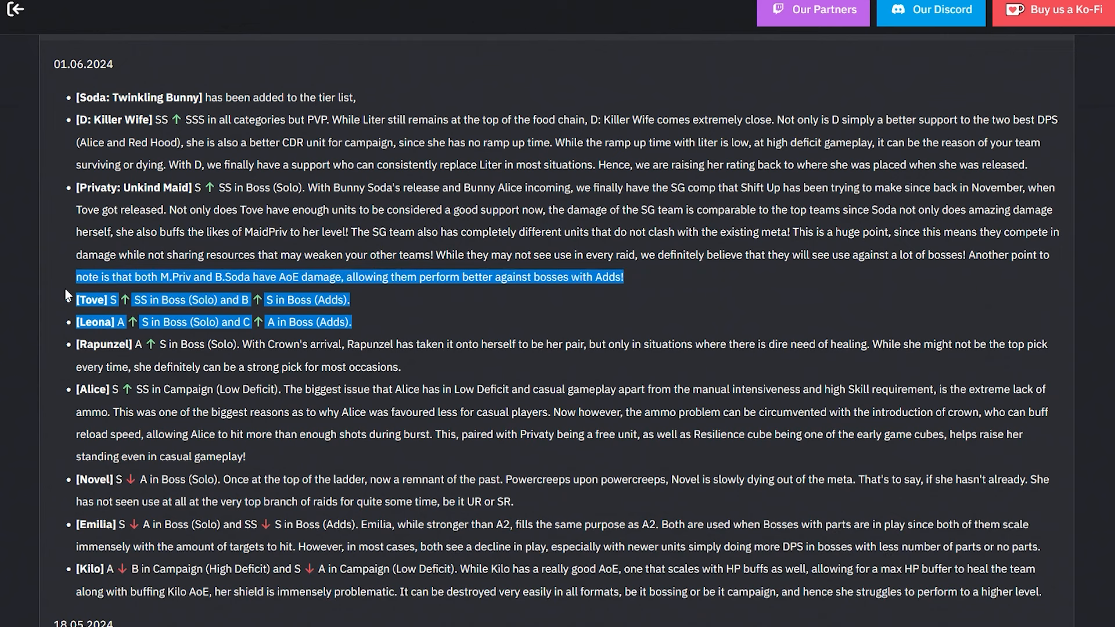
{"action": "mouse_move", "coordinate": [110, 124]}
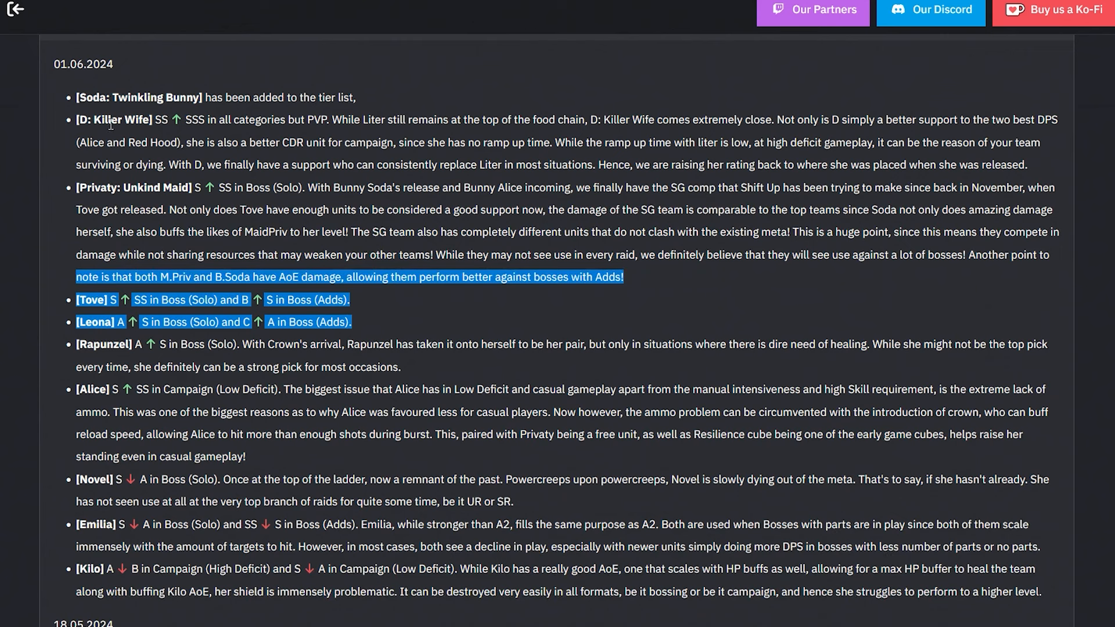
{"action": "mouse_move", "coordinate": [98, 94]}
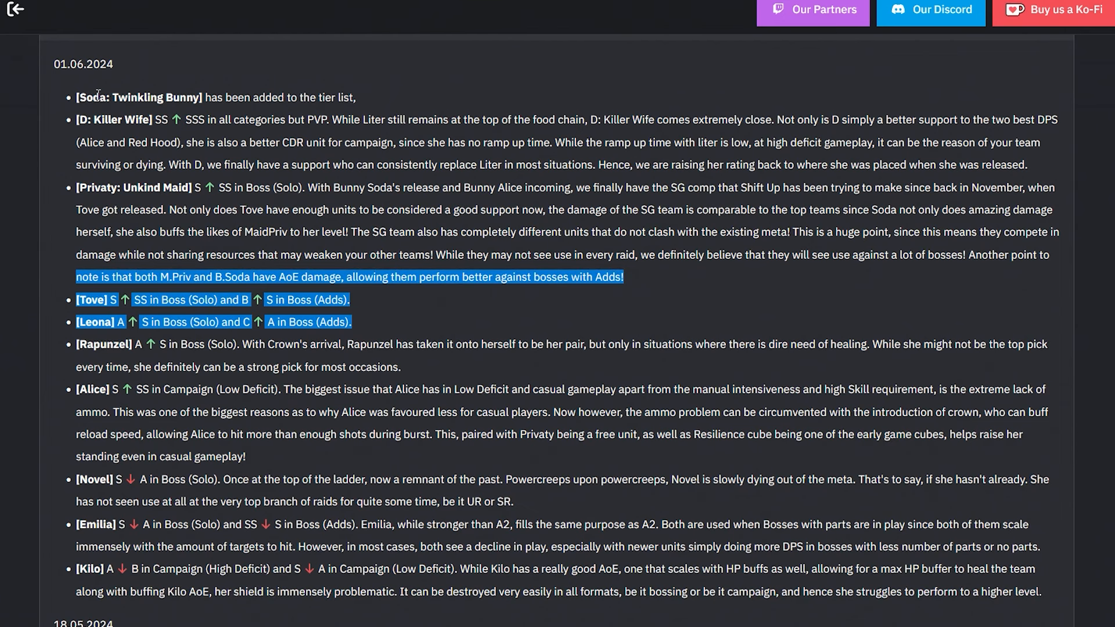
{"action": "left_click", "coordinate": [63, 362]}
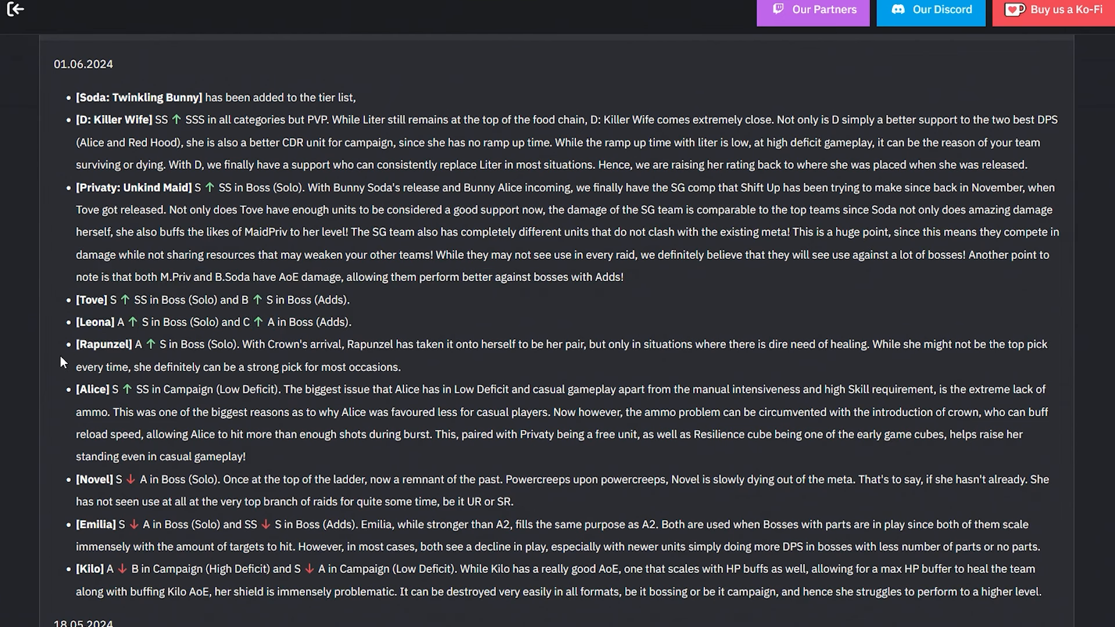
- Highlight the phrase 'dire need of healing' and the Novel downgrade entry
{"action": "scroll", "scroll_direction": "down", "scroll_amount": 3}
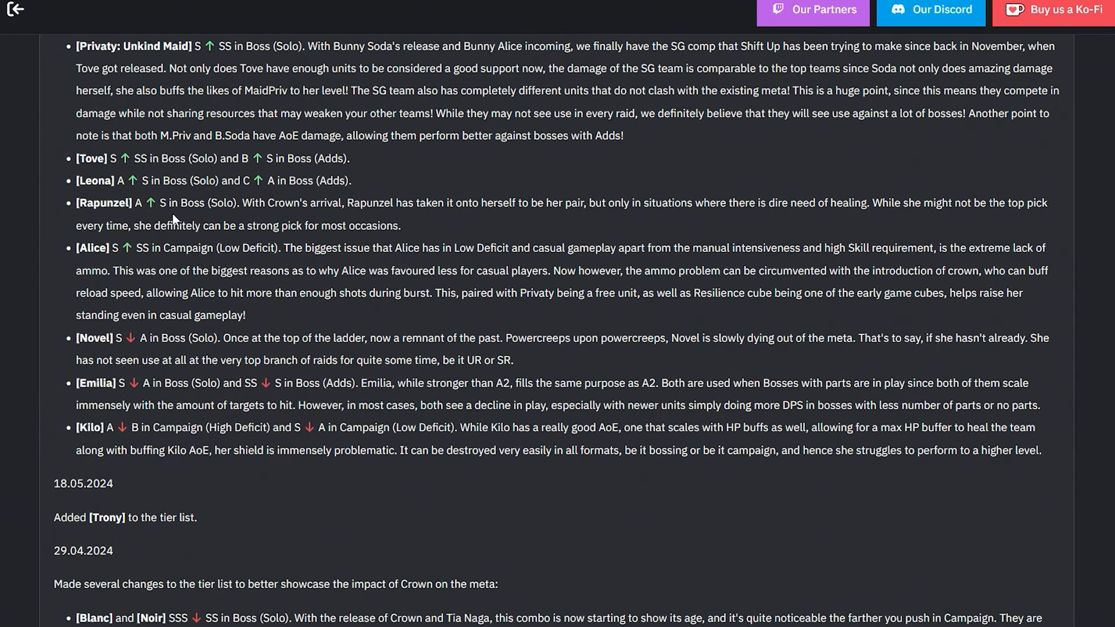
{"action": "mouse_move", "coordinate": [264, 204]}
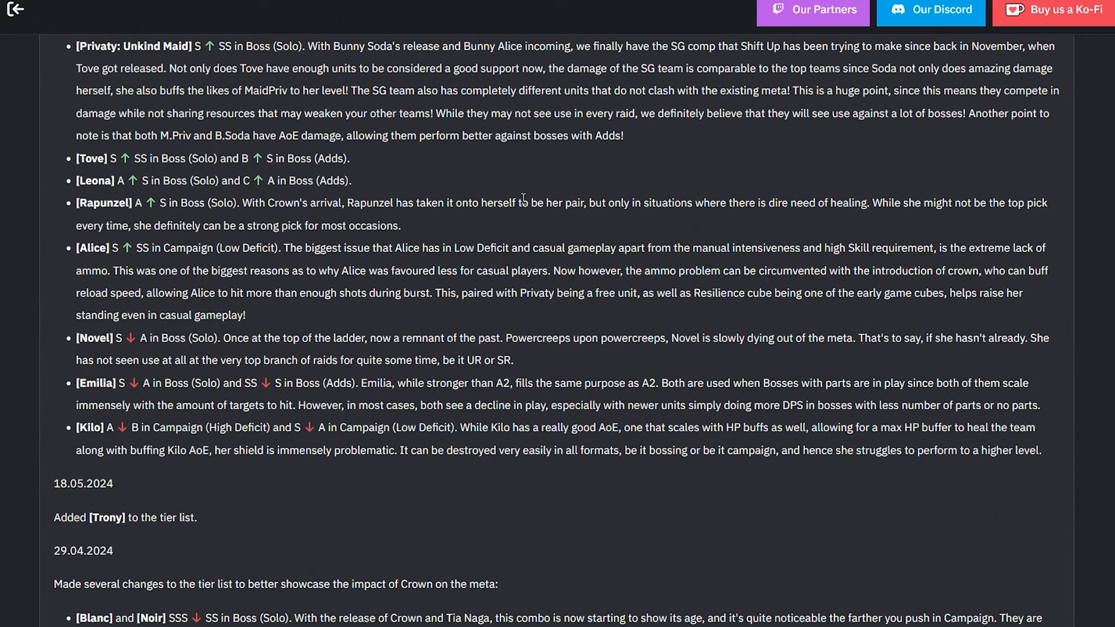
{"action": "mouse_move", "coordinate": [779, 205]}
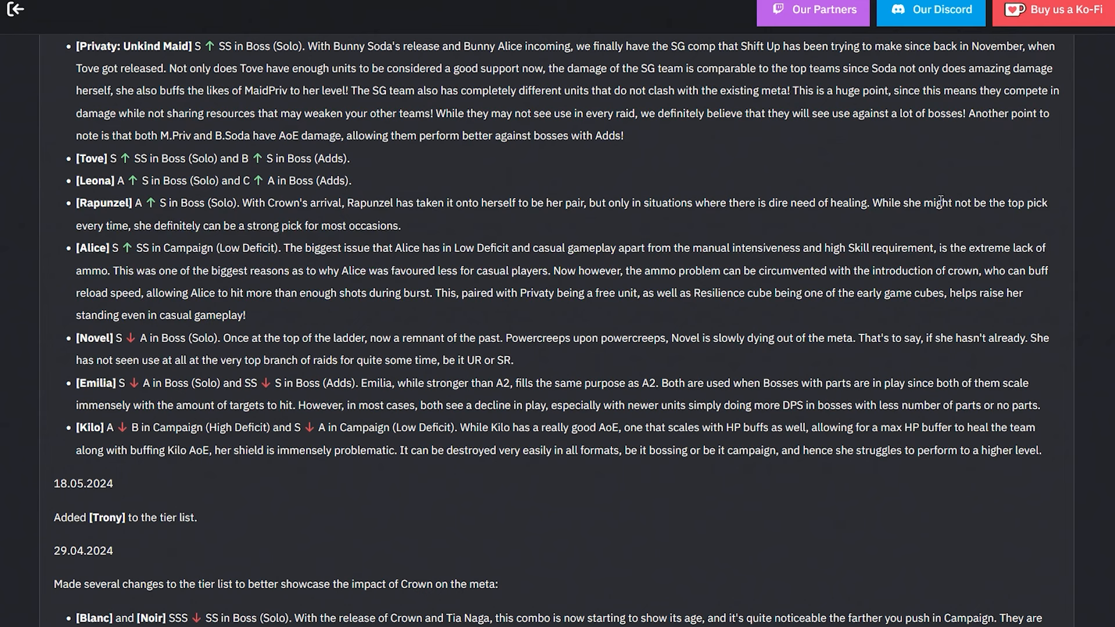
{"action": "mouse_move", "coordinate": [130, 221]}
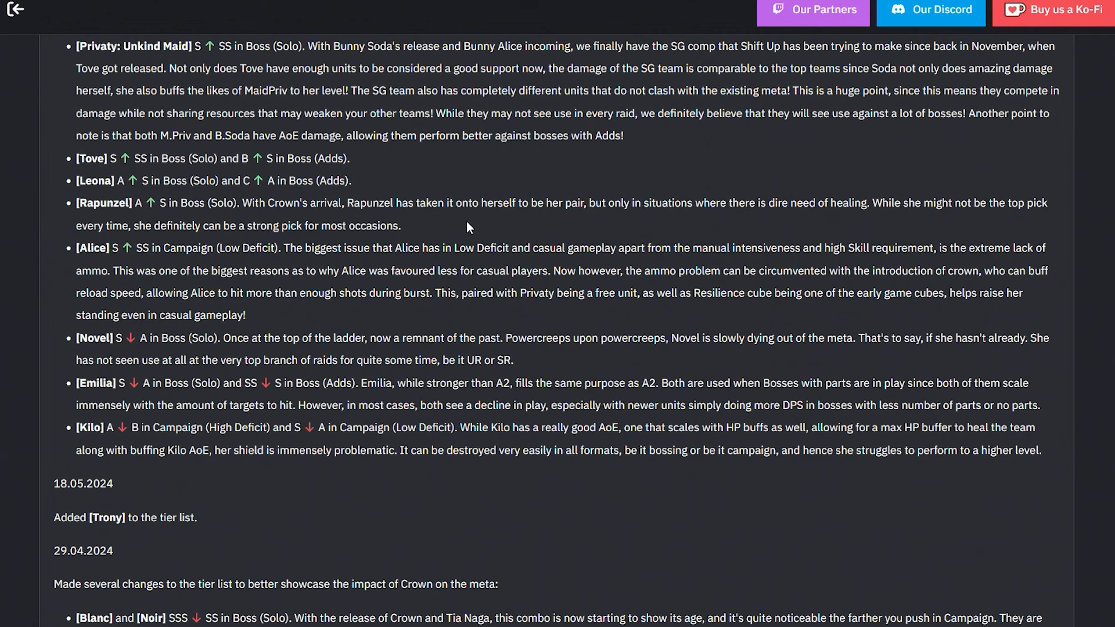
{"action": "mouse_move", "coordinate": [641, 217]}
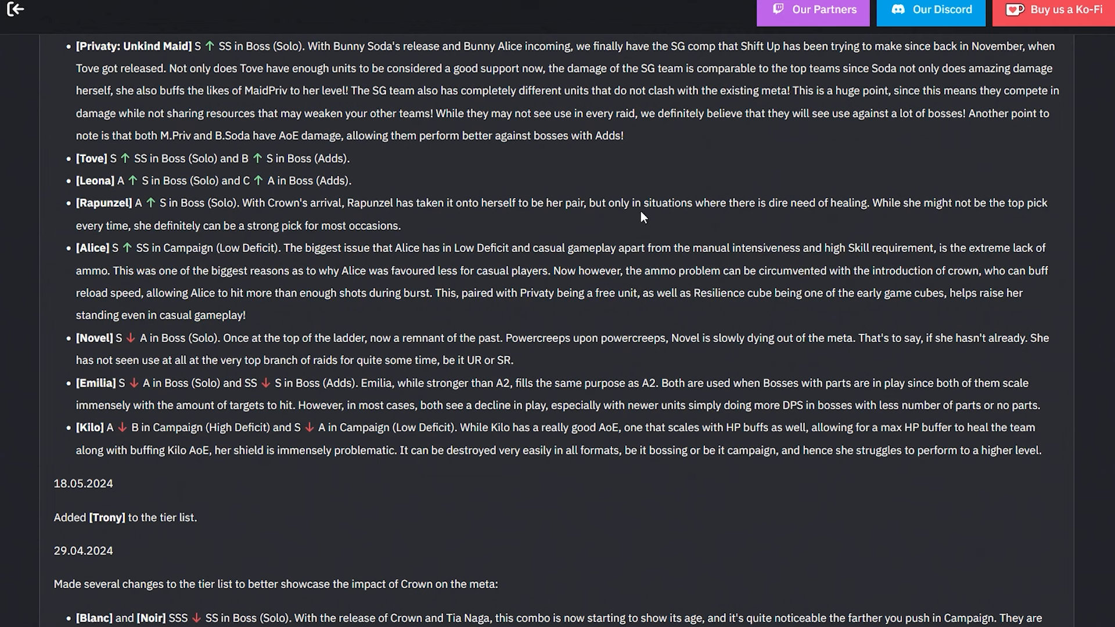
{"action": "left_click_drag", "start_coordinate": [770, 203], "coordinate": [867, 203]}
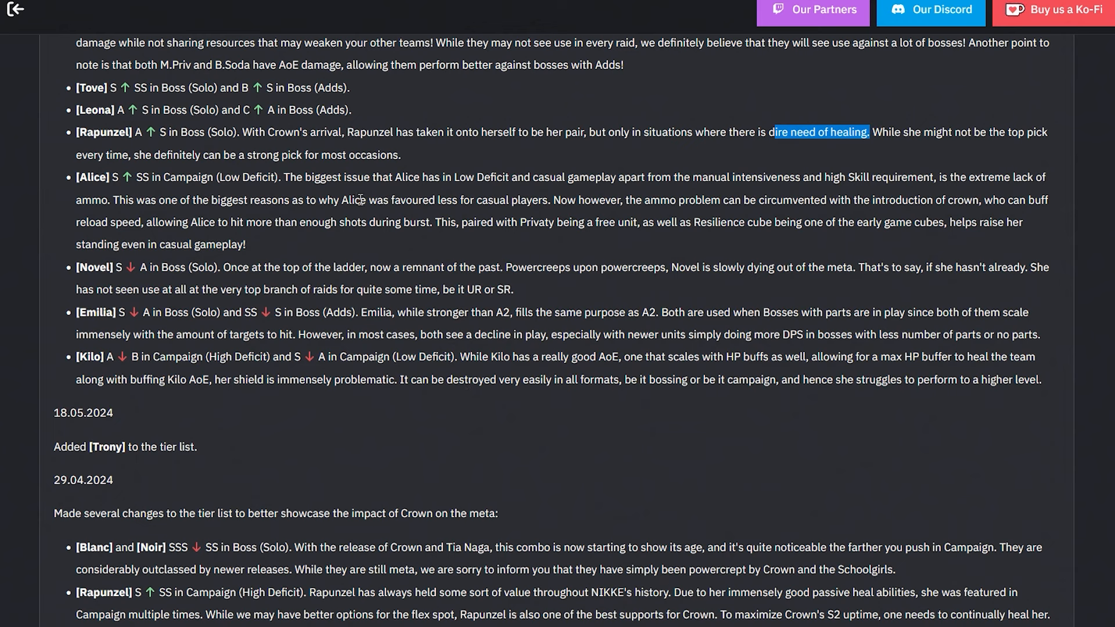
{"action": "mouse_move", "coordinate": [551, 199]}
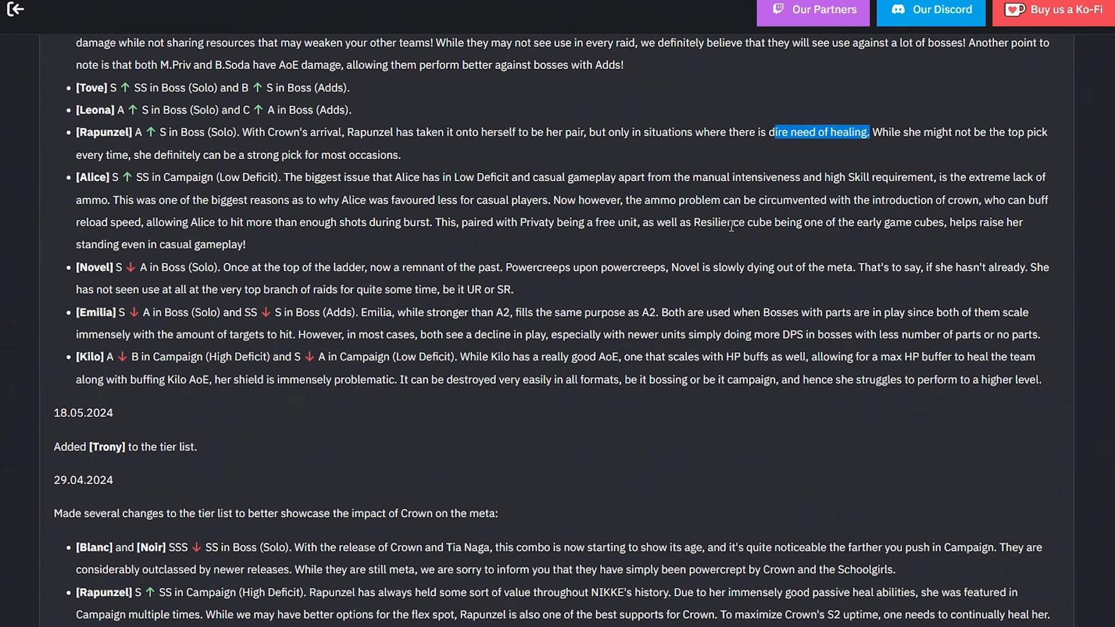
{"action": "mouse_move", "coordinate": [932, 199]}
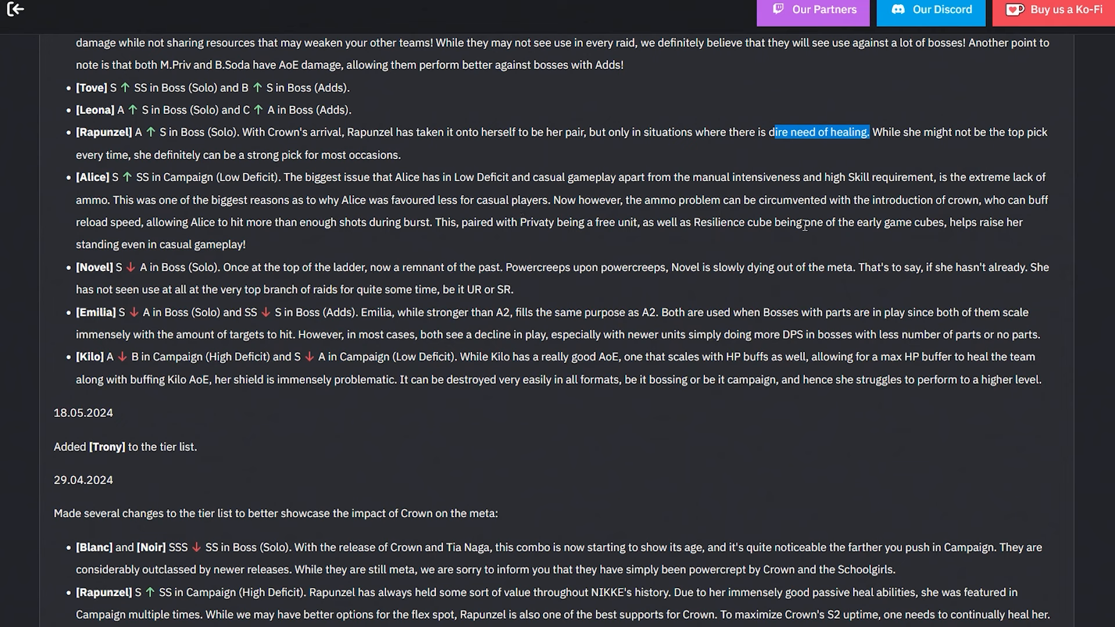
{"action": "mouse_move", "coordinate": [1030, 226]}
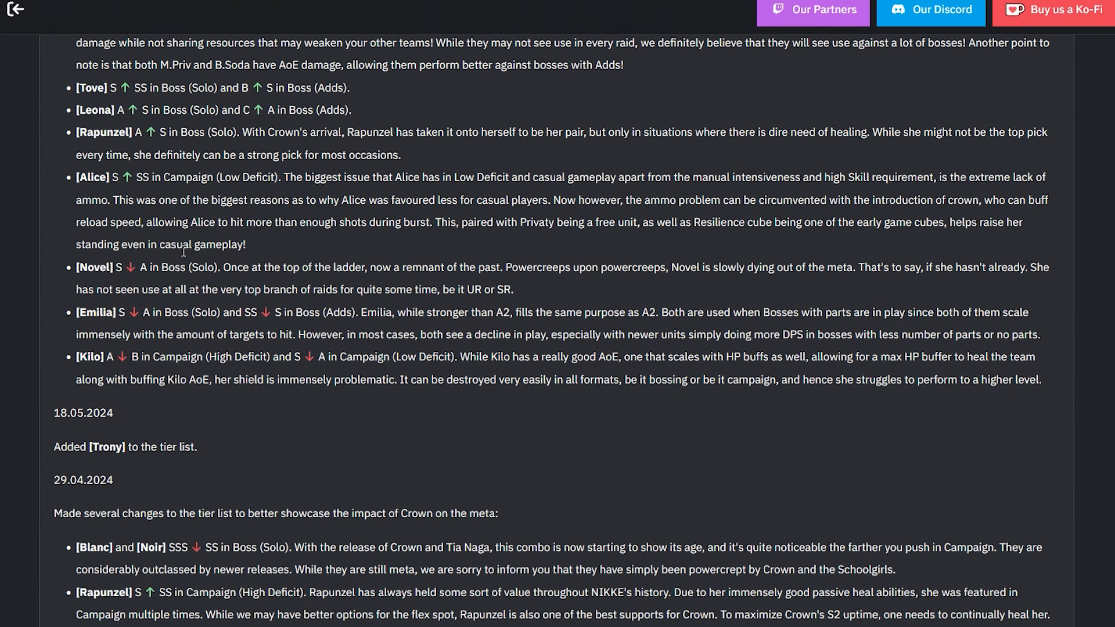
{"action": "scroll", "scroll_direction": "down", "scroll_amount": 3}
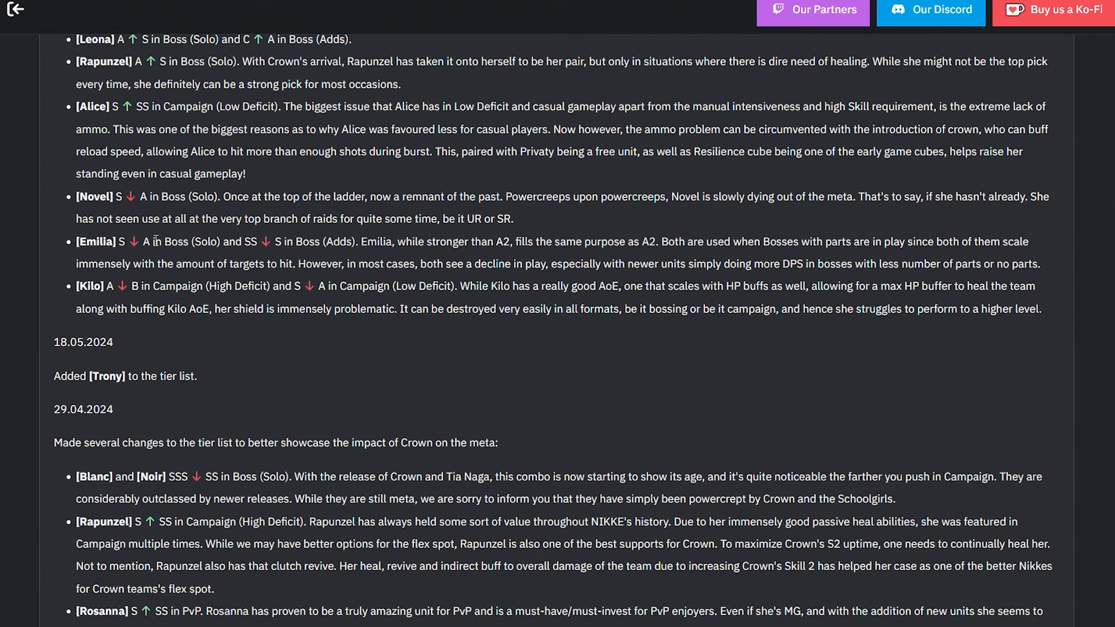
{"action": "mouse_move", "coordinate": [126, 238]}
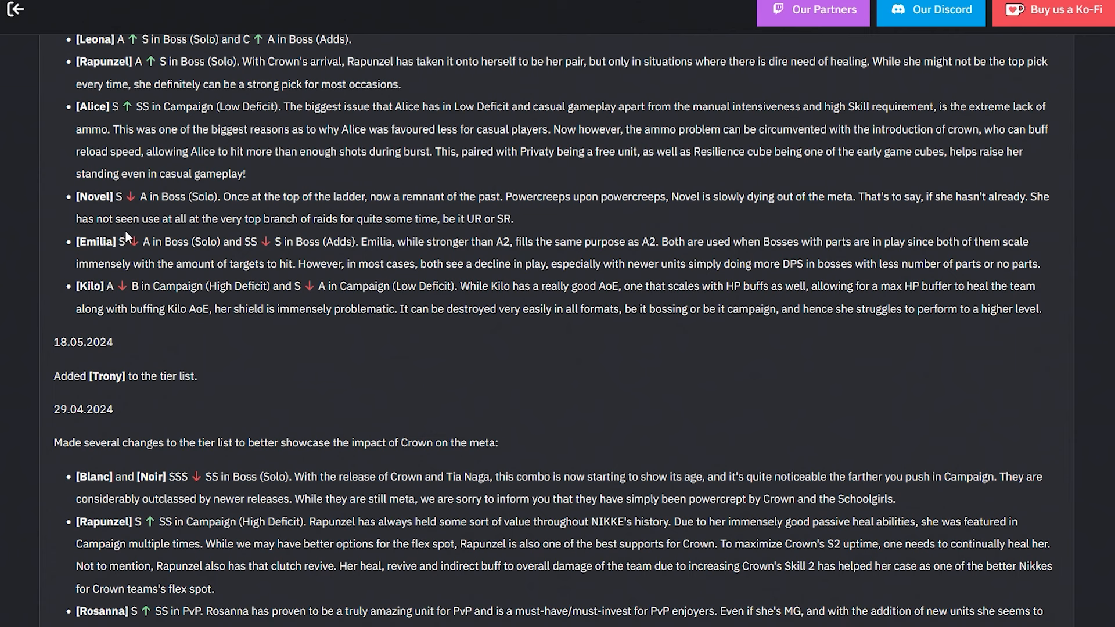
{"action": "left_click_drag", "start_coordinate": [138, 197], "coordinate": [512, 218]}
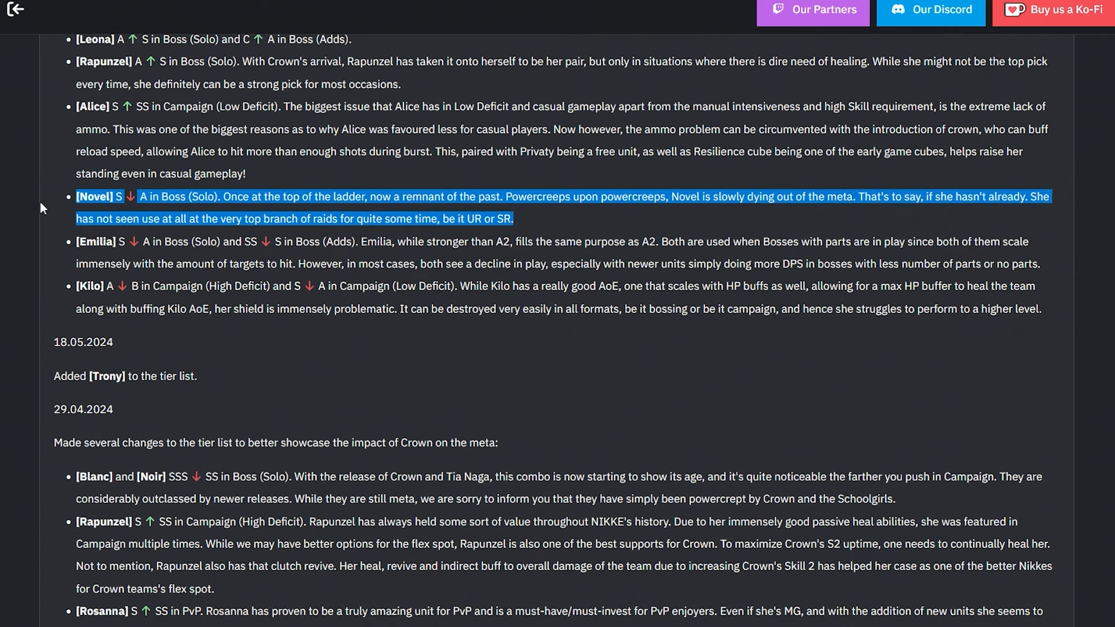
{"action": "mouse_move", "coordinate": [58, 256]}
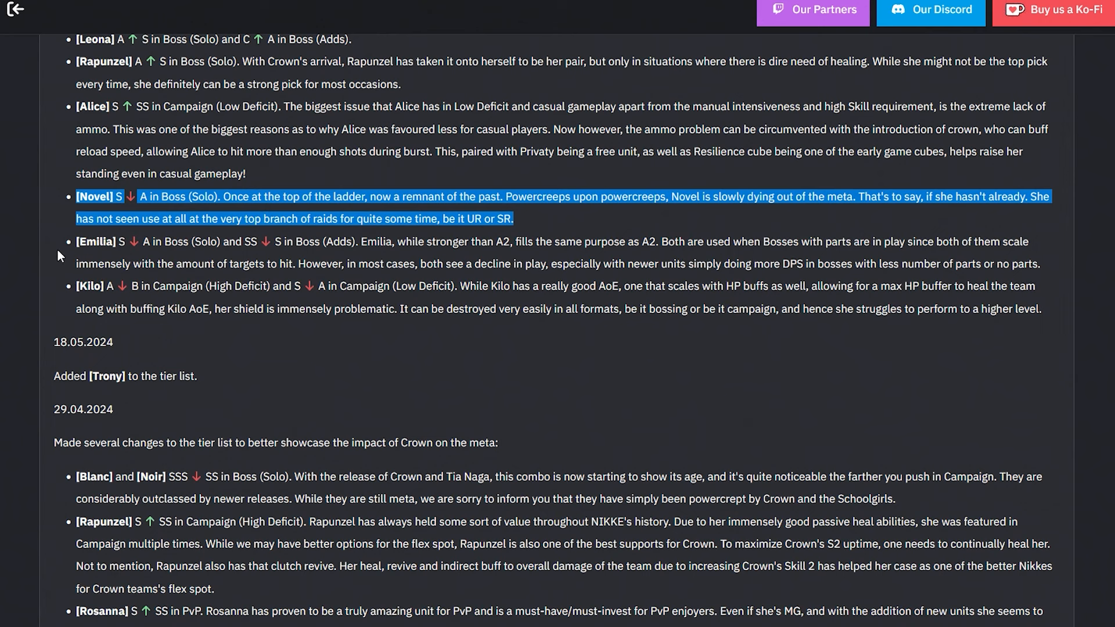
{"action": "left_click", "coordinate": [406, 242]}
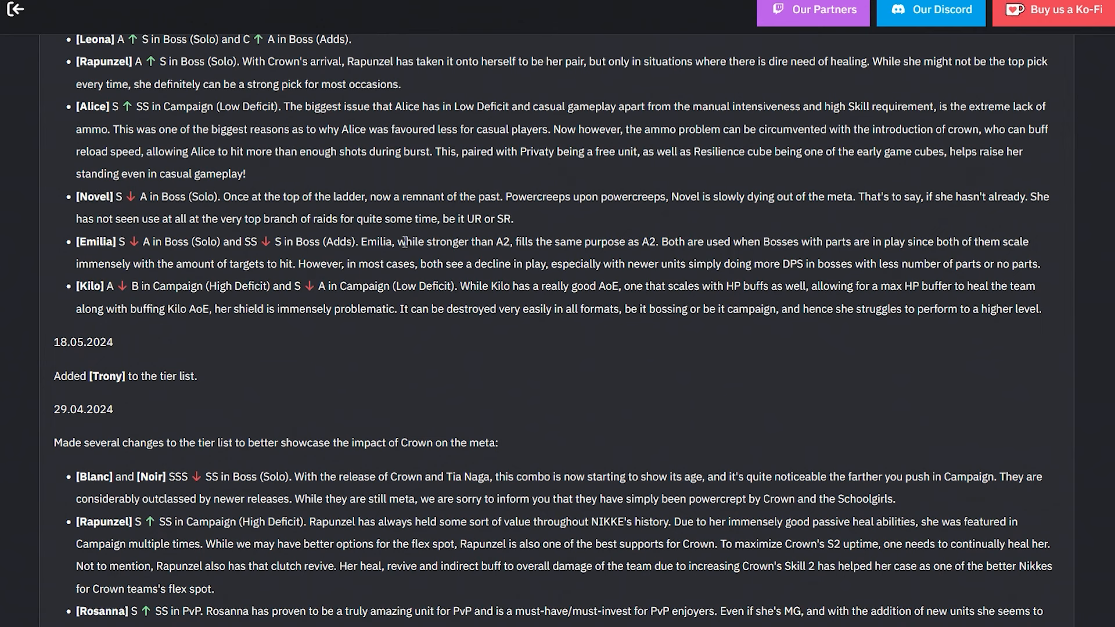
{"action": "mouse_move", "coordinate": [503, 238]}
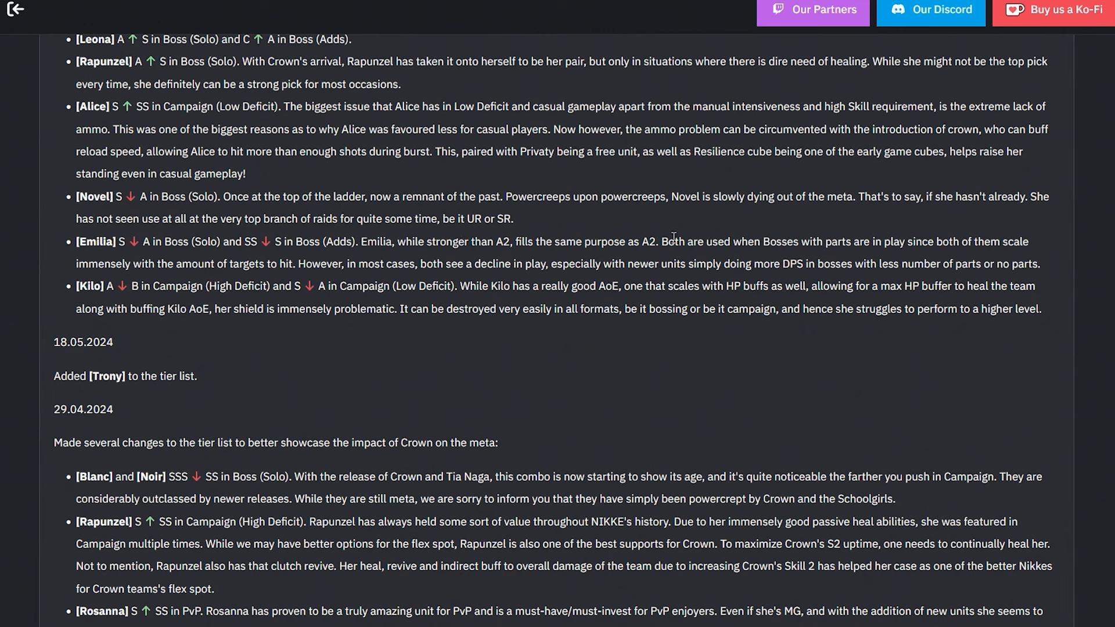
{"action": "mouse_move", "coordinate": [832, 243]}
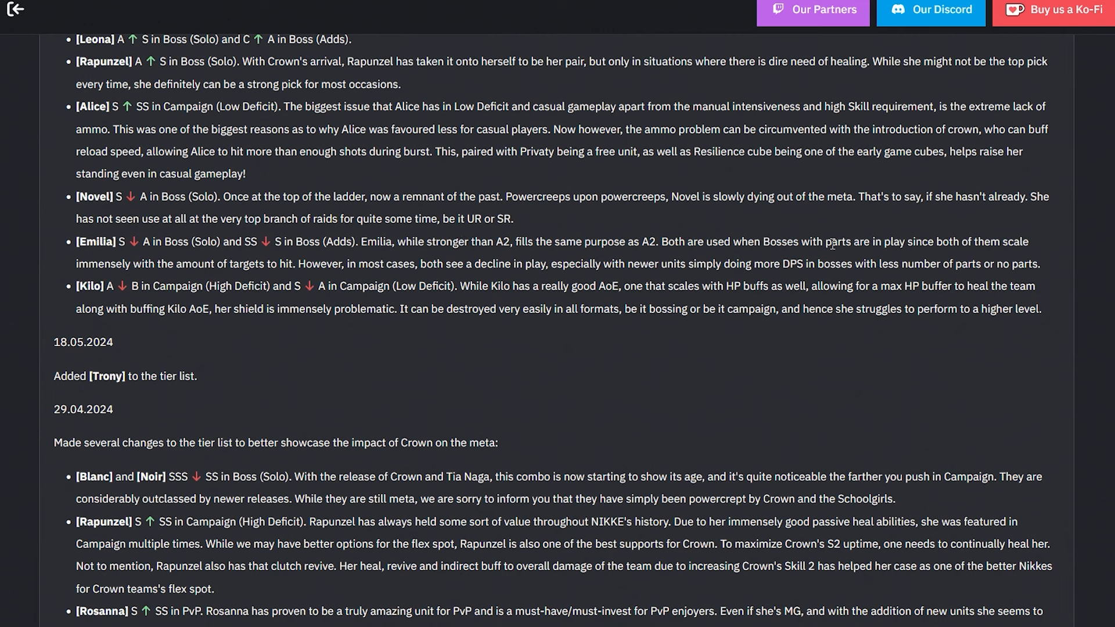
{"action": "mouse_move", "coordinate": [872, 226]}
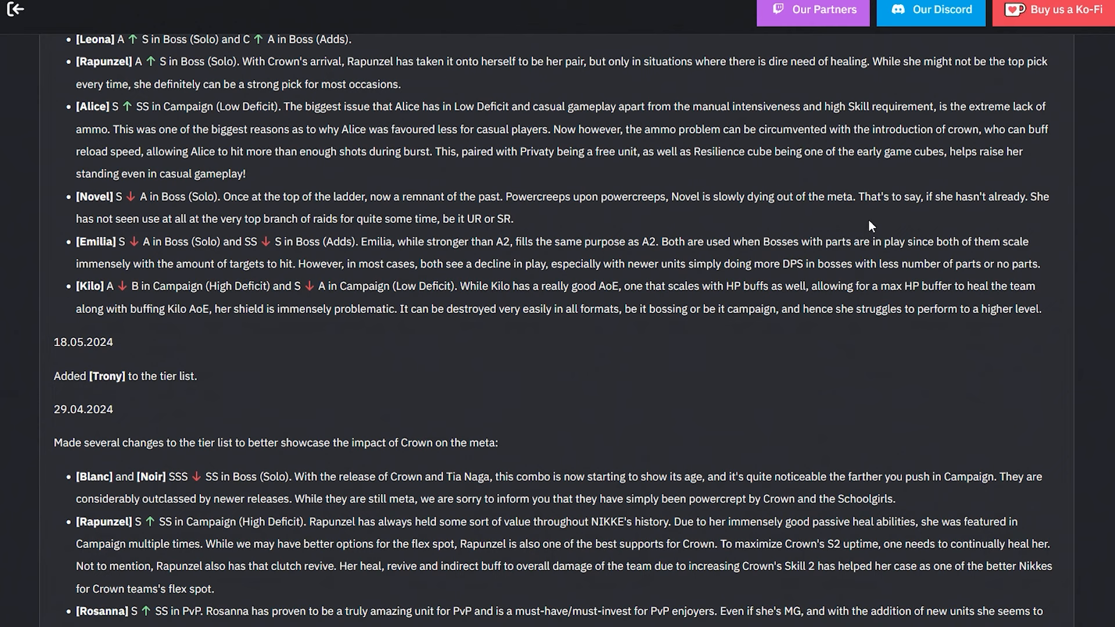
{"action": "mouse_move", "coordinate": [596, 212]}
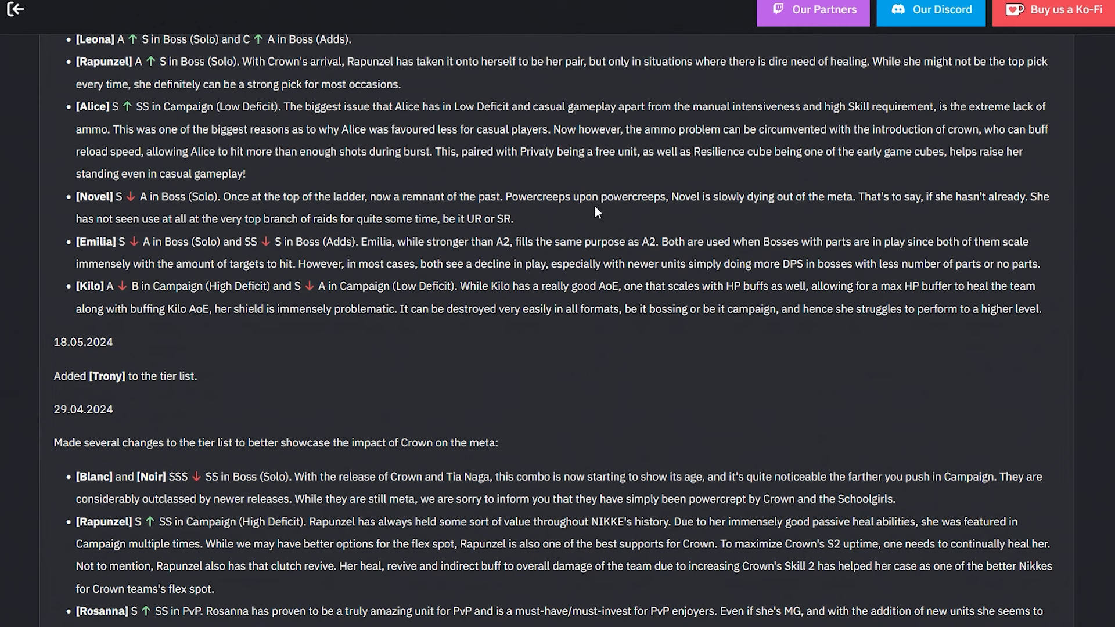
{"action": "mouse_move", "coordinate": [397, 262]}
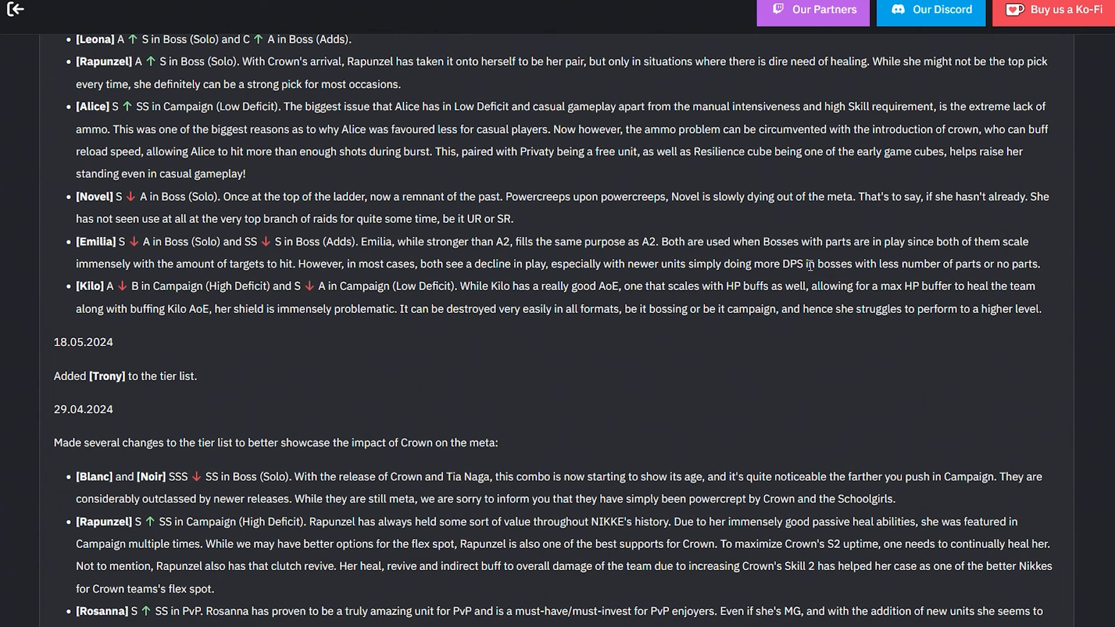
{"action": "mouse_move", "coordinate": [927, 264]}
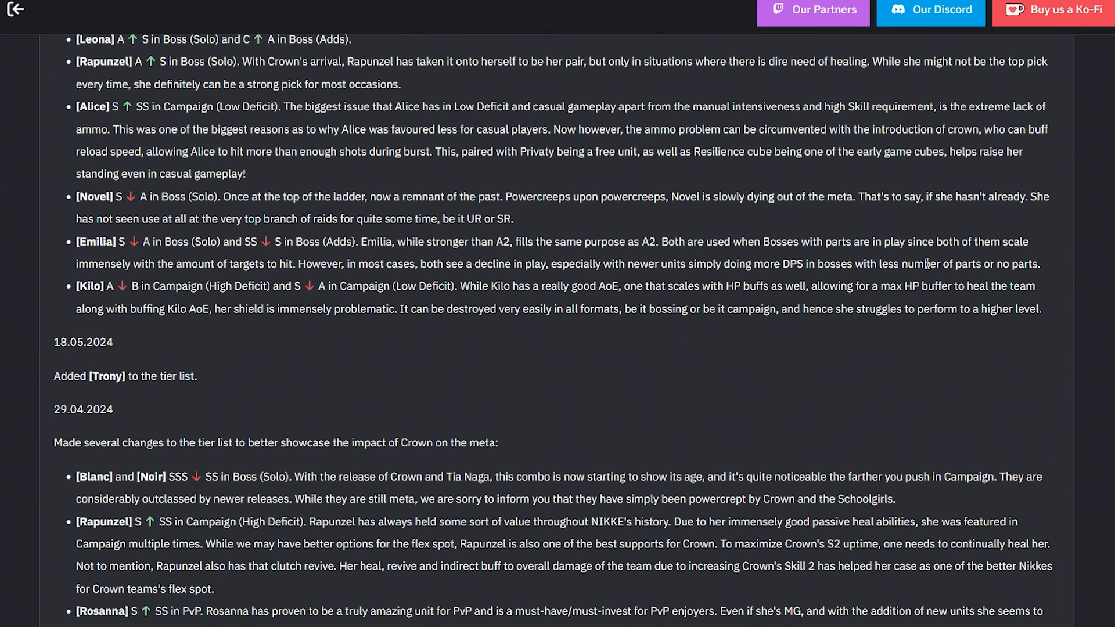
- Reread the Emilia downgrade entry and select Emilia's name
{"action": "left_click_drag", "start_coordinate": [75, 241], "coordinate": [1039, 263]}
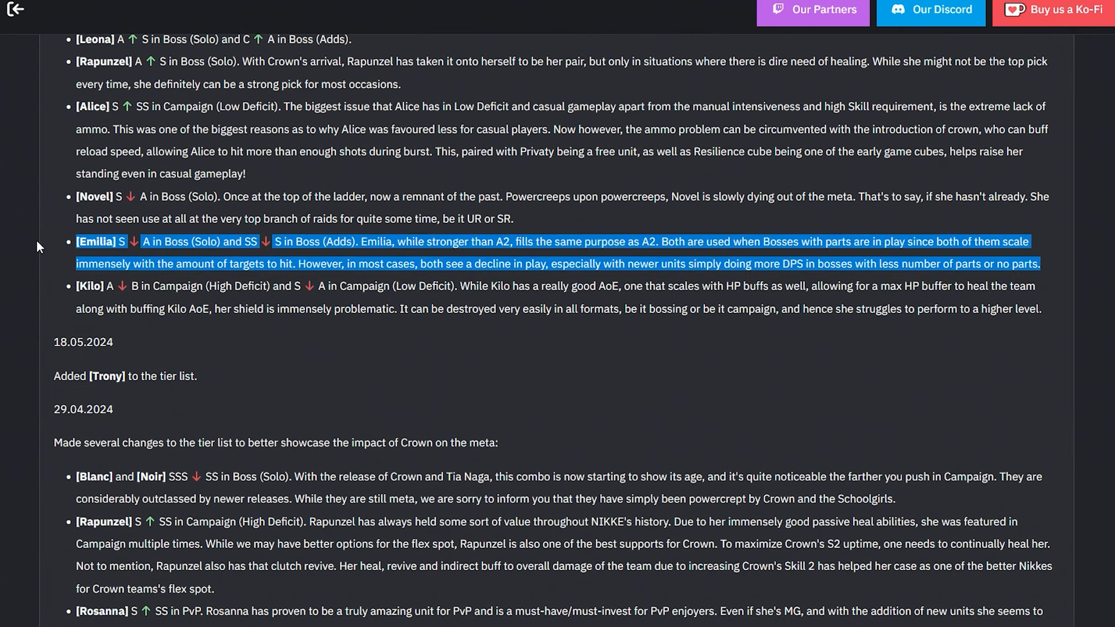
{"action": "mouse_move", "coordinate": [51, 243]}
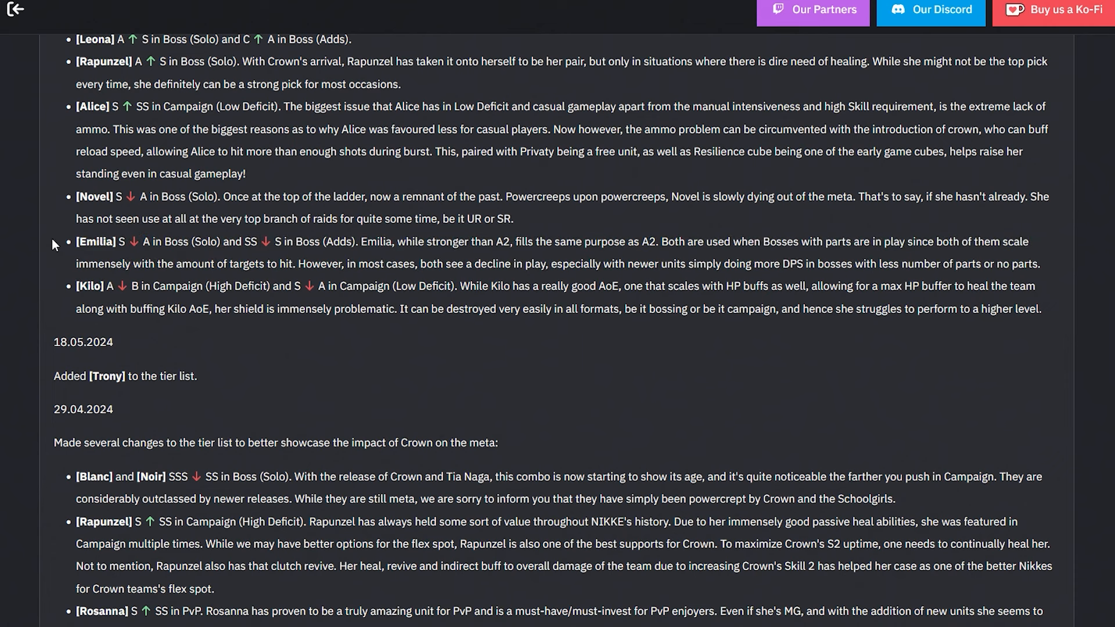
{"action": "left_click_drag", "start_coordinate": [75, 241], "coordinate": [1040, 263]}
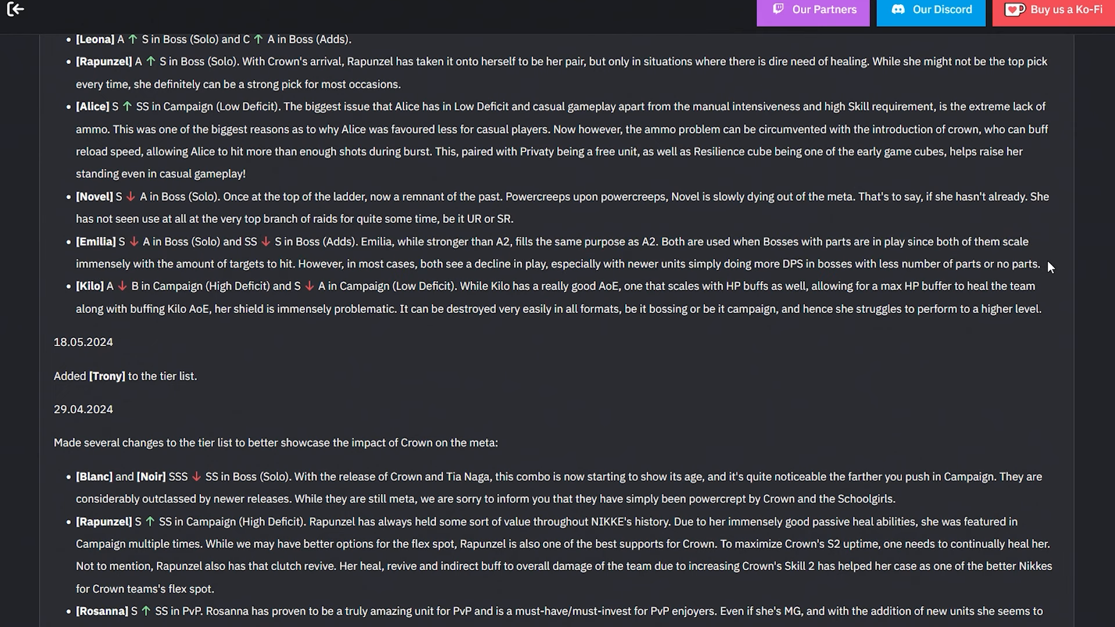
{"action": "left_click_drag", "start_coordinate": [76, 241], "coordinate": [1039, 264]}
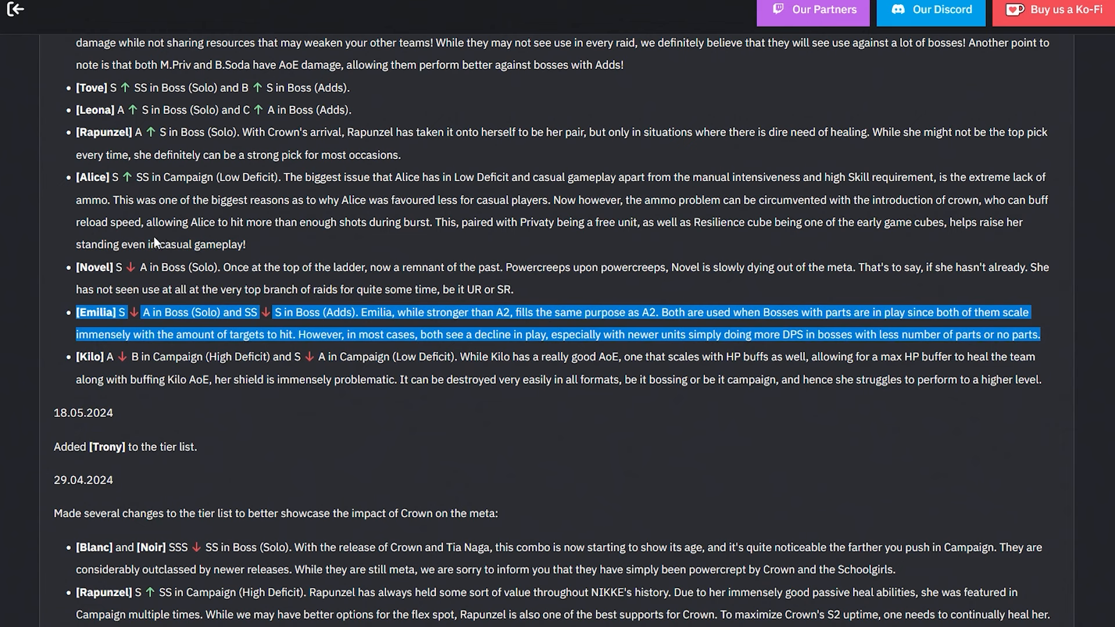
{"action": "mouse_move", "coordinate": [156, 248]}
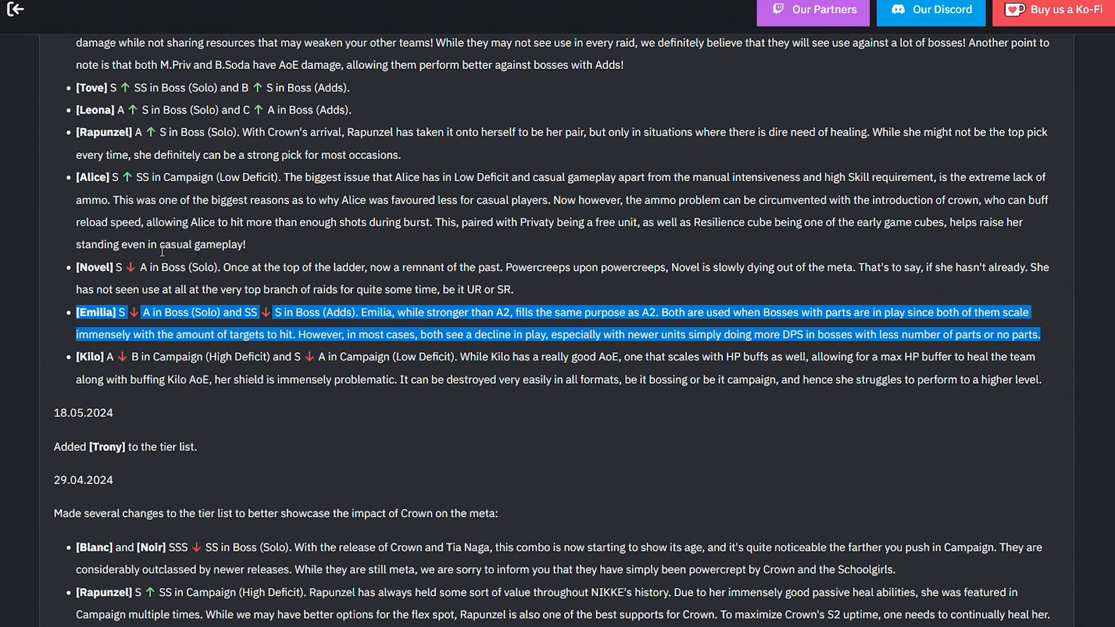
{"action": "mouse_move", "coordinate": [157, 261]}
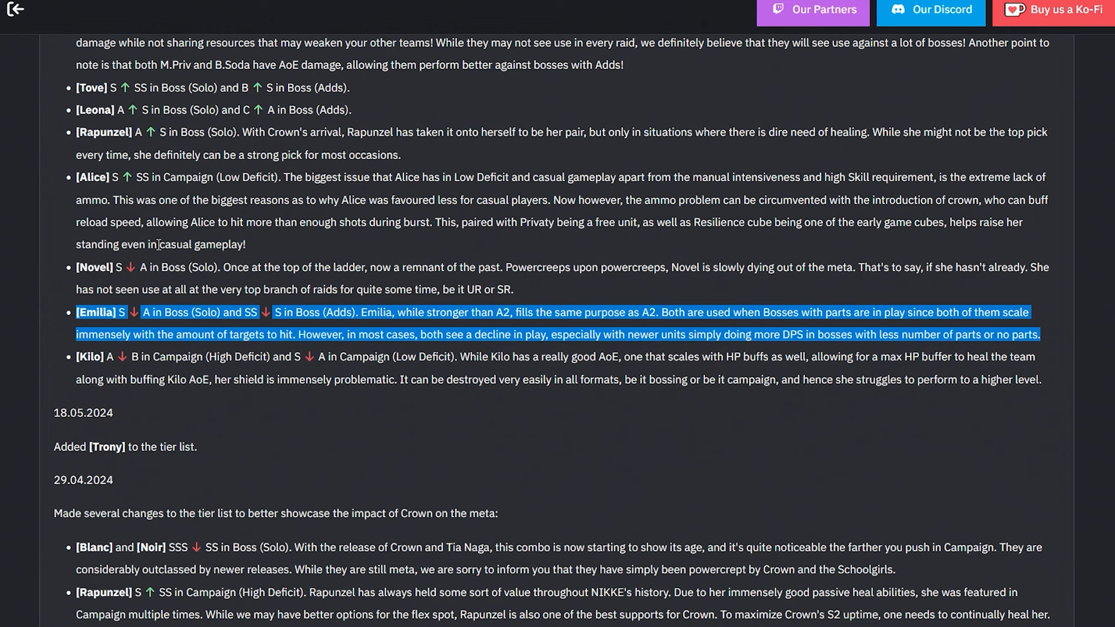
{"action": "double_click", "coordinate": [167, 334]}
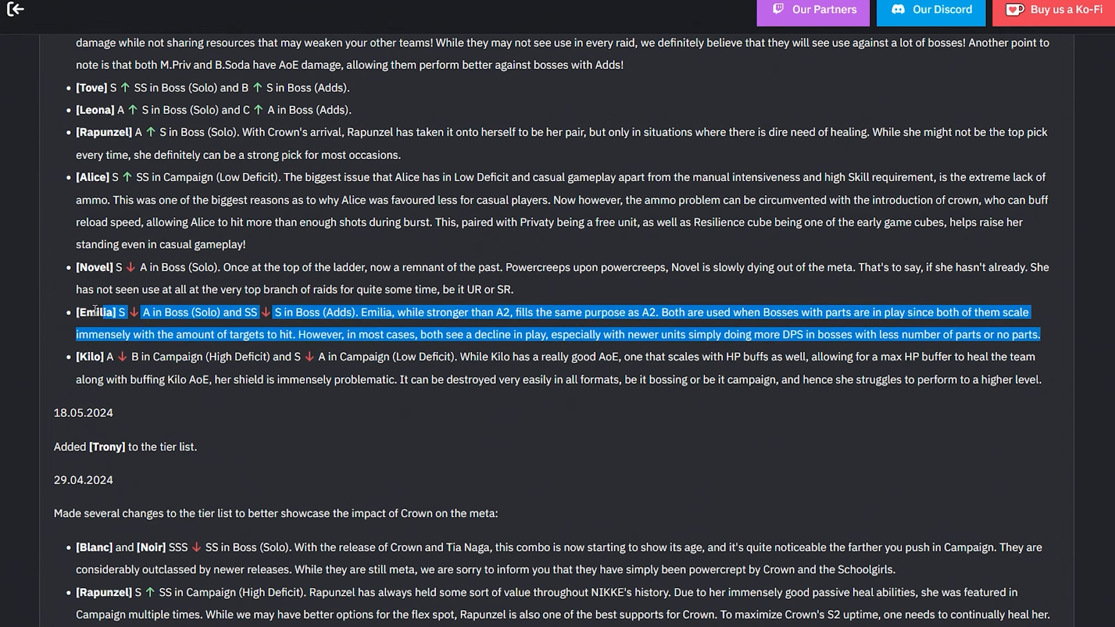
- Scroll down to Soda: Twinkling Bunny and open her character page
{"action": "scroll", "scroll_direction": "down", "scroll_amount": 3}
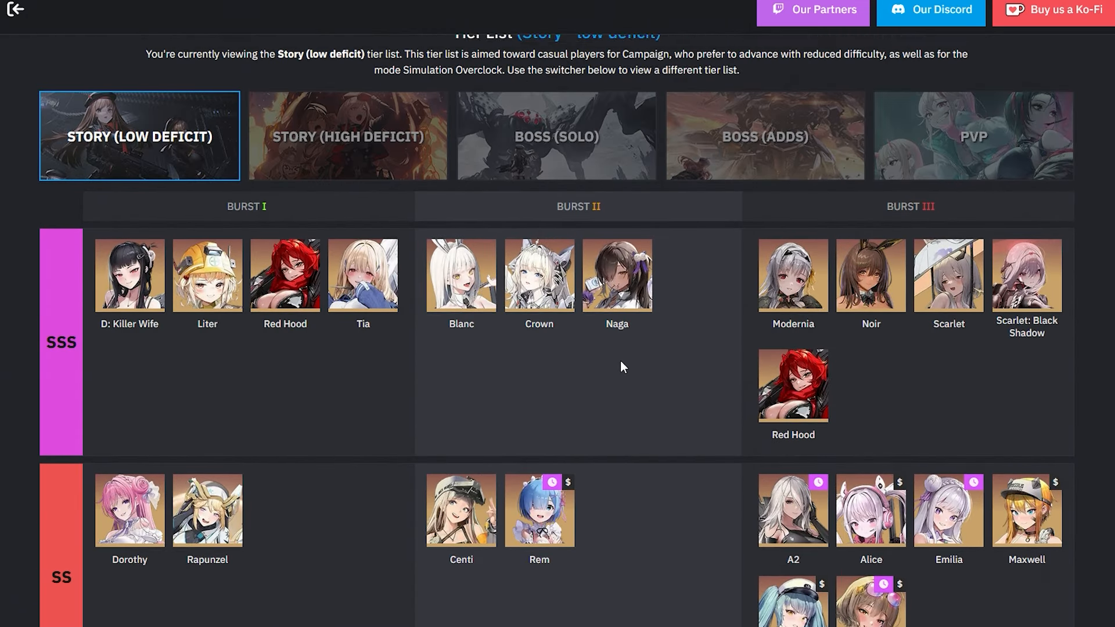
{"action": "scroll", "scroll_direction": "down", "scroll_amount": 3}
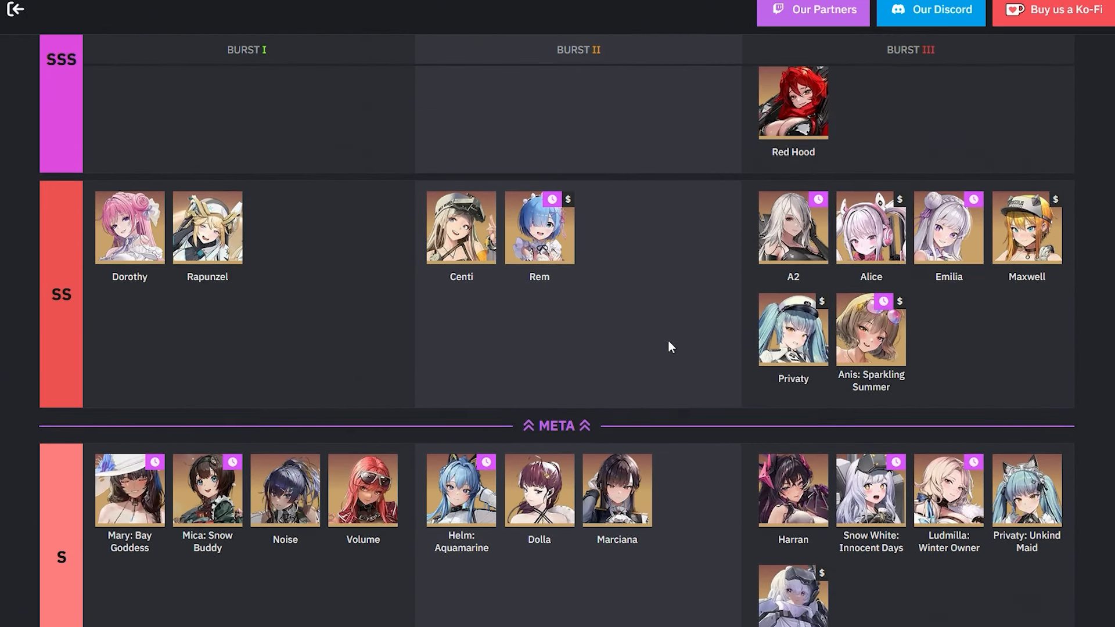
{"action": "scroll", "scroll_direction": "down", "scroll_amount": 3}
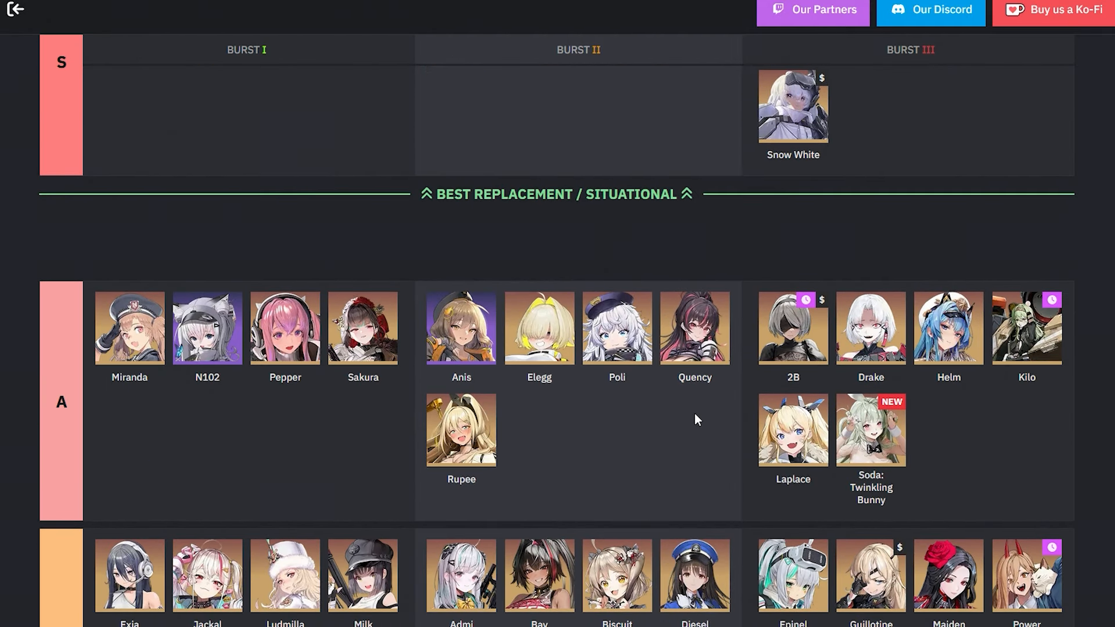
{"action": "mouse_move", "coordinate": [685, 427]}
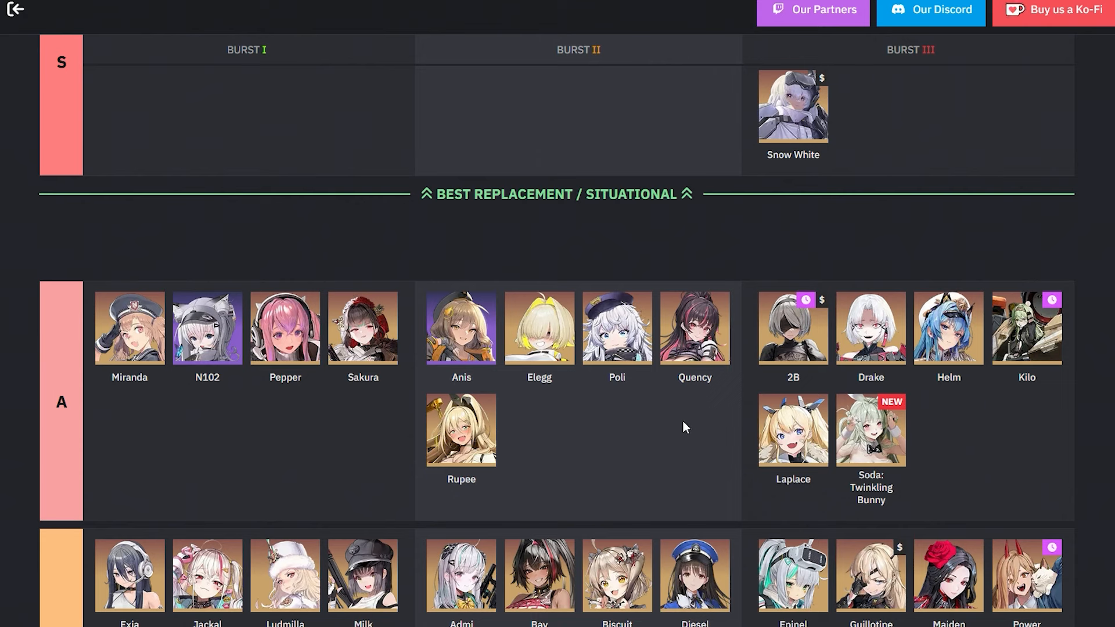
{"action": "mouse_move", "coordinate": [870, 430]}
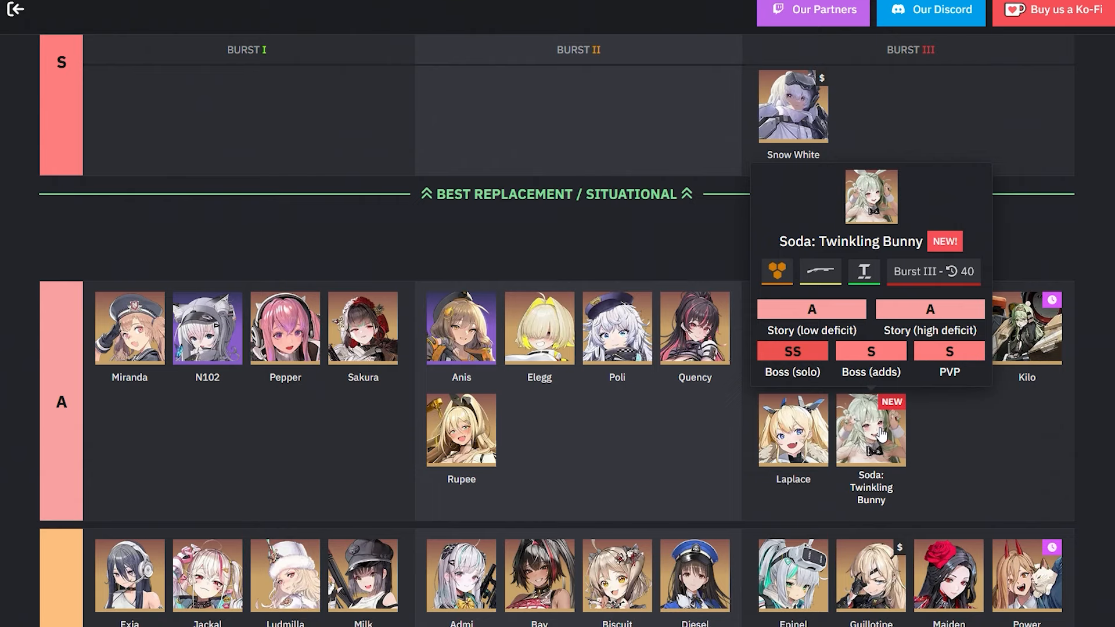
{"action": "left_click", "coordinate": [871, 430]}
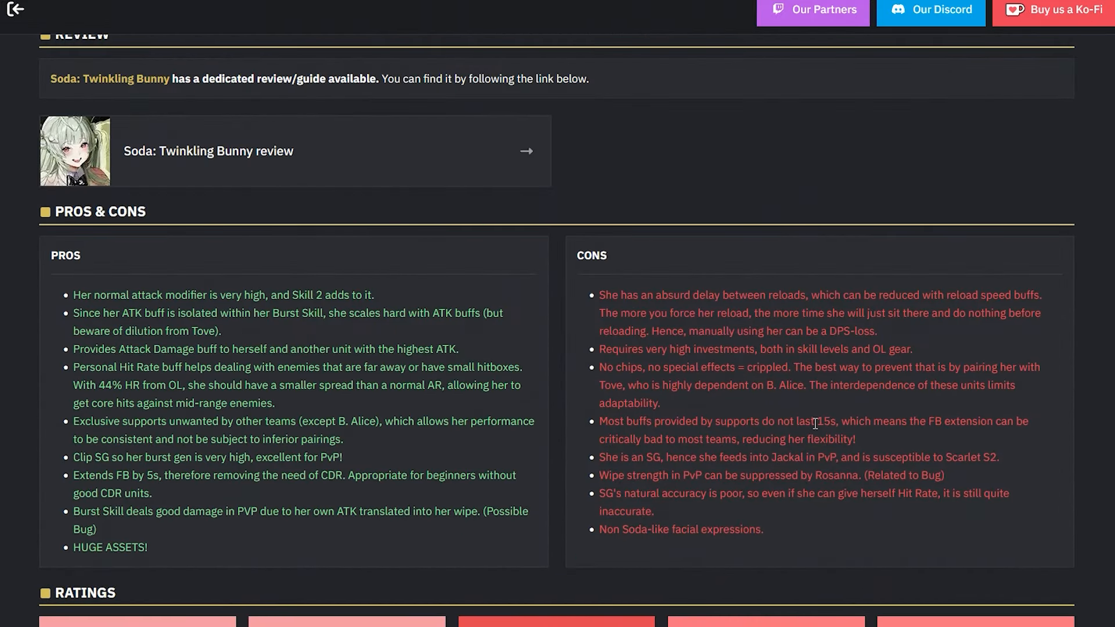
{"action": "scroll", "scroll_direction": "down", "scroll_amount": 3}
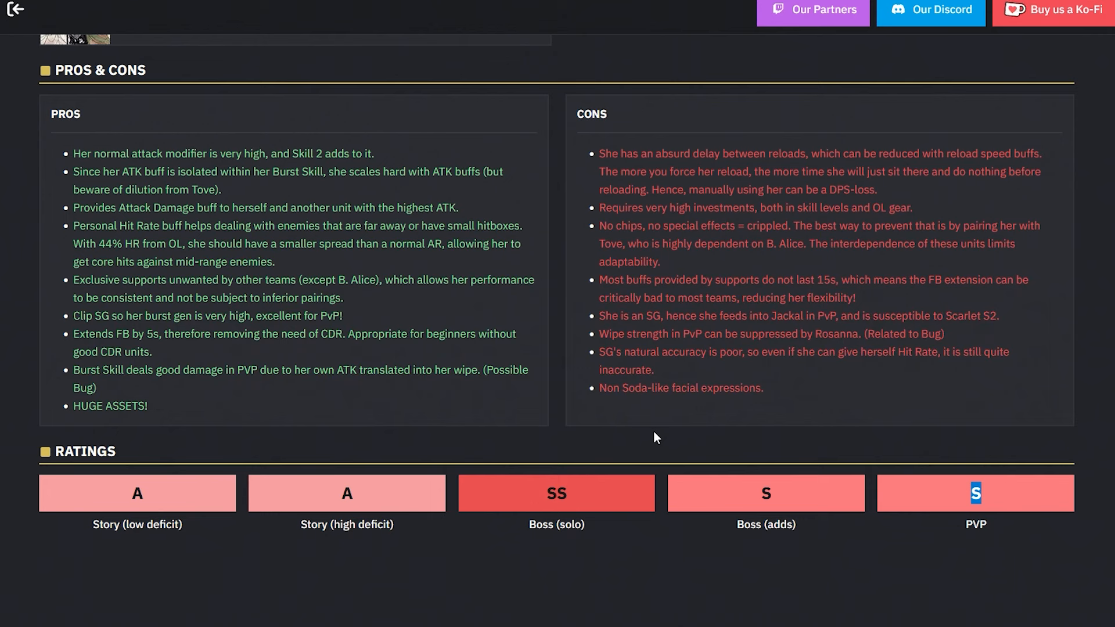
{"action": "left_click_drag", "start_coordinate": [73, 279], "coordinate": [342, 298]}
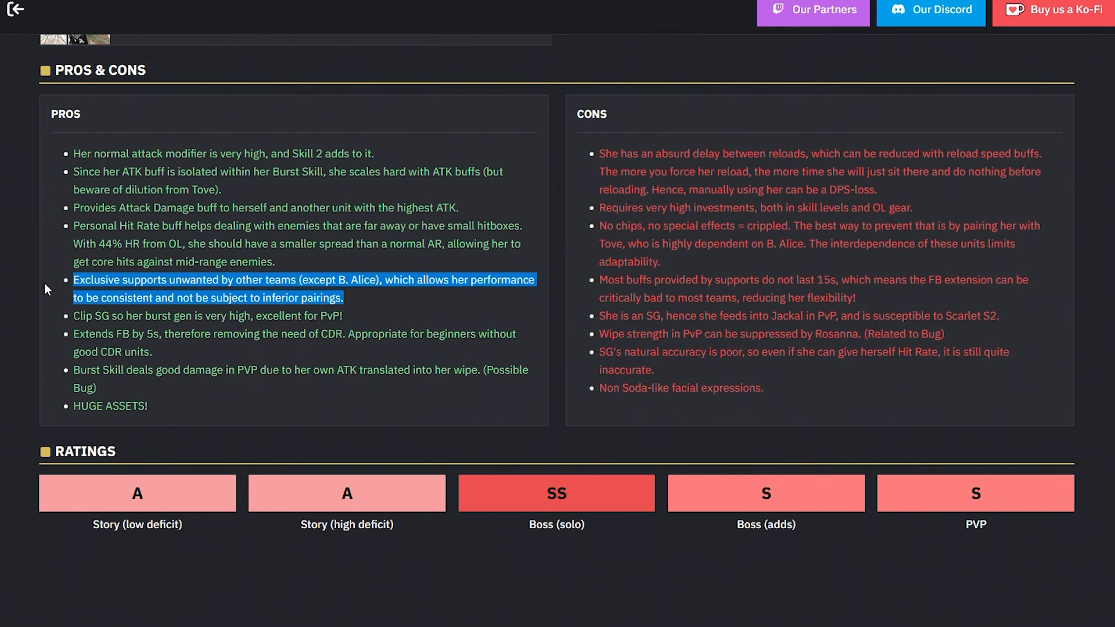
{"action": "mouse_move", "coordinate": [50, 265]}
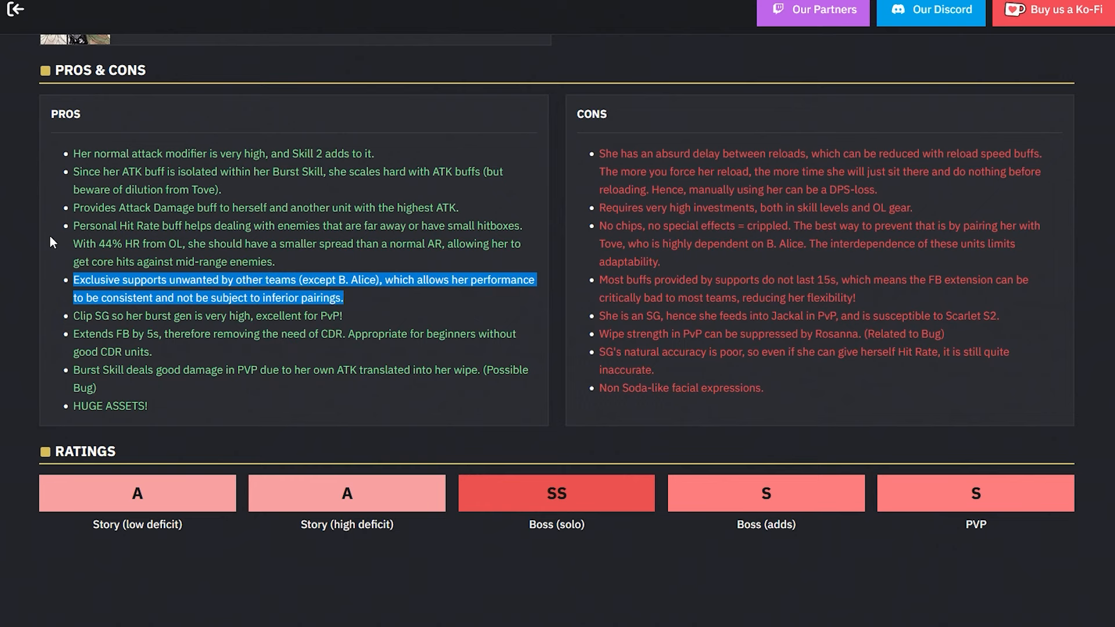
{"action": "mouse_move", "coordinate": [118, 266]}
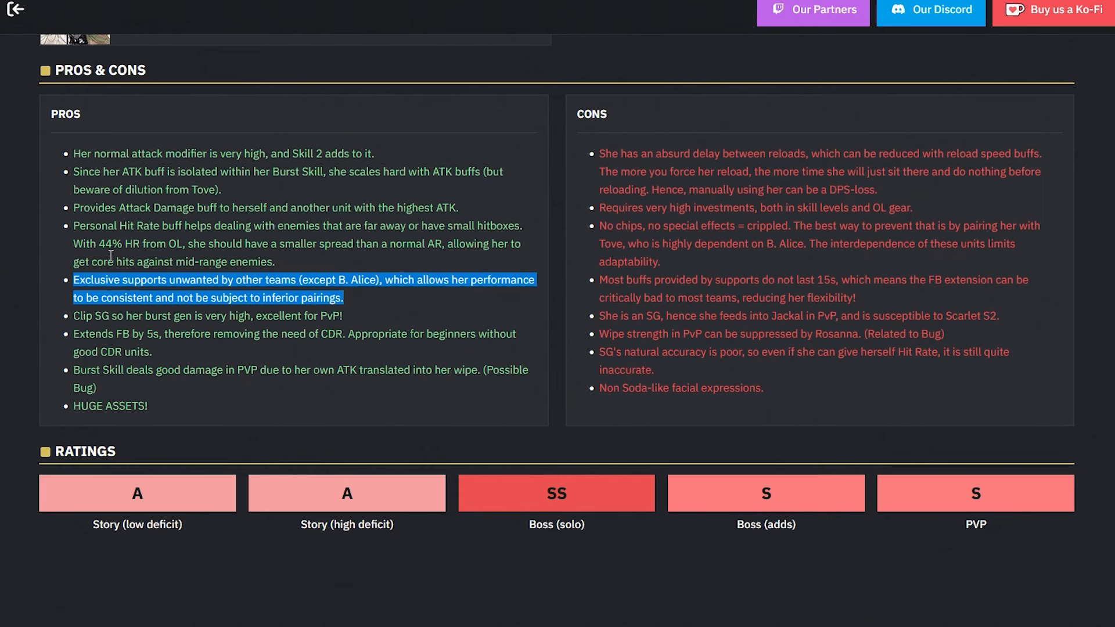
{"action": "mouse_move", "coordinate": [414, 319]}
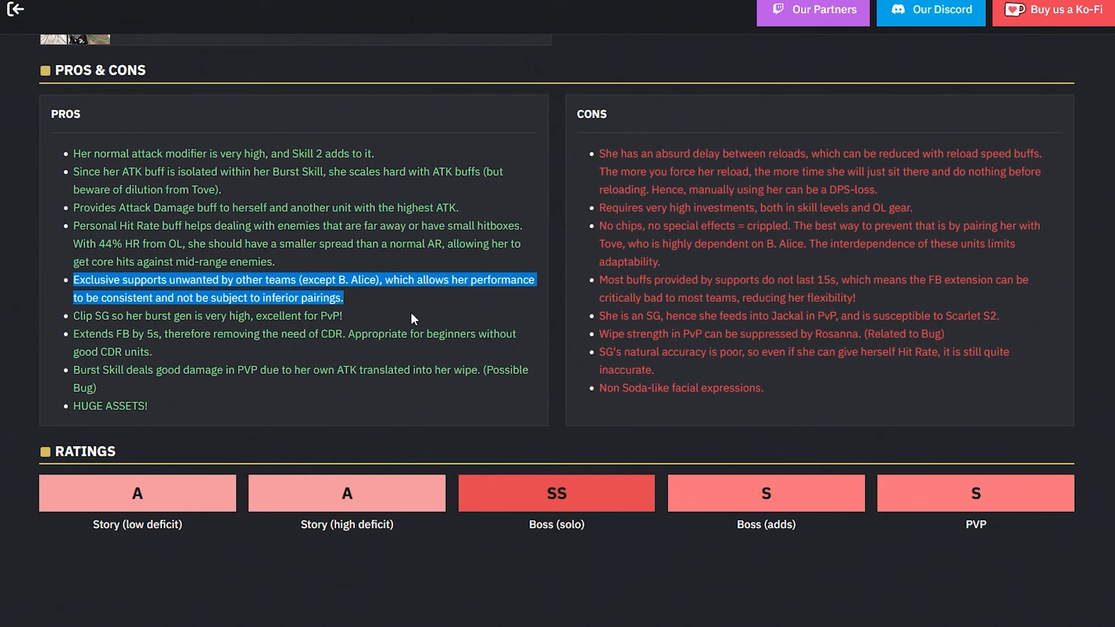
{"action": "left_click", "coordinate": [206, 316]}
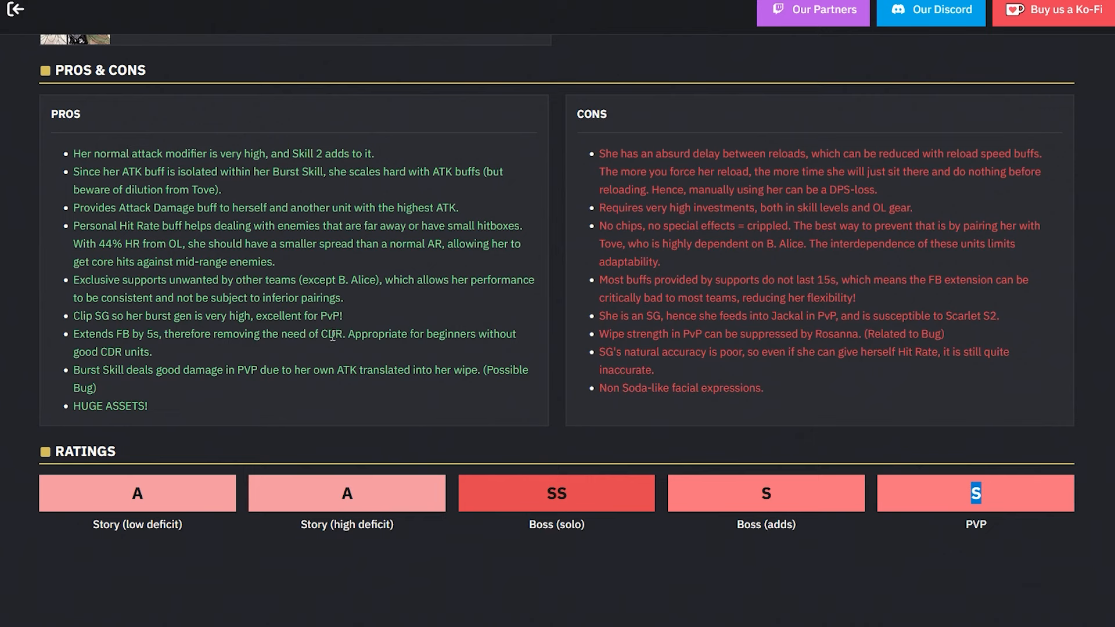
{"action": "mouse_move", "coordinate": [105, 356]}
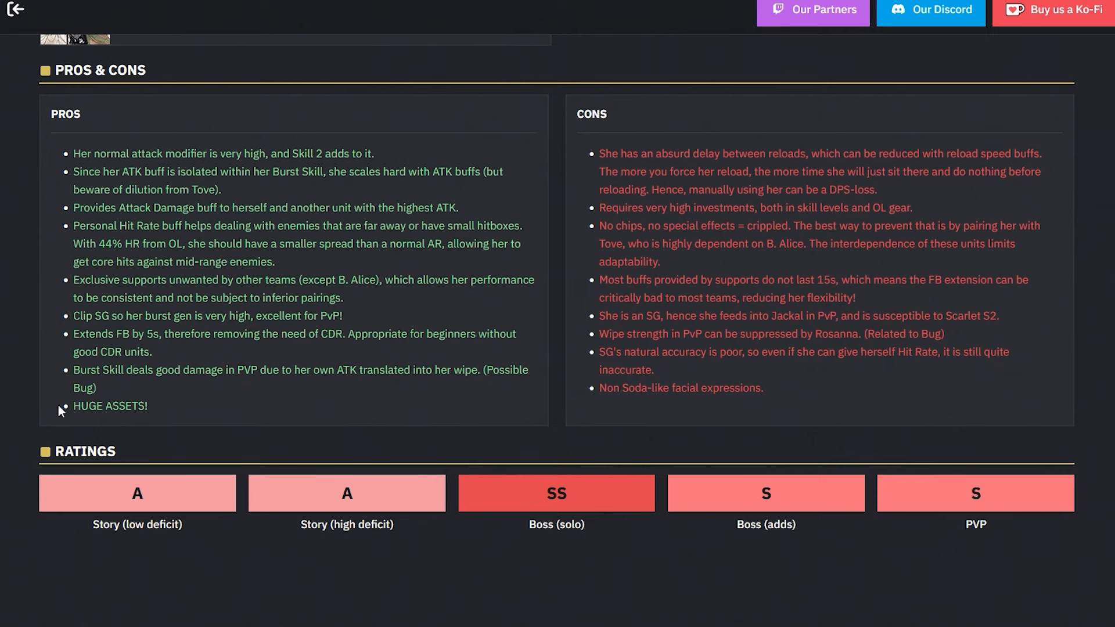
- Highlight the 'HUGE ASSETS!' pro and the con about Tove depending on B. Alice
{"action": "double_click", "coordinate": [110, 405]}
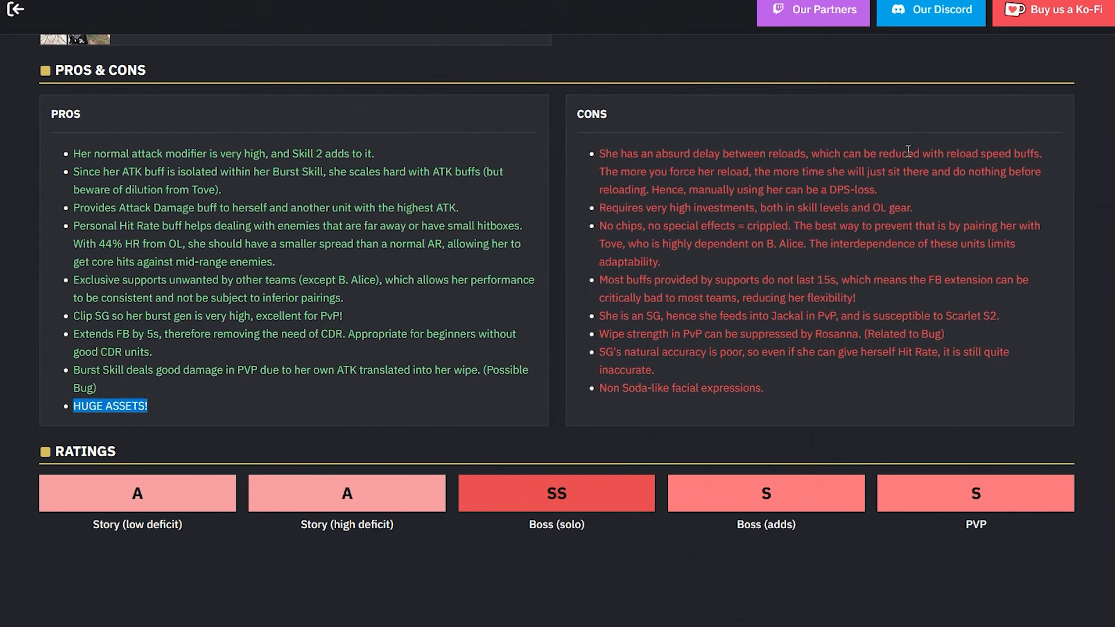
{"action": "mouse_move", "coordinate": [719, 175]}
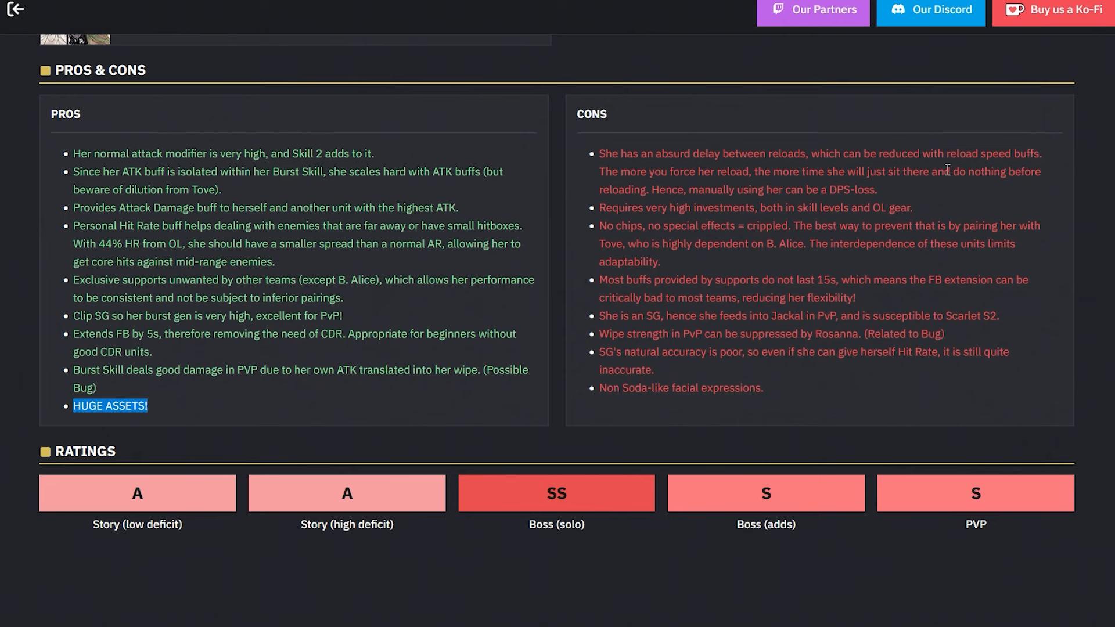
{"action": "mouse_move", "coordinate": [845, 169]}
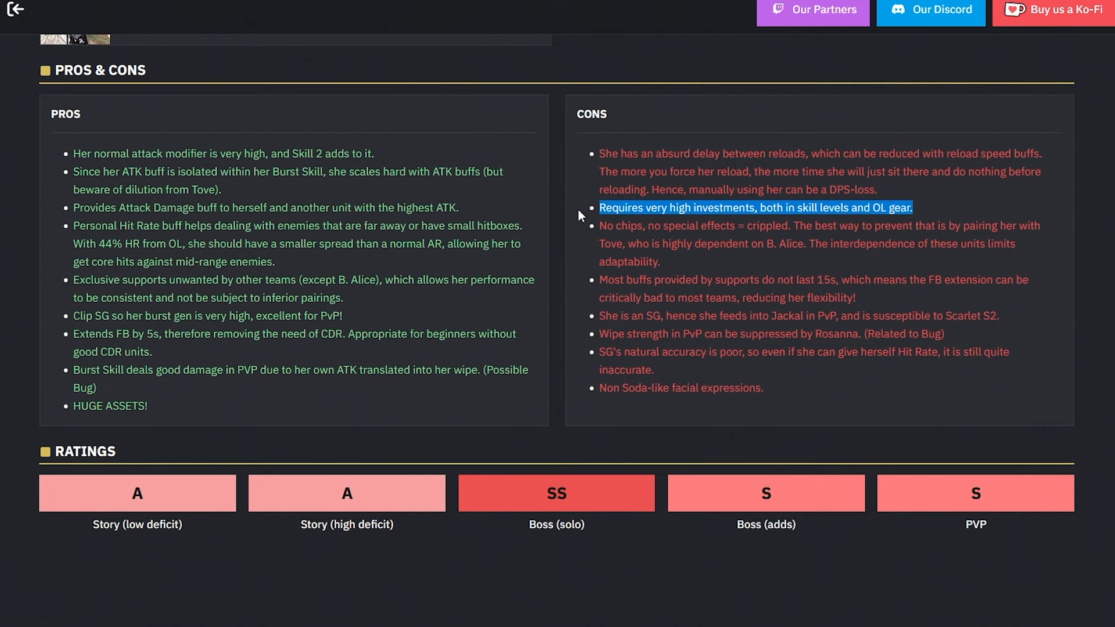
{"action": "mouse_move", "coordinate": [582, 212]}
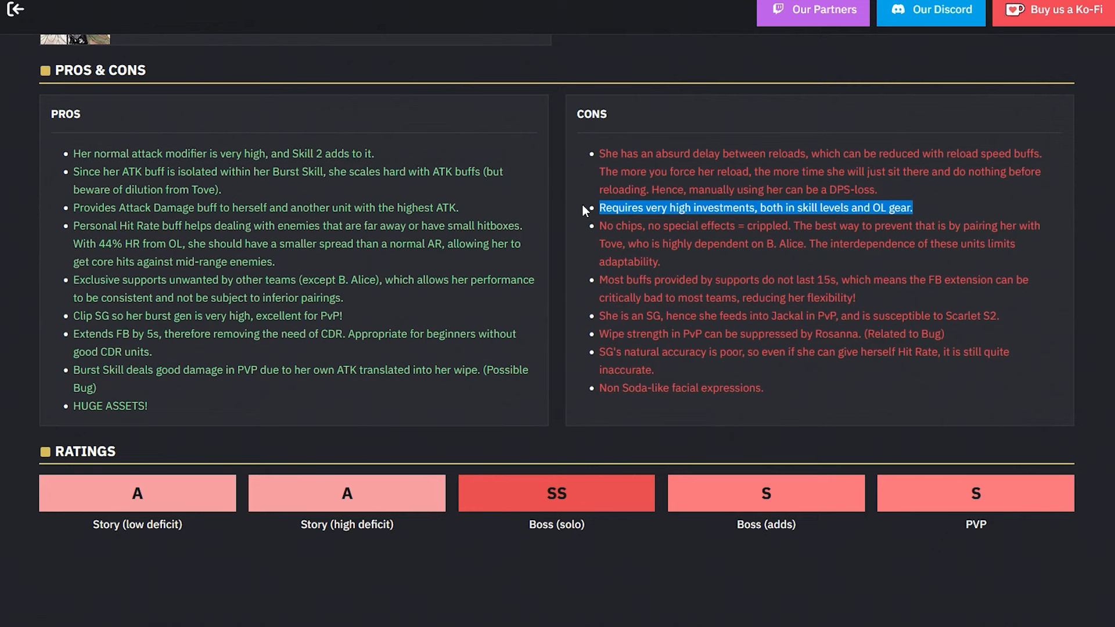
{"action": "mouse_move", "coordinate": [576, 208]}
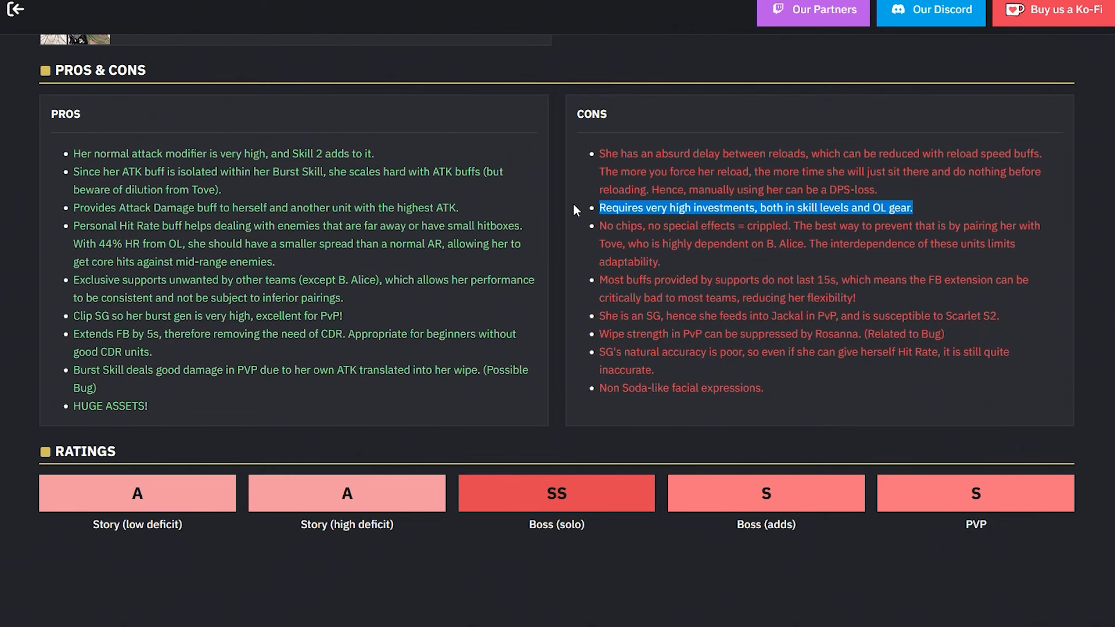
{"action": "mouse_move", "coordinate": [571, 190]}
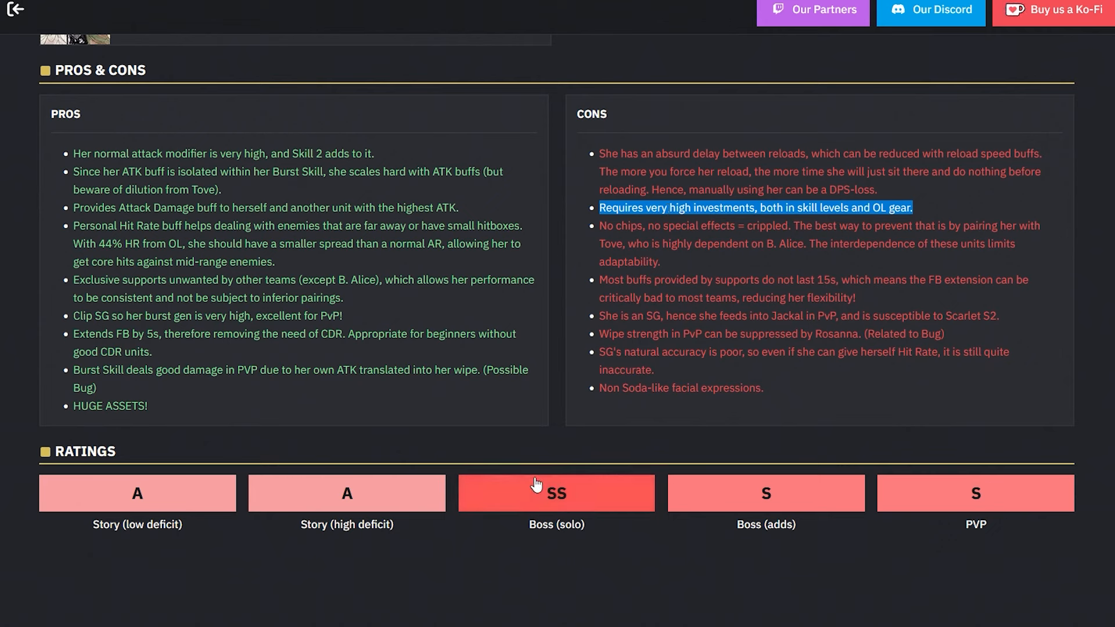
{"action": "mouse_move", "coordinate": [544, 316]}
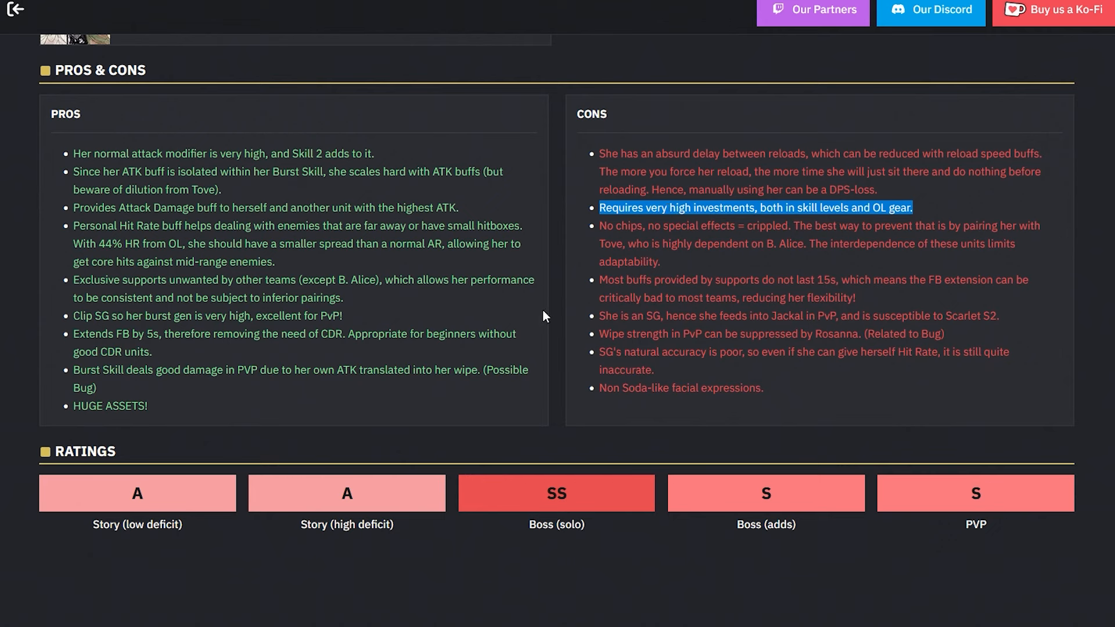
{"action": "mouse_move", "coordinate": [493, 512]}
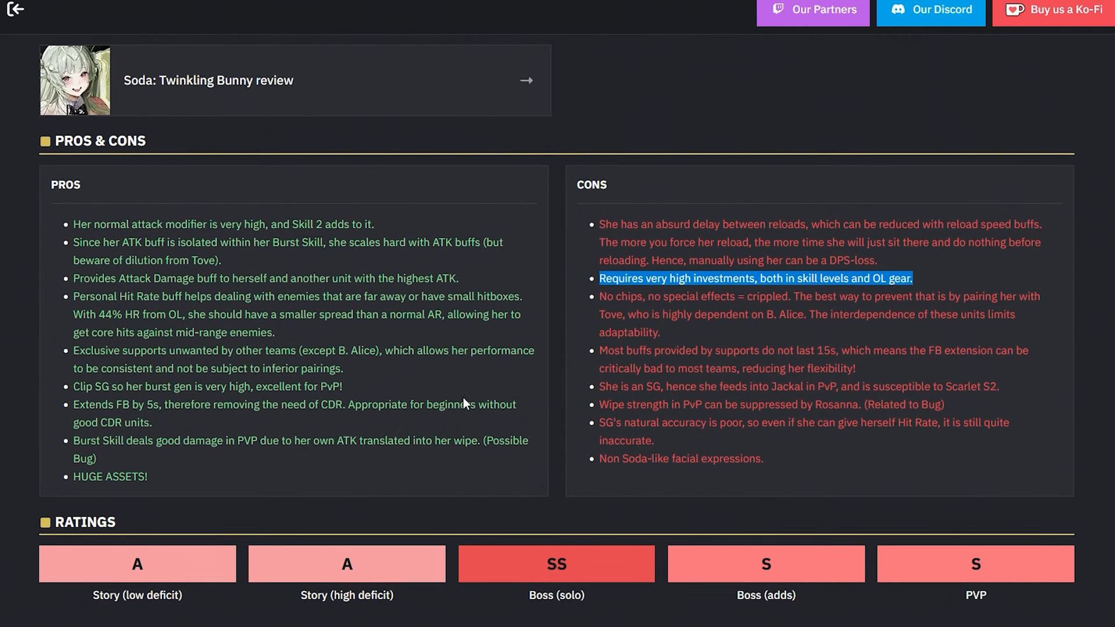
{"action": "scroll", "scroll_direction": "down", "scroll_amount": 3}
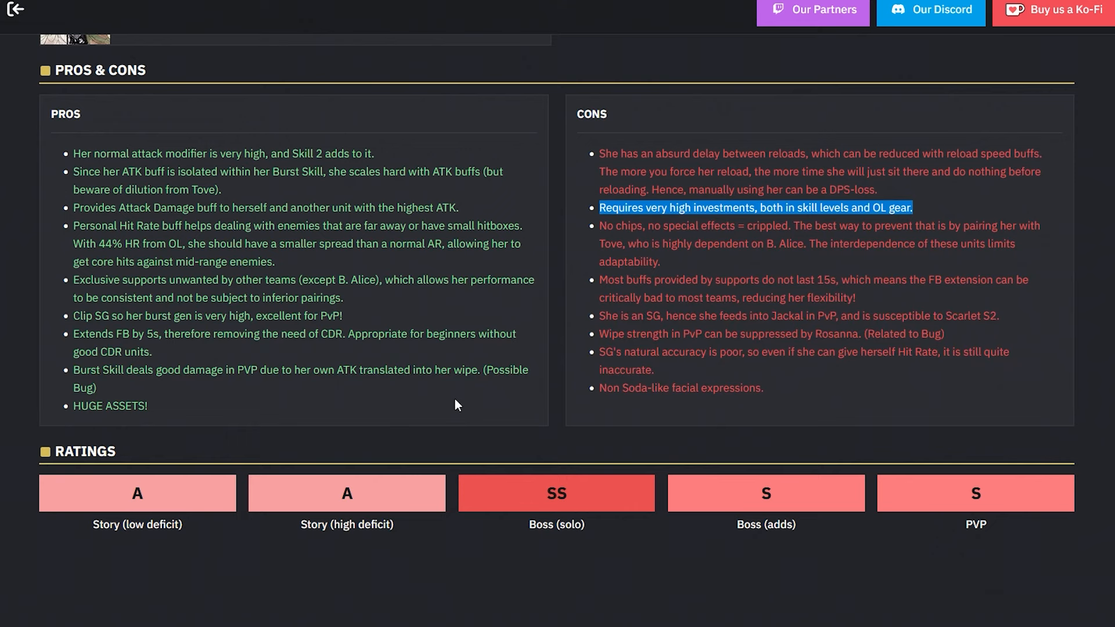
{"action": "mouse_move", "coordinate": [618, 265]}
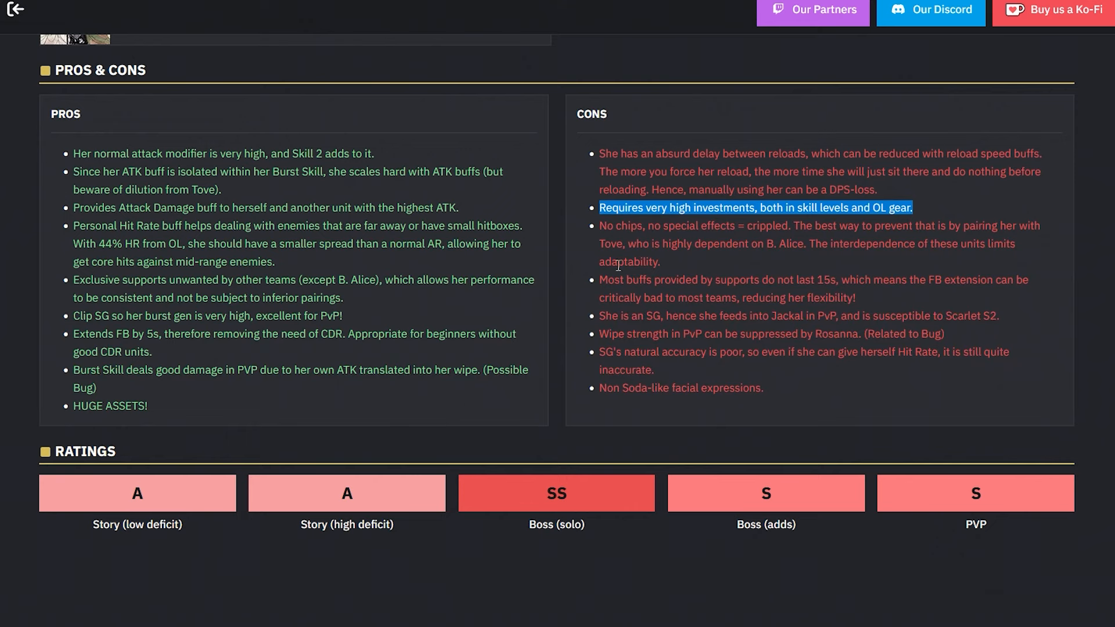
{"action": "mouse_move", "coordinate": [599, 227]}
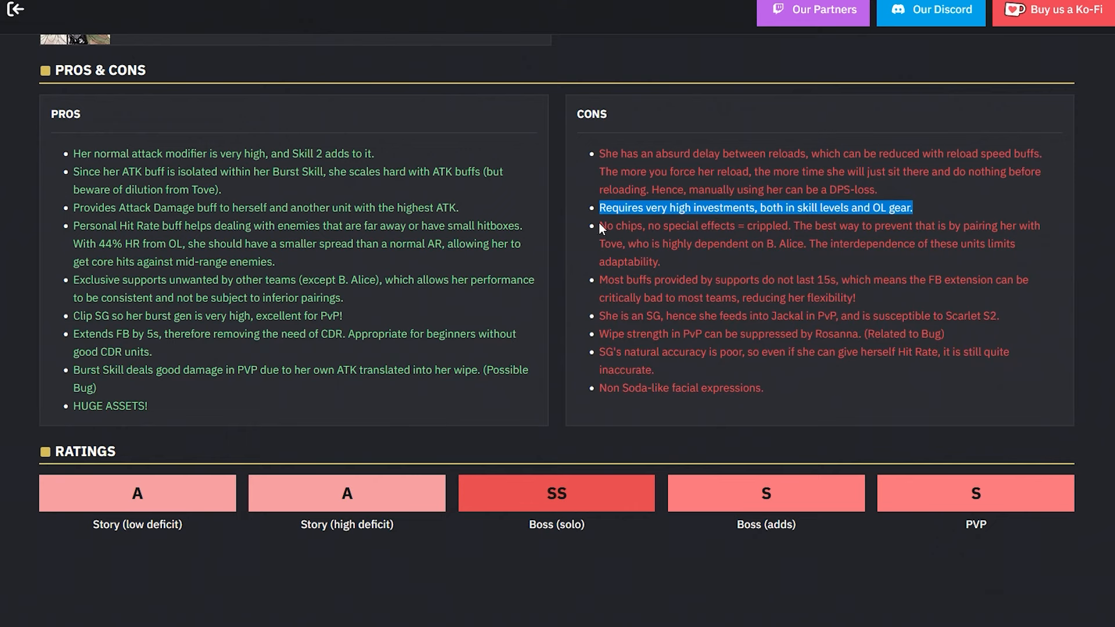
{"action": "mouse_move", "coordinate": [652, 224]}
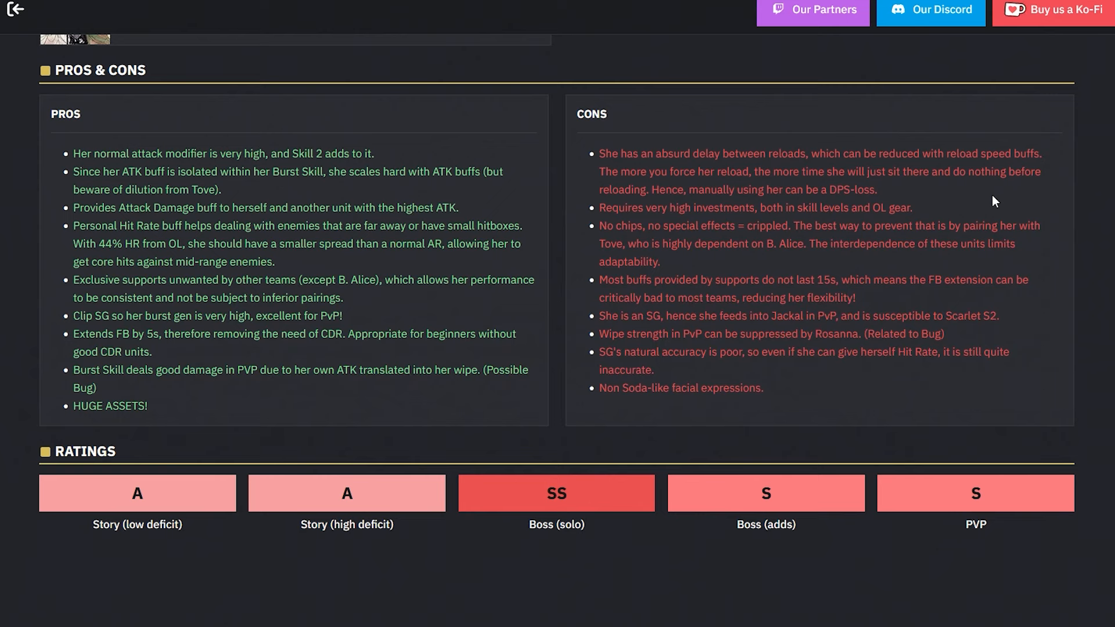
{"action": "left_click_drag", "start_coordinate": [603, 244], "coordinate": [807, 243]}
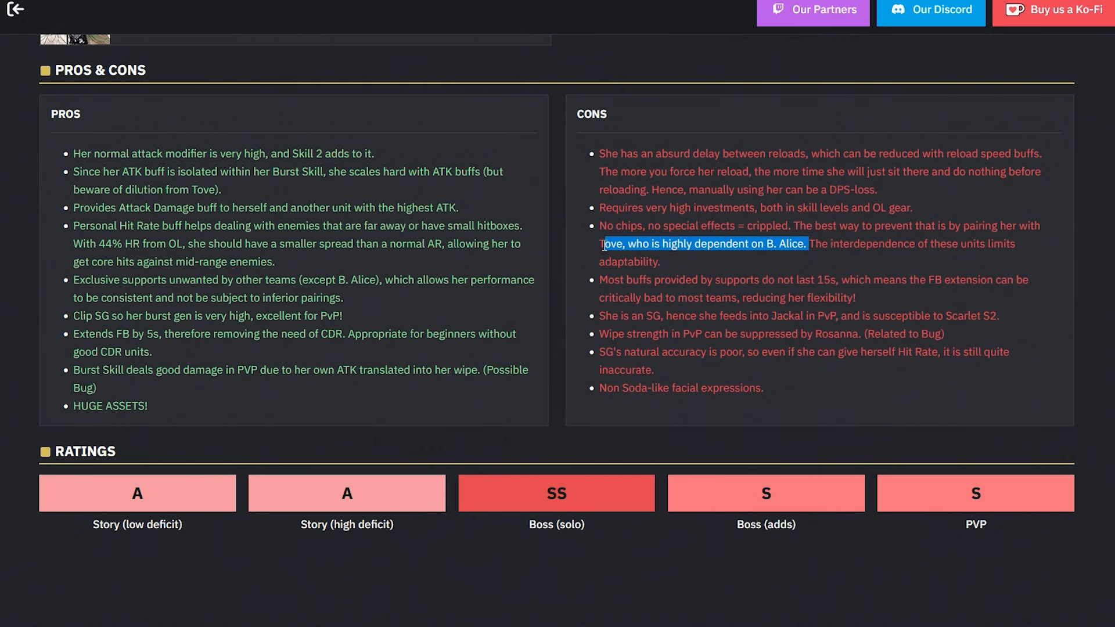
{"action": "scroll", "scroll_direction": "down", "scroll_amount": 3}
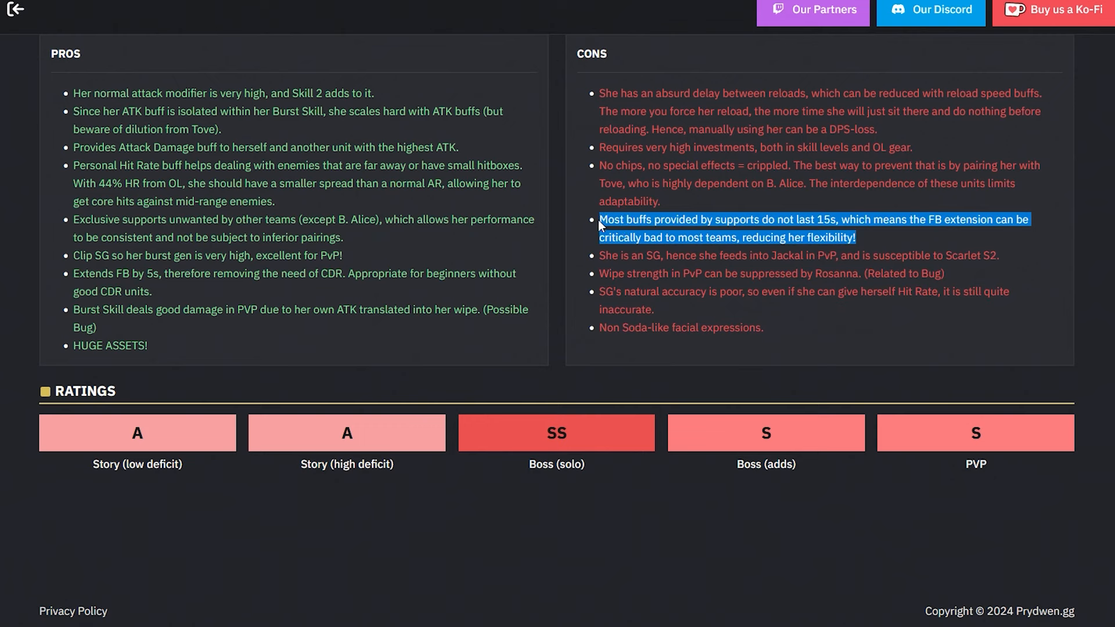
{"action": "mouse_move", "coordinate": [557, 433]}
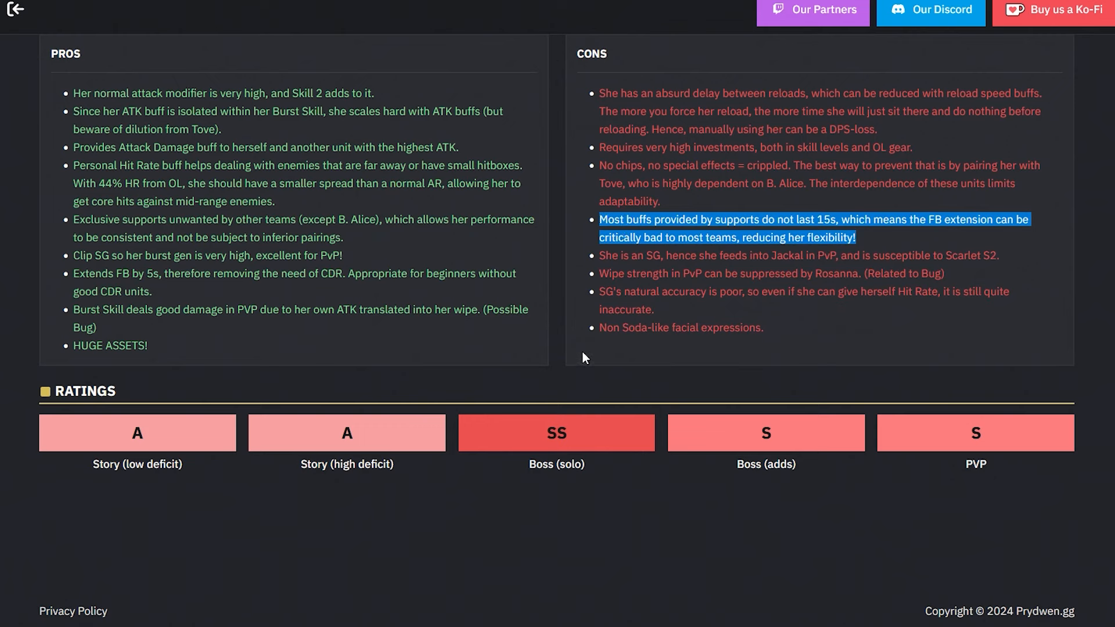
{"action": "mouse_move", "coordinate": [567, 334]}
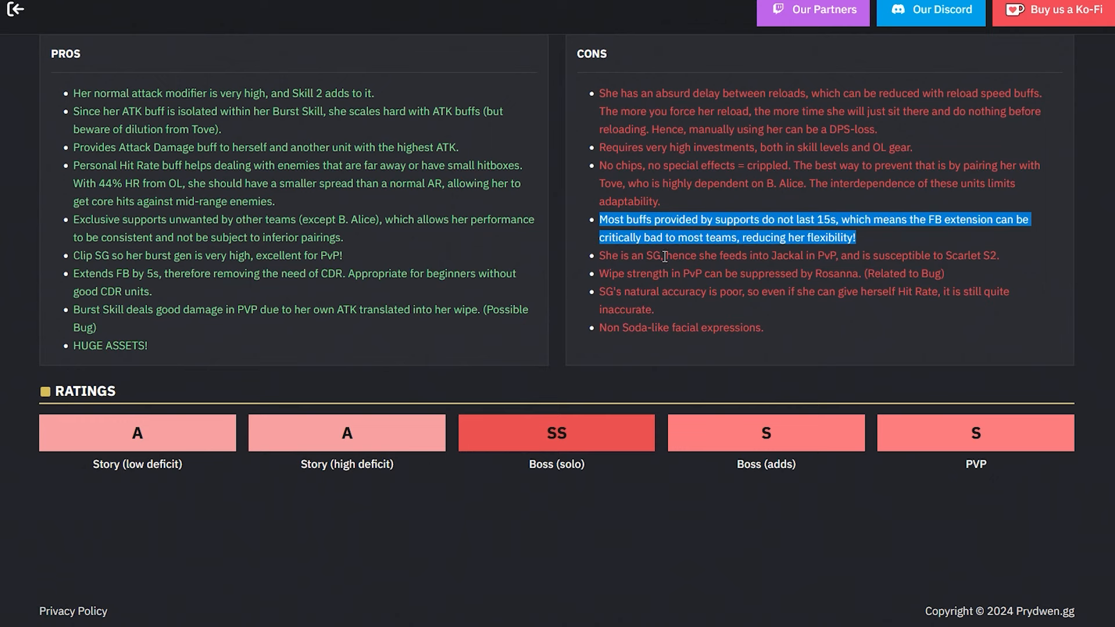
{"action": "mouse_move", "coordinate": [837, 253]}
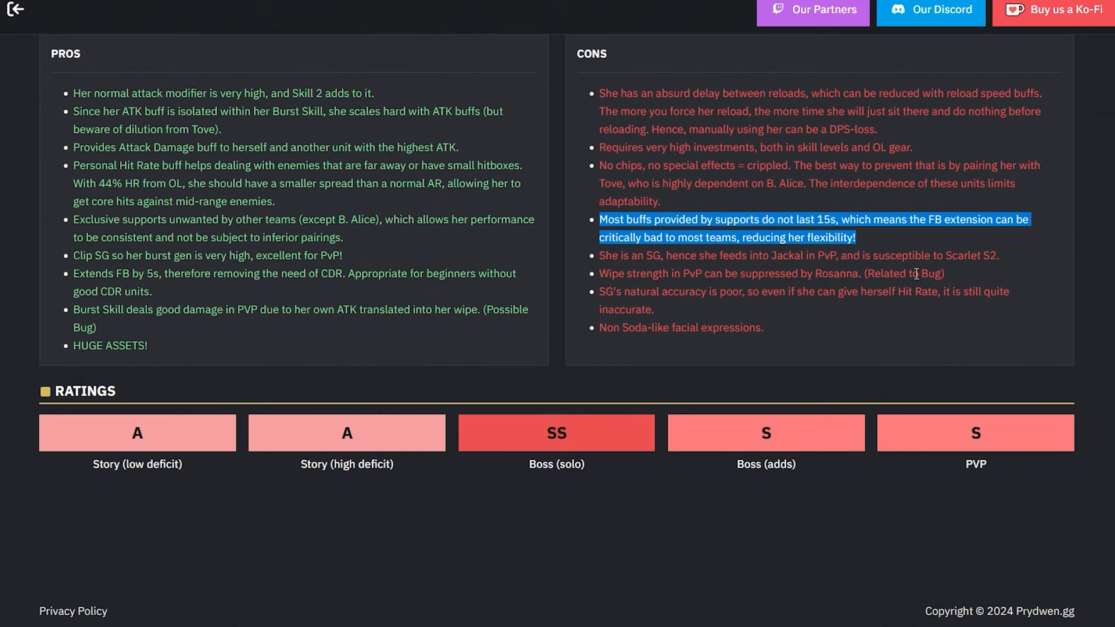
{"action": "mouse_move", "coordinate": [706, 290]}
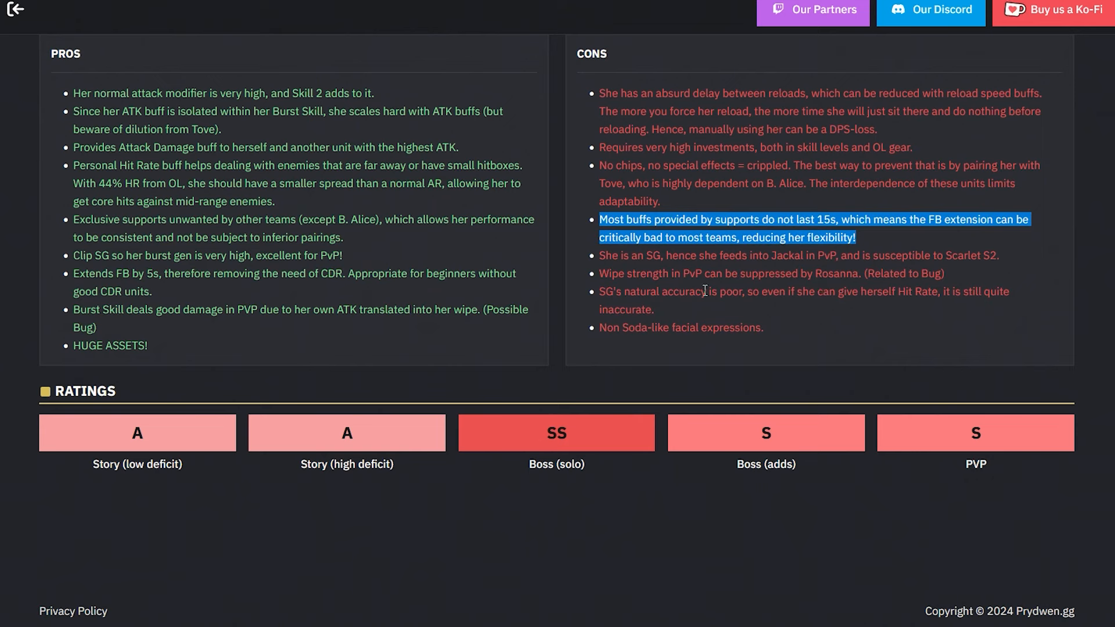
{"action": "mouse_move", "coordinate": [815, 294]}
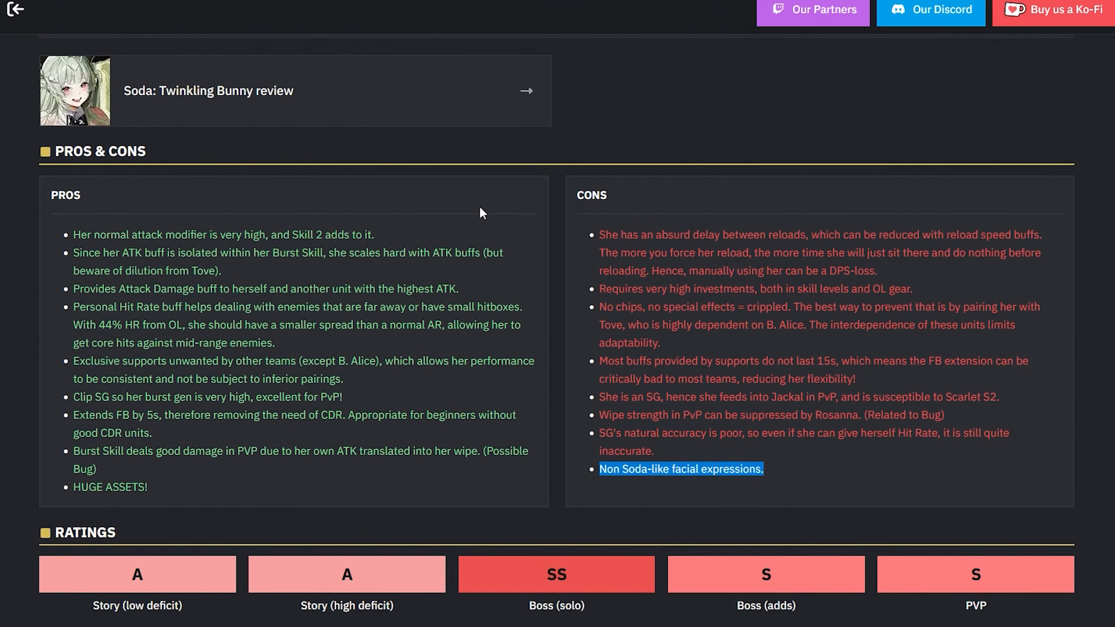
{"action": "mouse_move", "coordinate": [341, 382]}
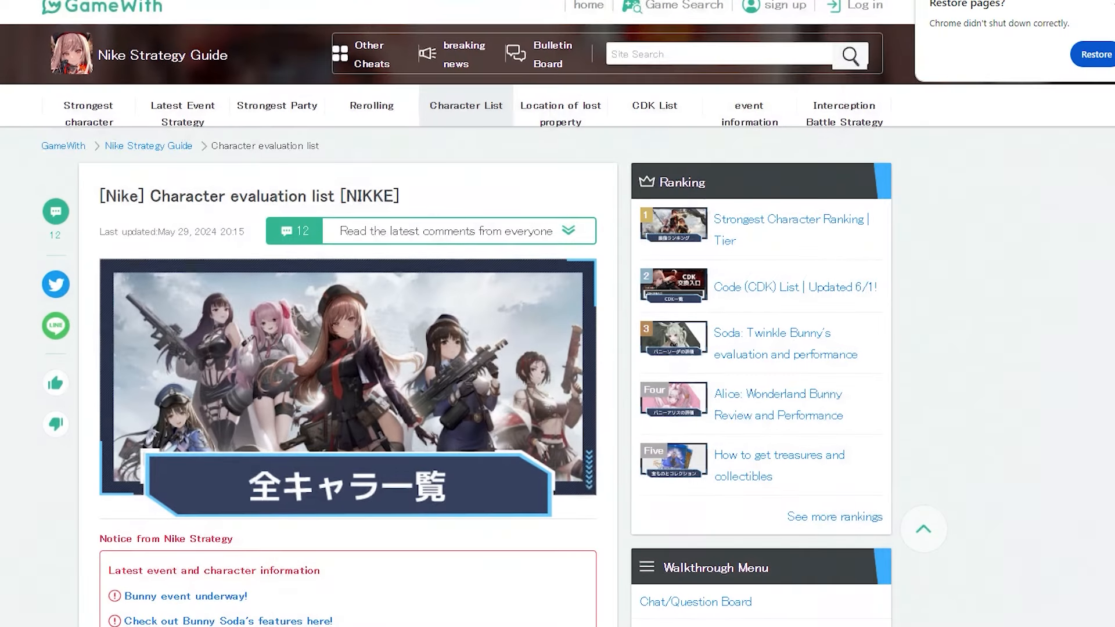
- Scroll to the All character evaluation table, topped by Alice: Wonderland Bunny and Soda: Twinkle Bunny
{"action": "scroll", "scroll_direction": "down", "scroll_amount": 3}
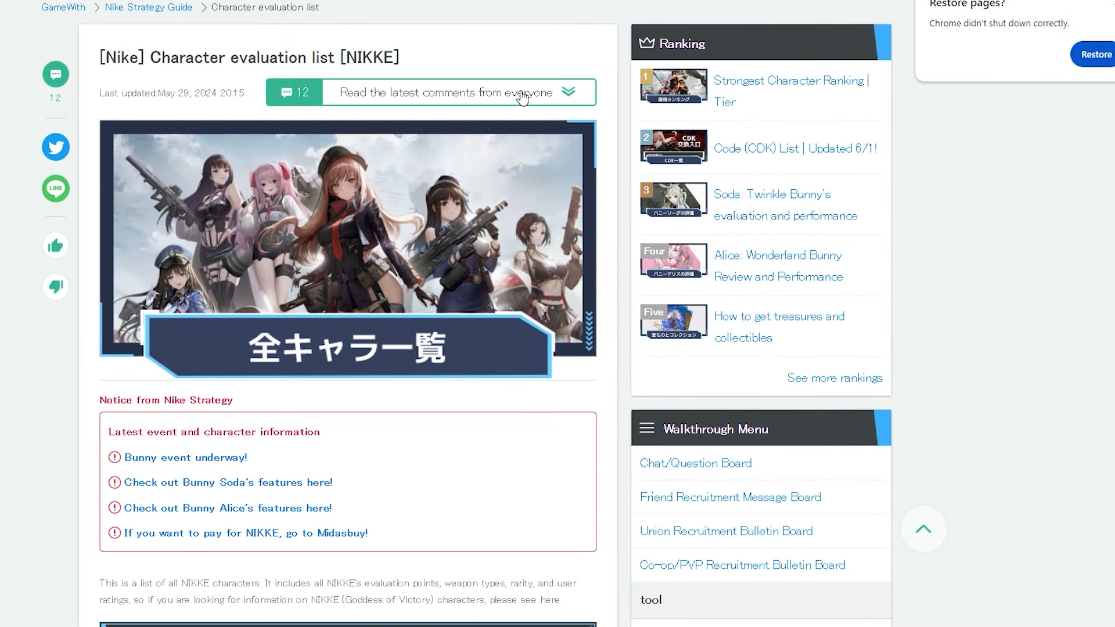
{"action": "scroll", "scroll_direction": "down", "scroll_amount": 3}
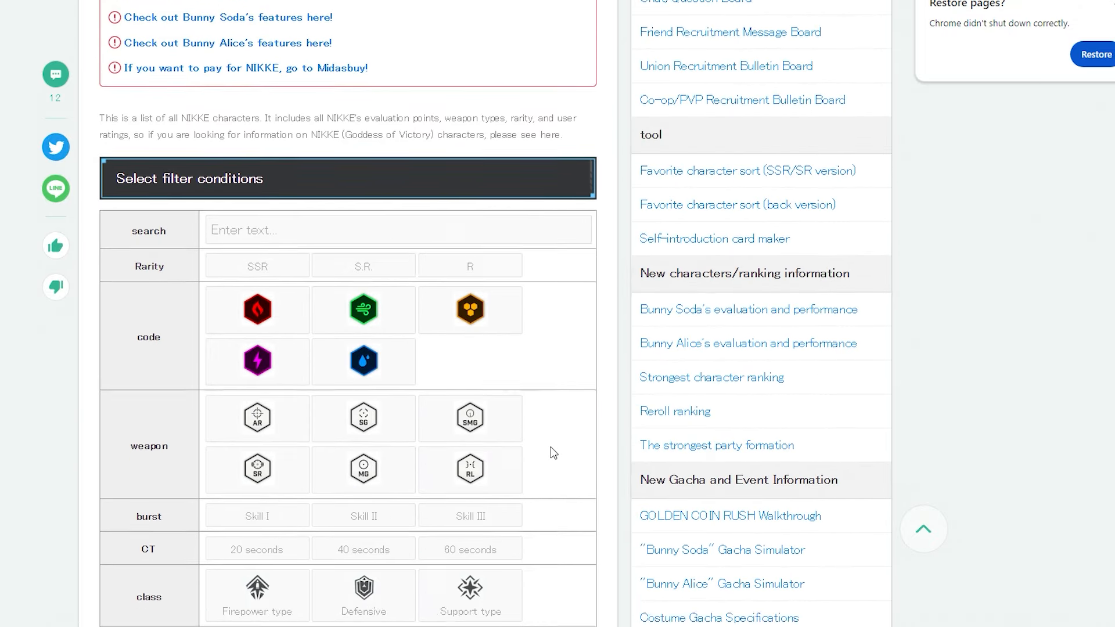
{"action": "scroll", "scroll_direction": "down", "scroll_amount": 3}
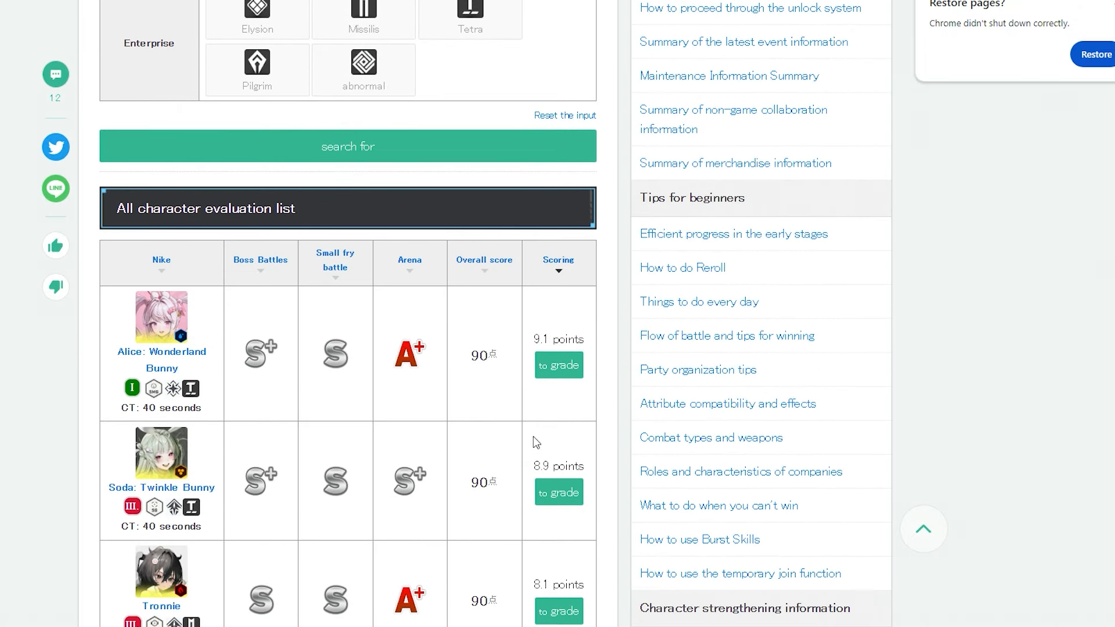
{"action": "mouse_move", "coordinate": [529, 439]}
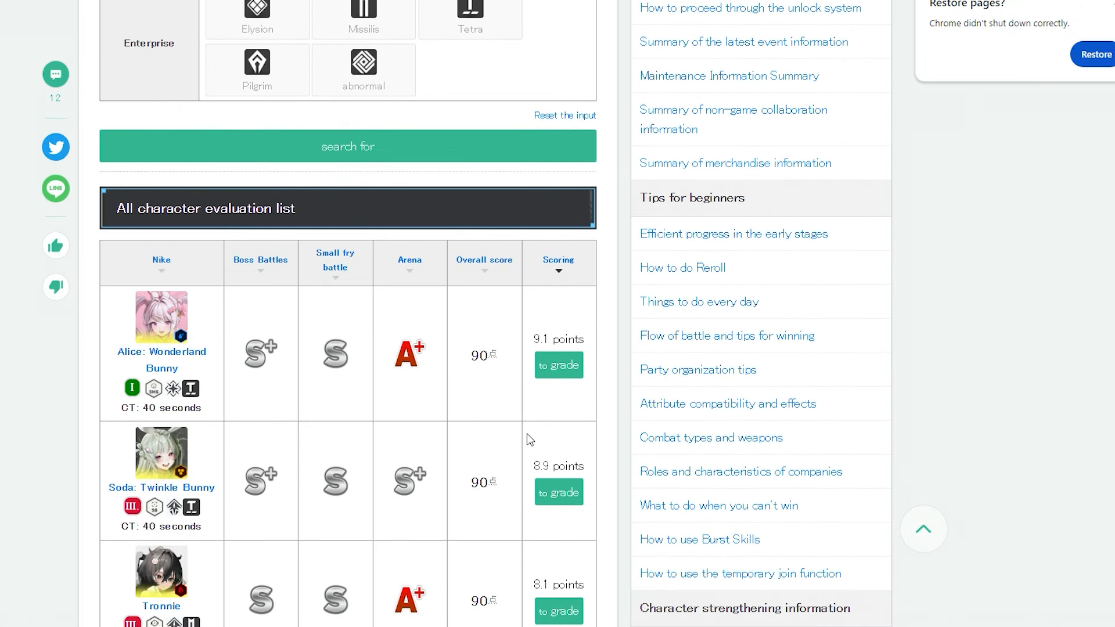
{"action": "scroll", "scroll_direction": "down", "scroll_amount": 3}
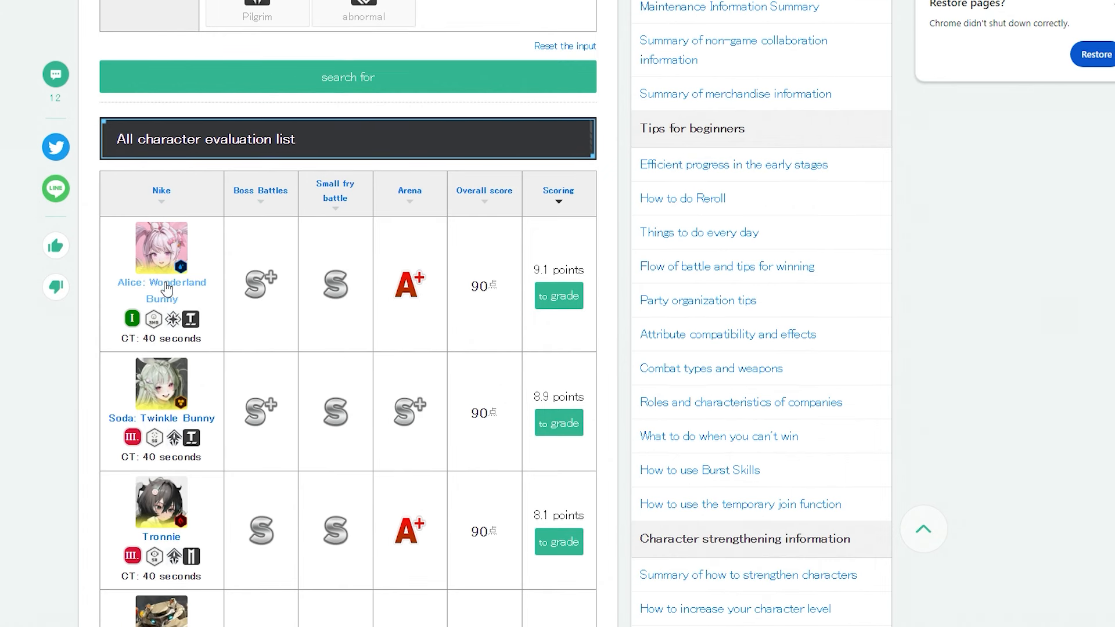
{"action": "mouse_move", "coordinate": [356, 366]}
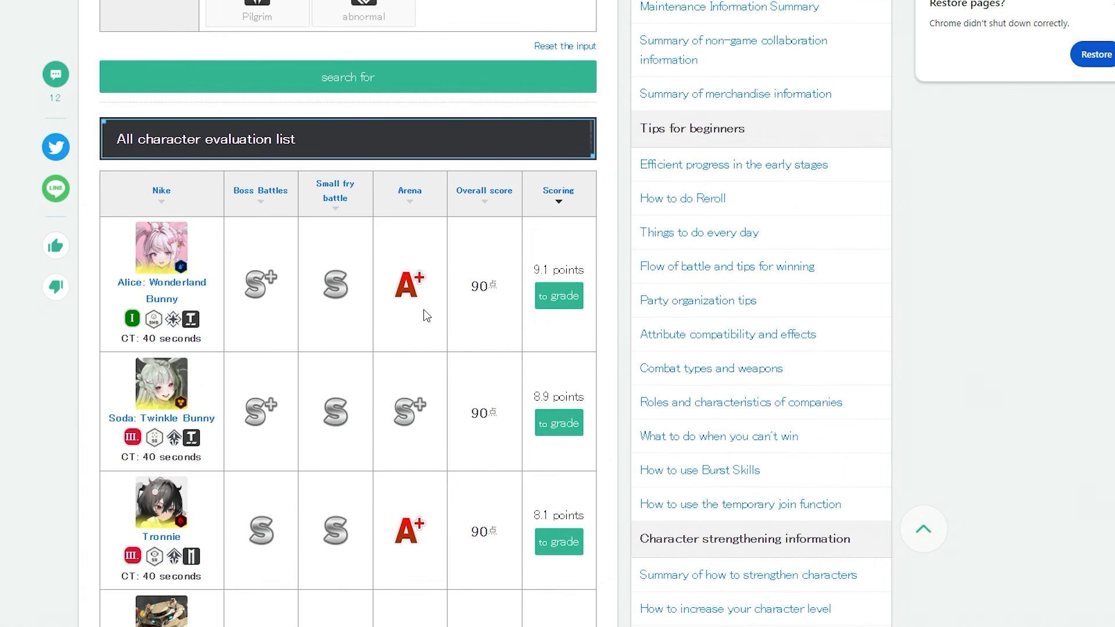
{"action": "mouse_move", "coordinate": [208, 414]}
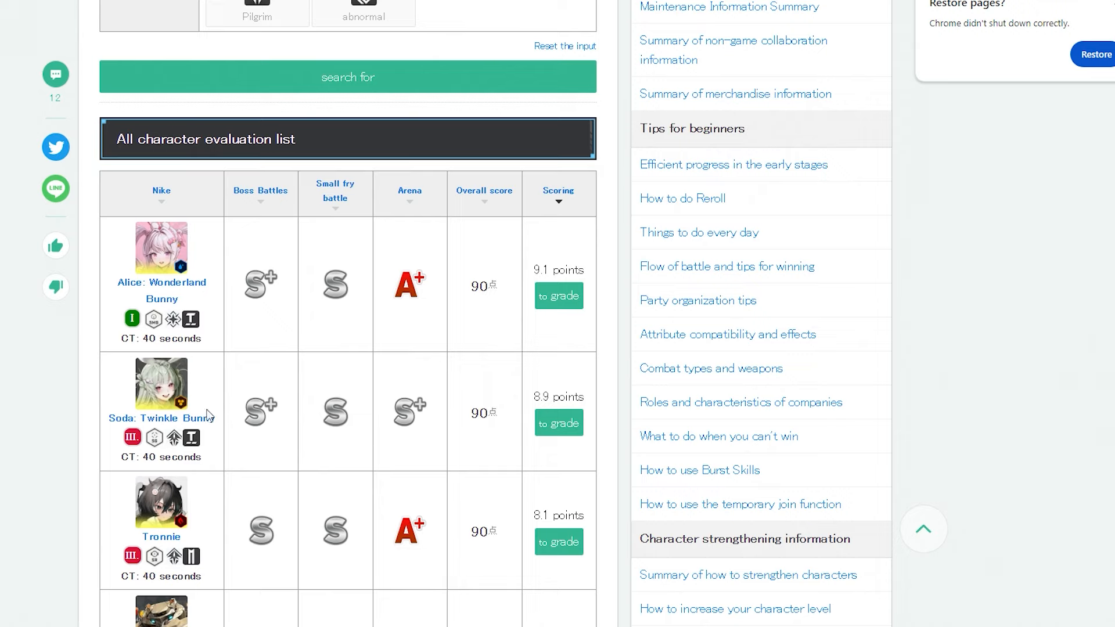
{"action": "mouse_move", "coordinate": [402, 343]}
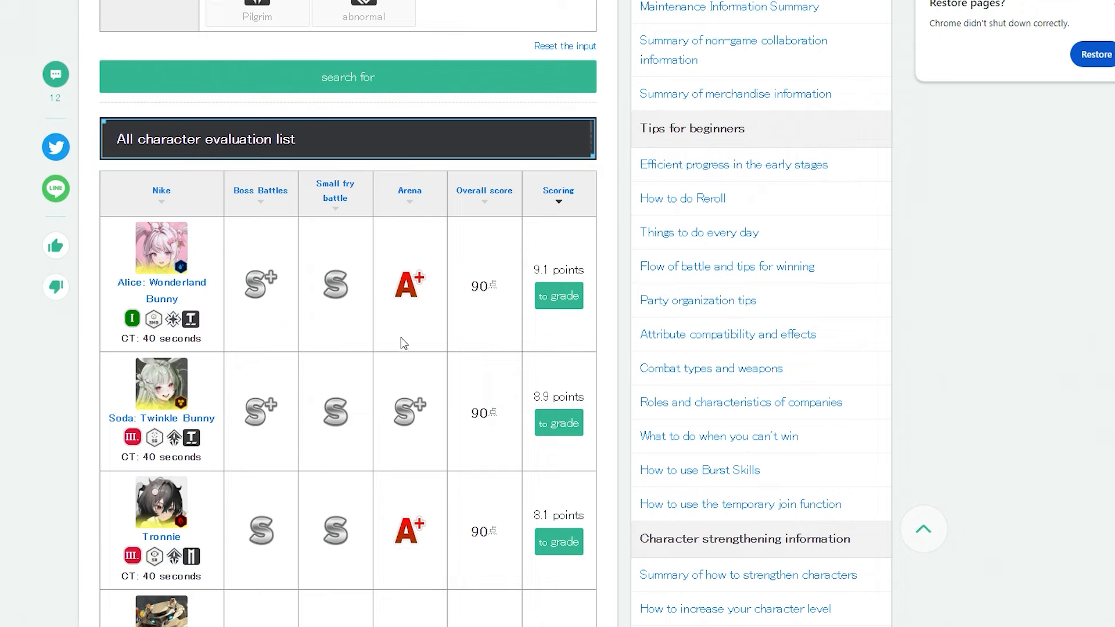
{"action": "mouse_move", "coordinate": [256, 447]}
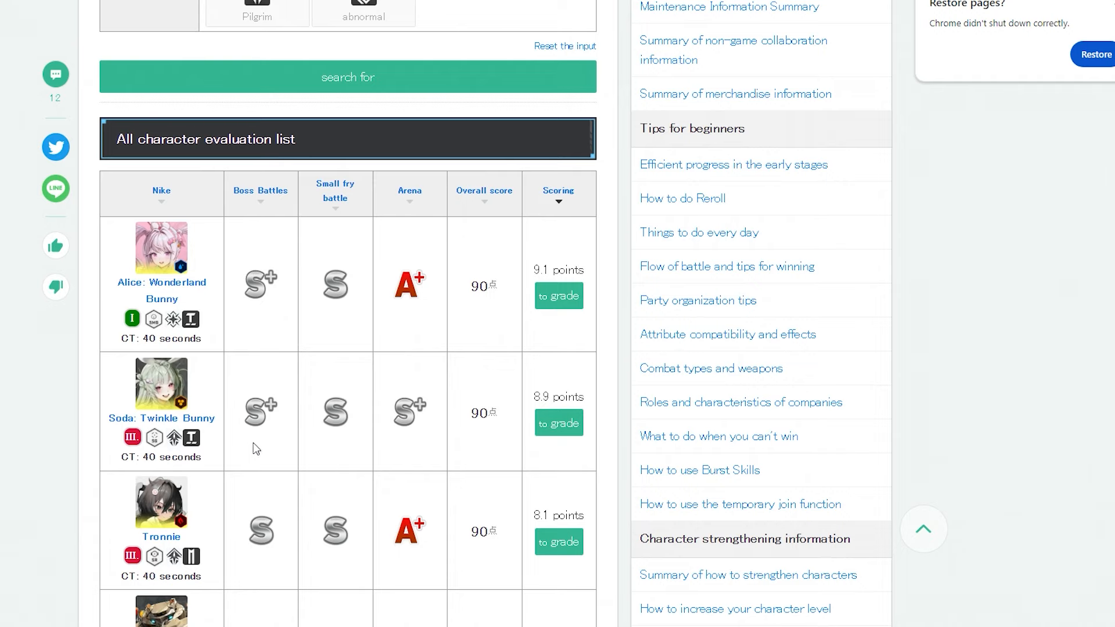
{"action": "mouse_move", "coordinate": [331, 427]}
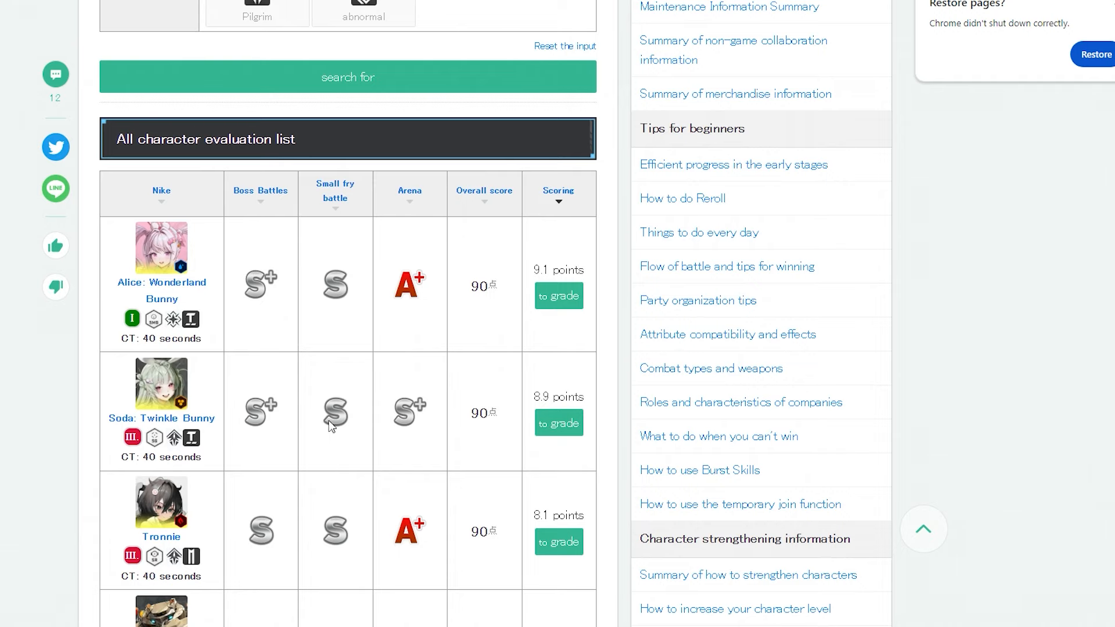
{"action": "mouse_move", "coordinate": [277, 147]}
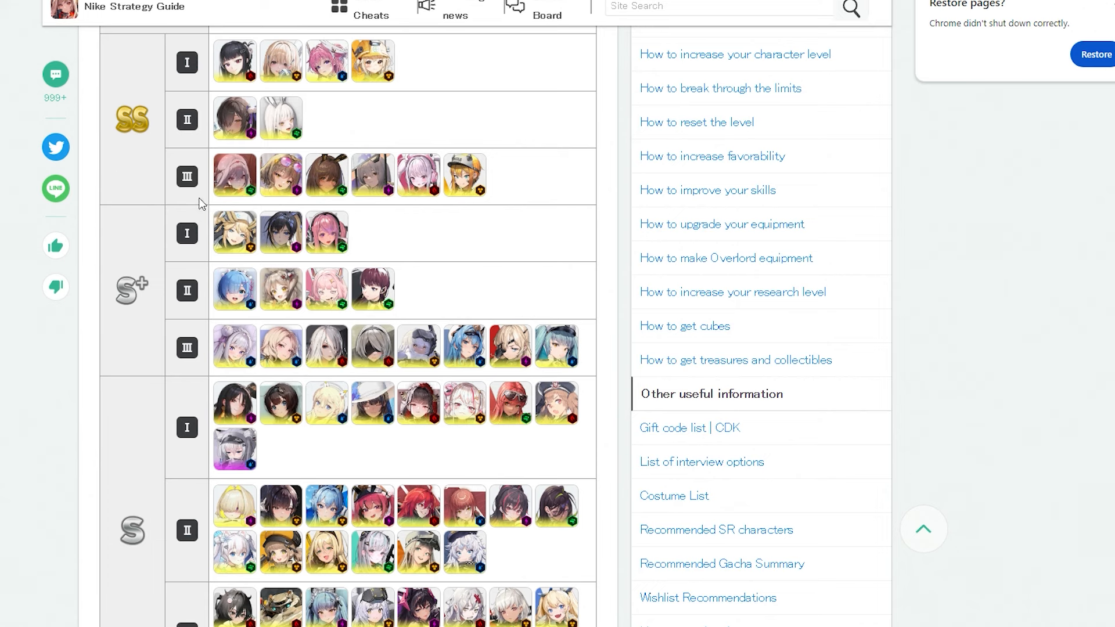
{"action": "mouse_move", "coordinate": [224, 341]}
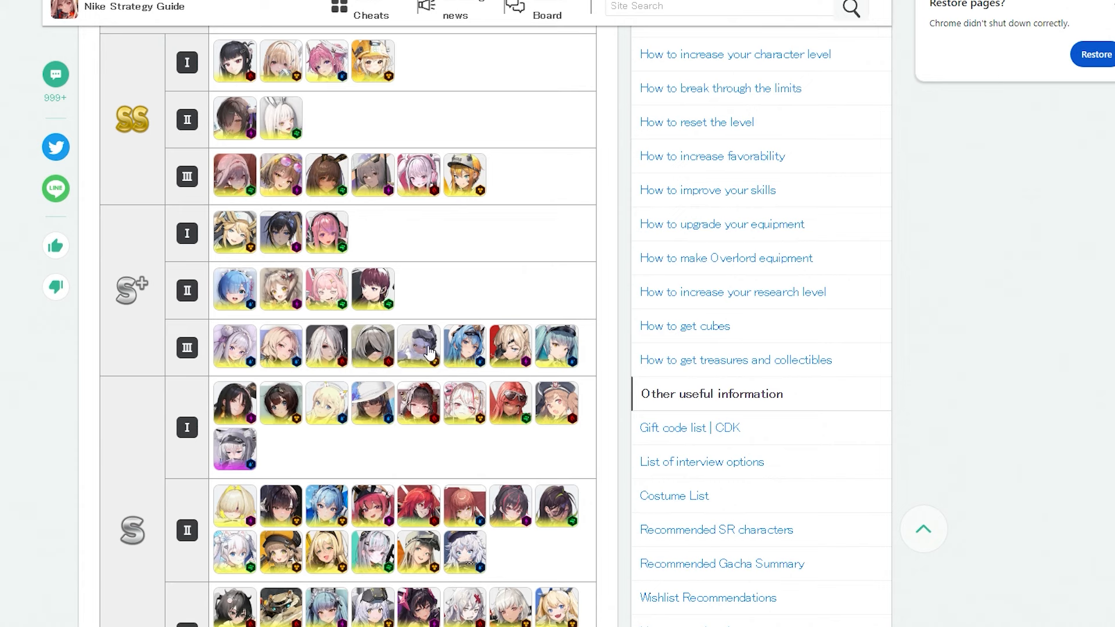
{"action": "mouse_move", "coordinate": [572, 358]}
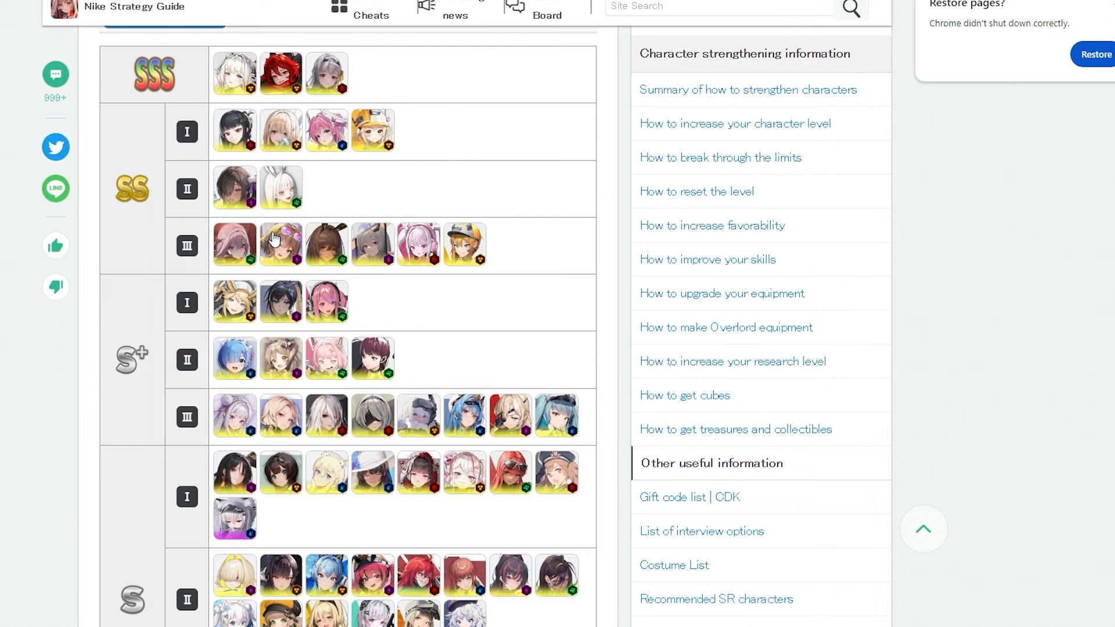
{"action": "mouse_move", "coordinate": [215, 351]}
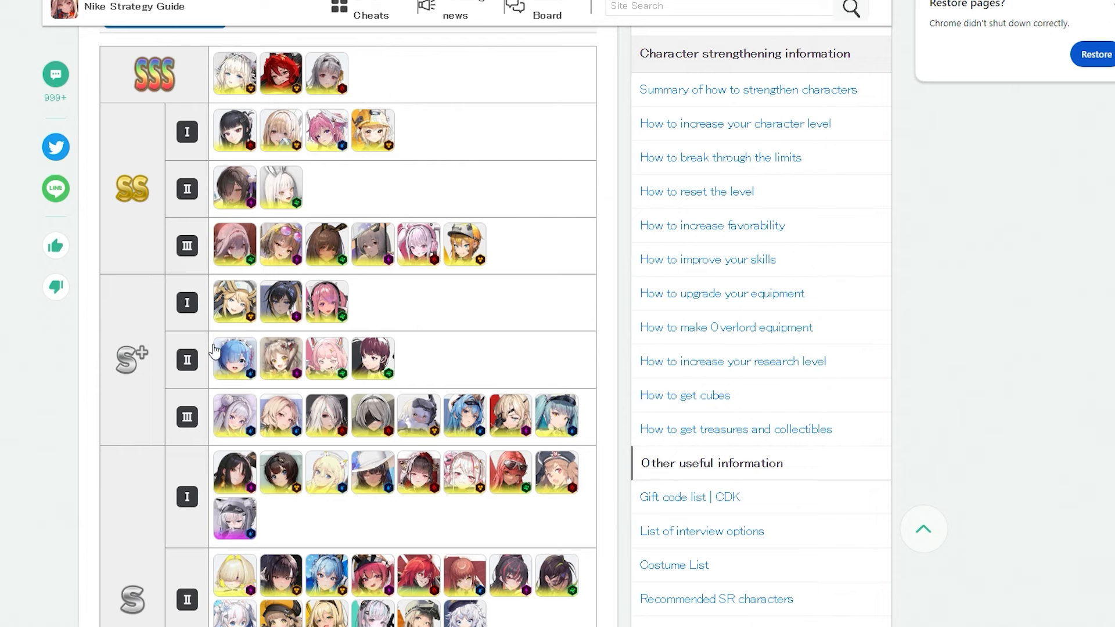
{"action": "mouse_move", "coordinate": [218, 389]}
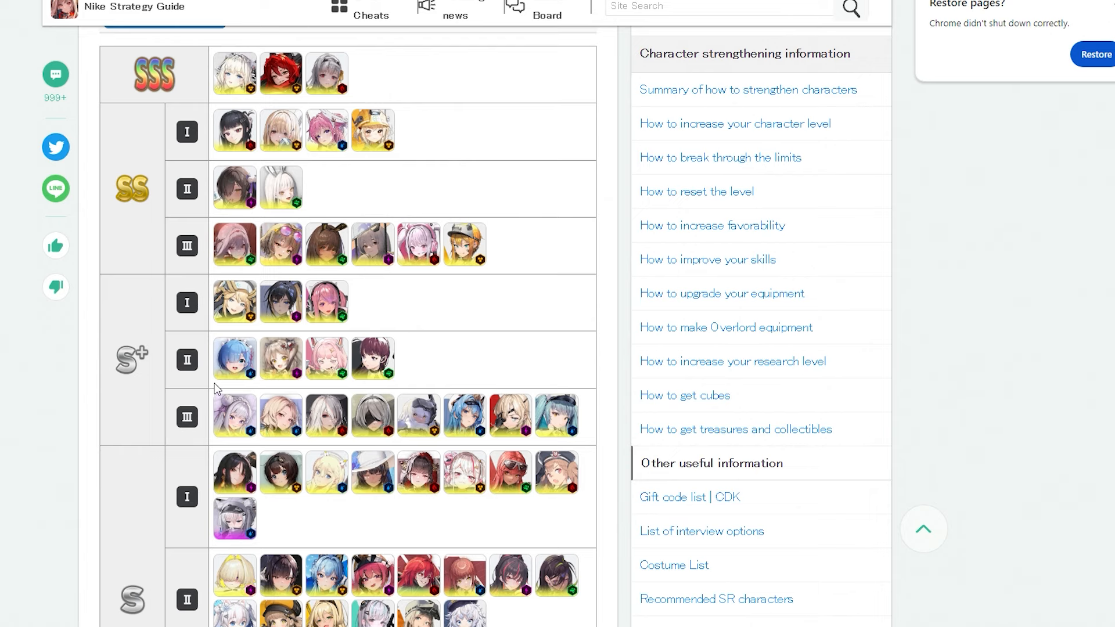
{"action": "mouse_move", "coordinate": [206, 374]}
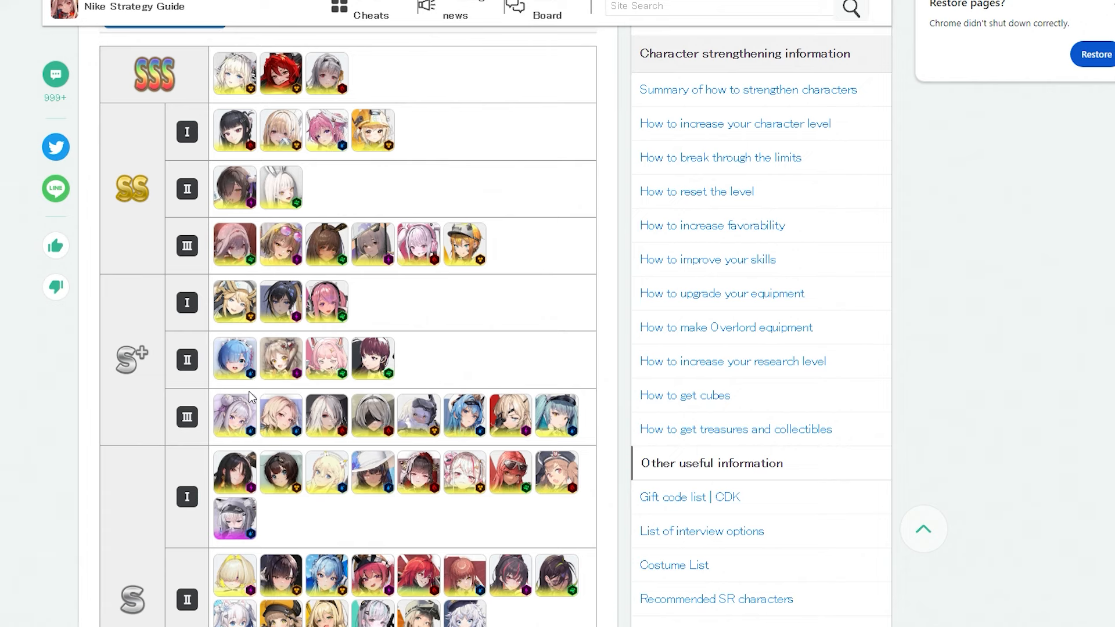
{"action": "mouse_move", "coordinate": [245, 390]}
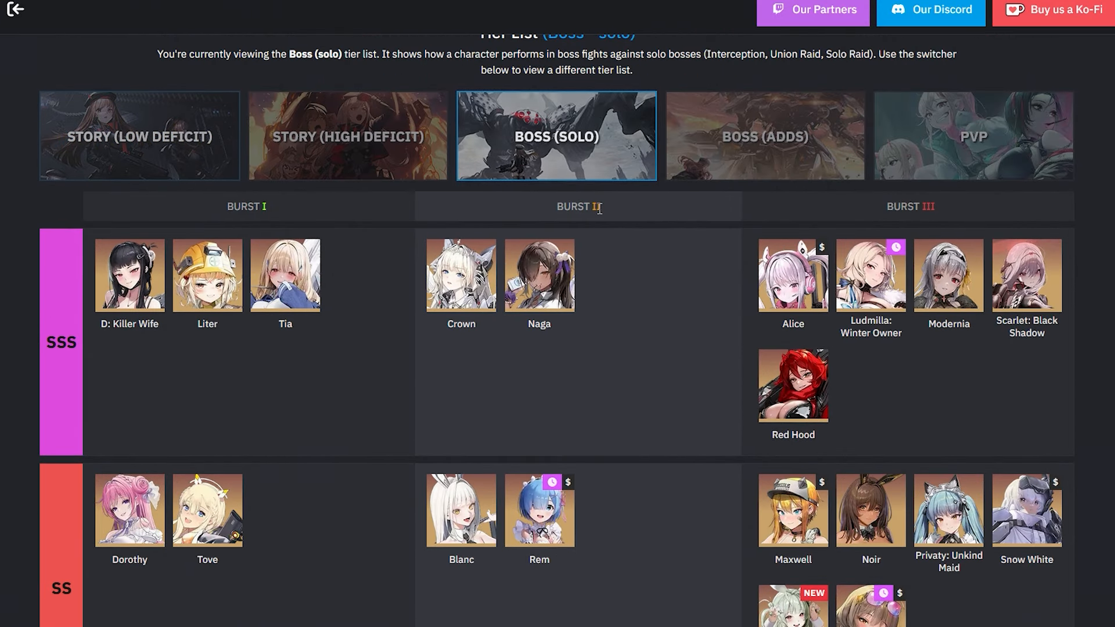
- Scroll the Boss (Adds) tier list down to the S tier showing Soda: Twinkling Bunny
{"action": "scroll", "scroll_direction": "down", "scroll_amount": 3}
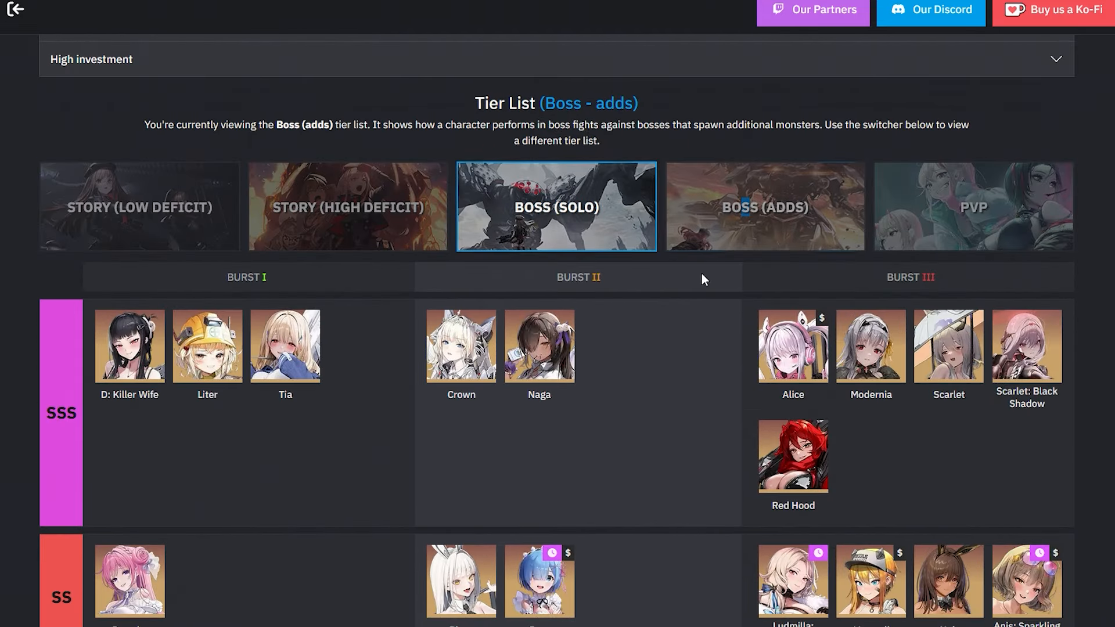
{"action": "scroll", "scroll_direction": "down", "scroll_amount": 3}
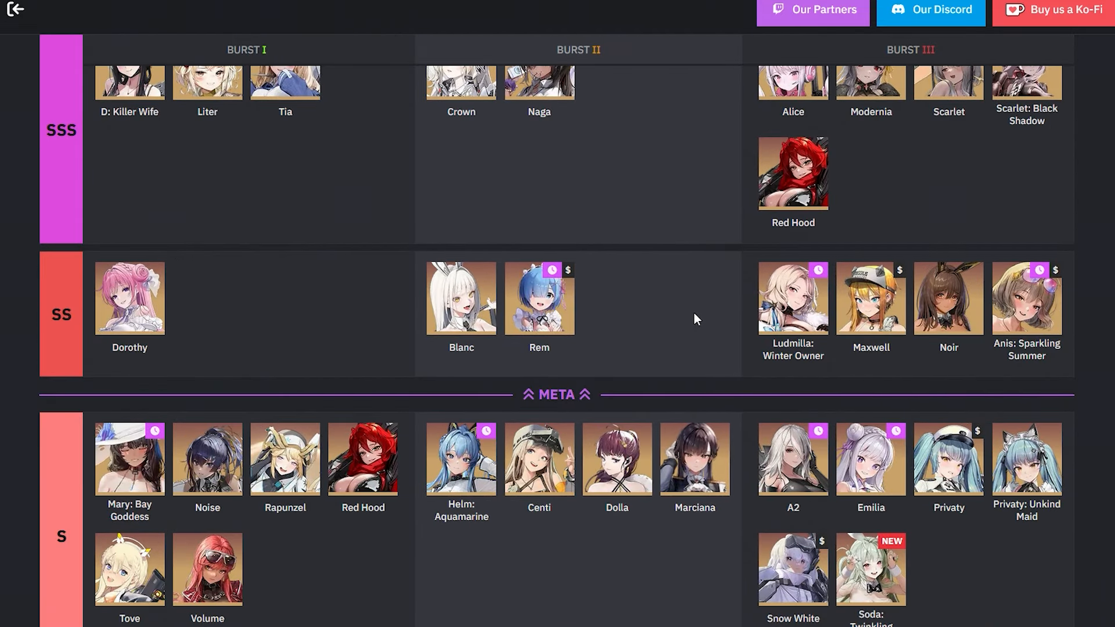
{"action": "mouse_move", "coordinate": [821, 383]}
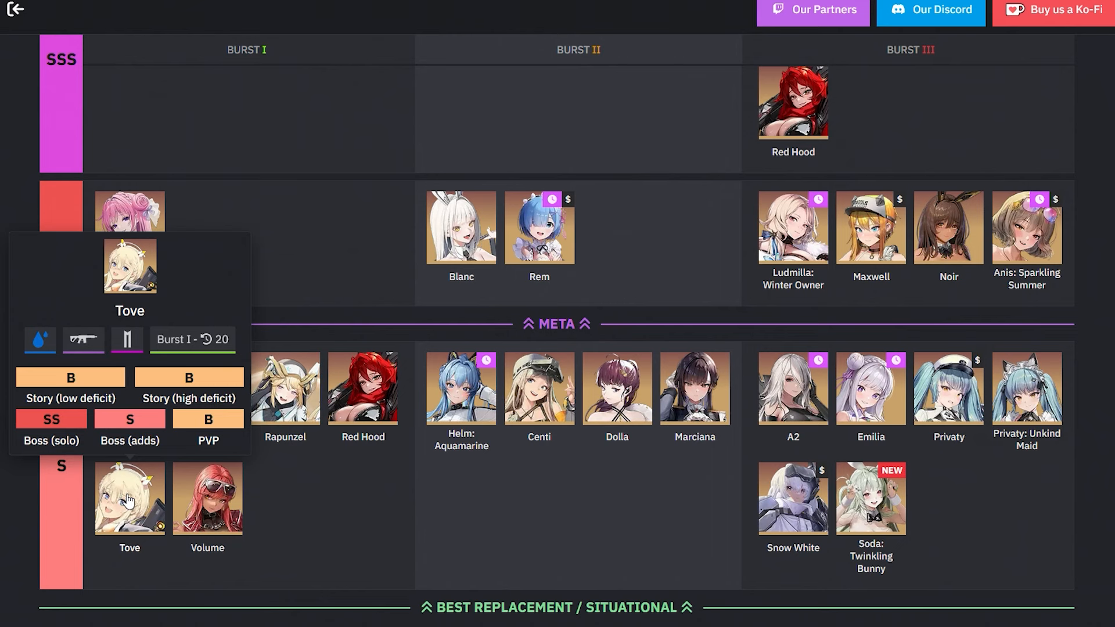
{"action": "mouse_move", "coordinate": [207, 497]}
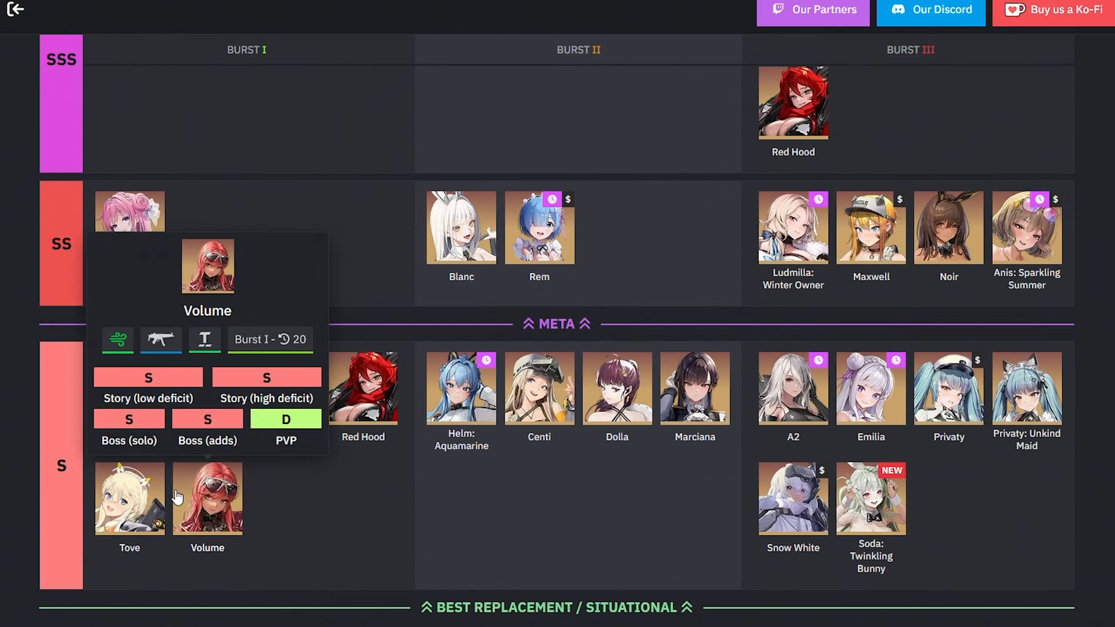